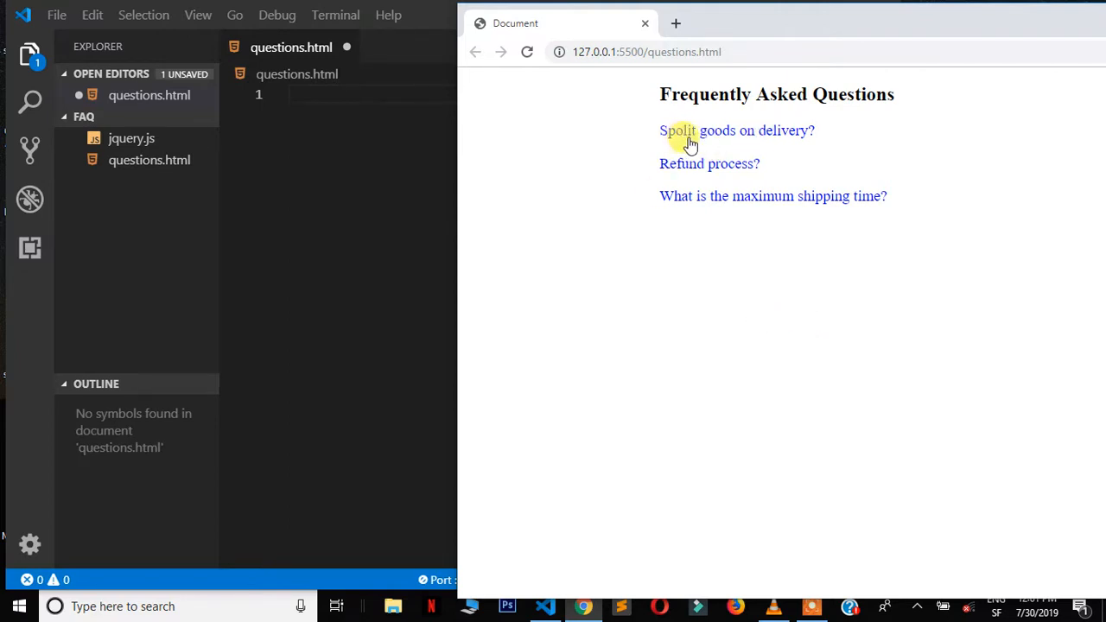
{"action": "mouse_move", "coordinate": [707, 138]}
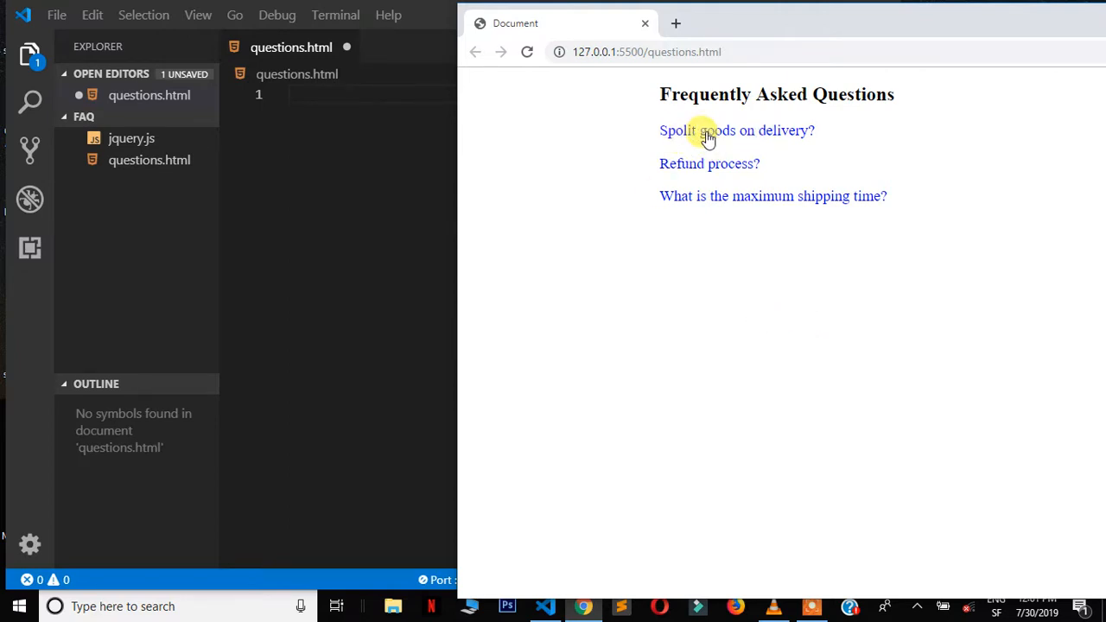
- Slide the 'Spolit goods on delivery' and 'Refund process' answers open and closed in Chrome
{"action": "left_click", "coordinate": [736, 131]}
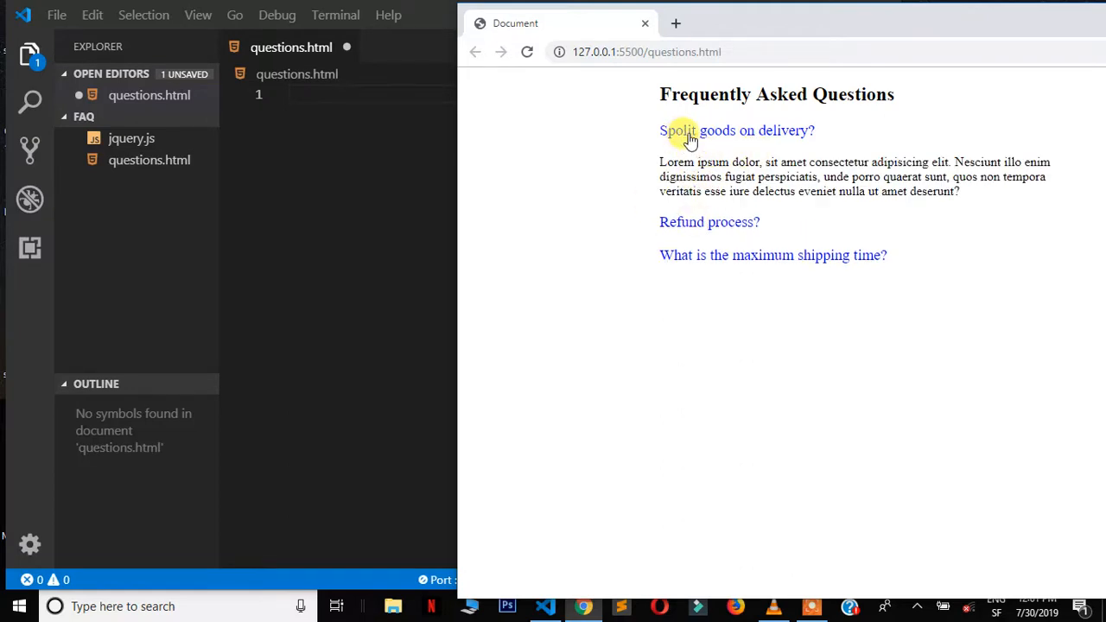
{"action": "mouse_move", "coordinate": [724, 138]}
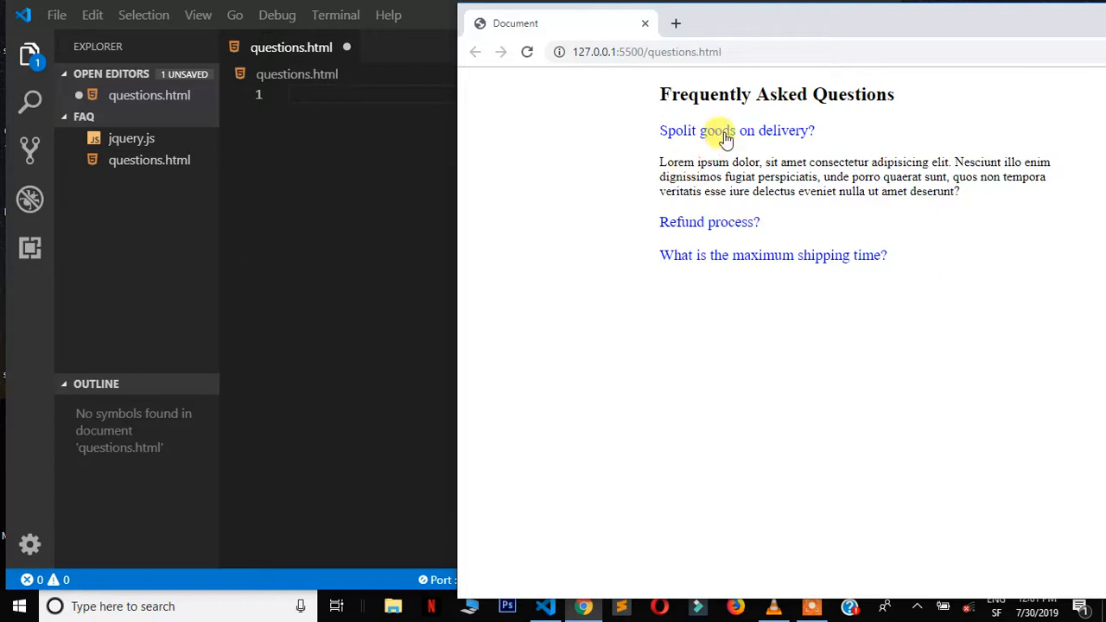
{"action": "left_click", "coordinate": [737, 130]}
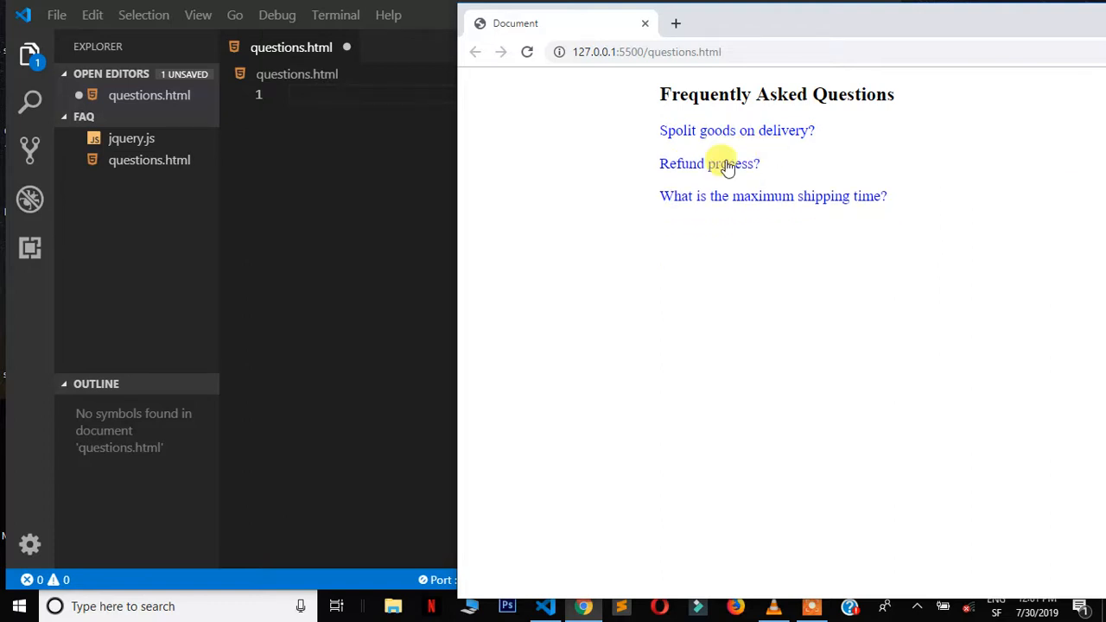
{"action": "mouse_move", "coordinate": [733, 168]}
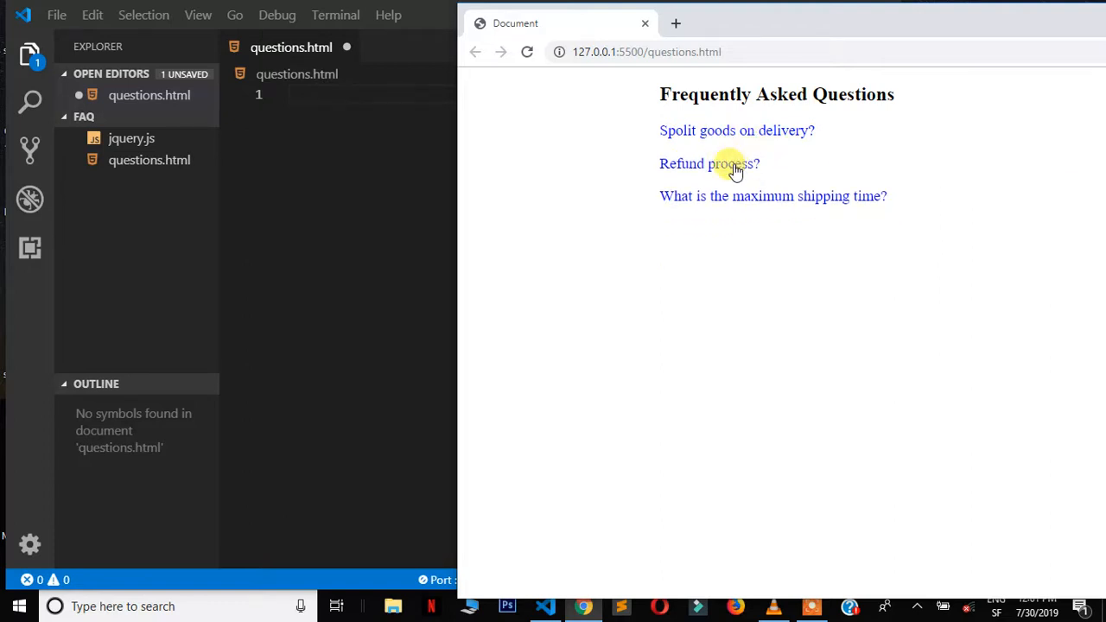
{"action": "left_click", "coordinate": [709, 163]}
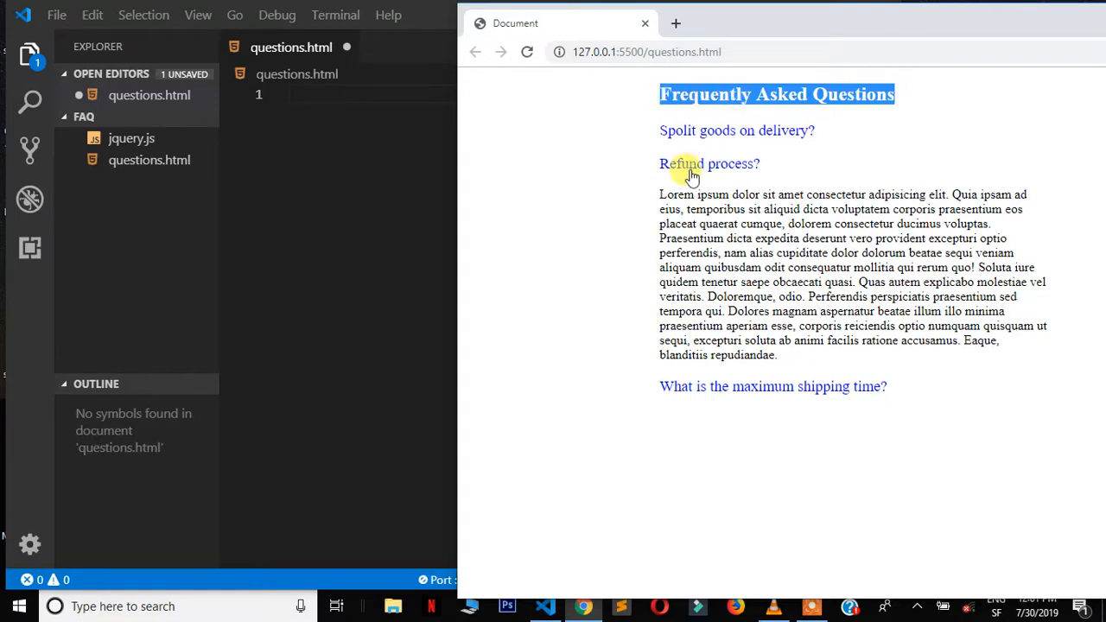
{"action": "left_click", "coordinate": [708, 164]}
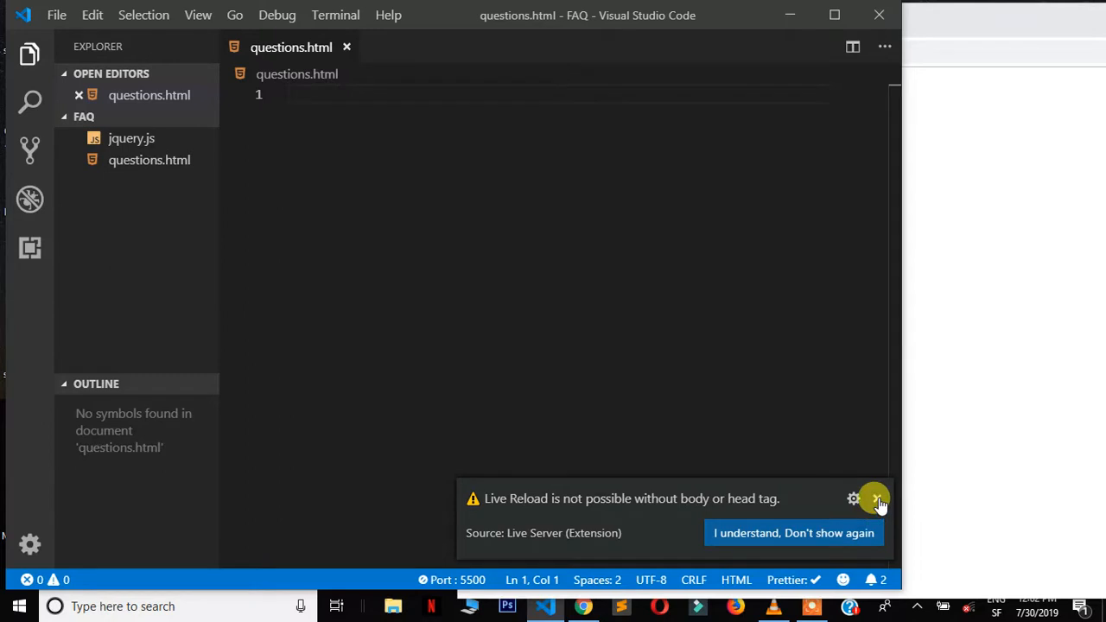
- Dismiss the Live Reload warning notification in Visual Studio Code
{"action": "left_click", "coordinate": [875, 498]}
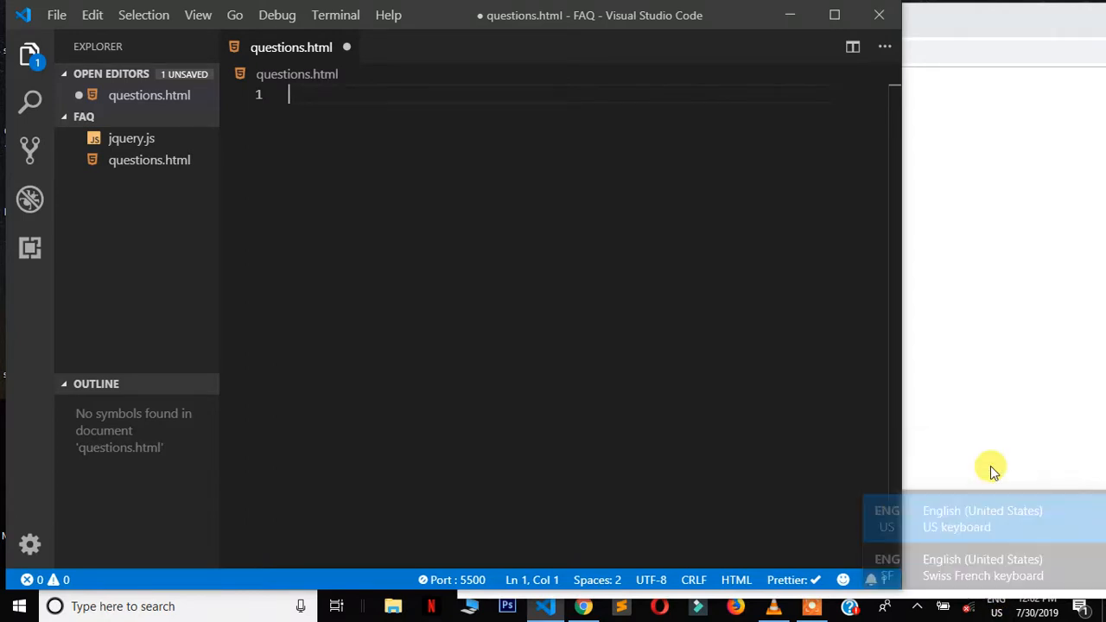
- Expand the ! Emmet boilerplate in questions.html, title it FAQ, and save
{"action": "type", "text": "!"}
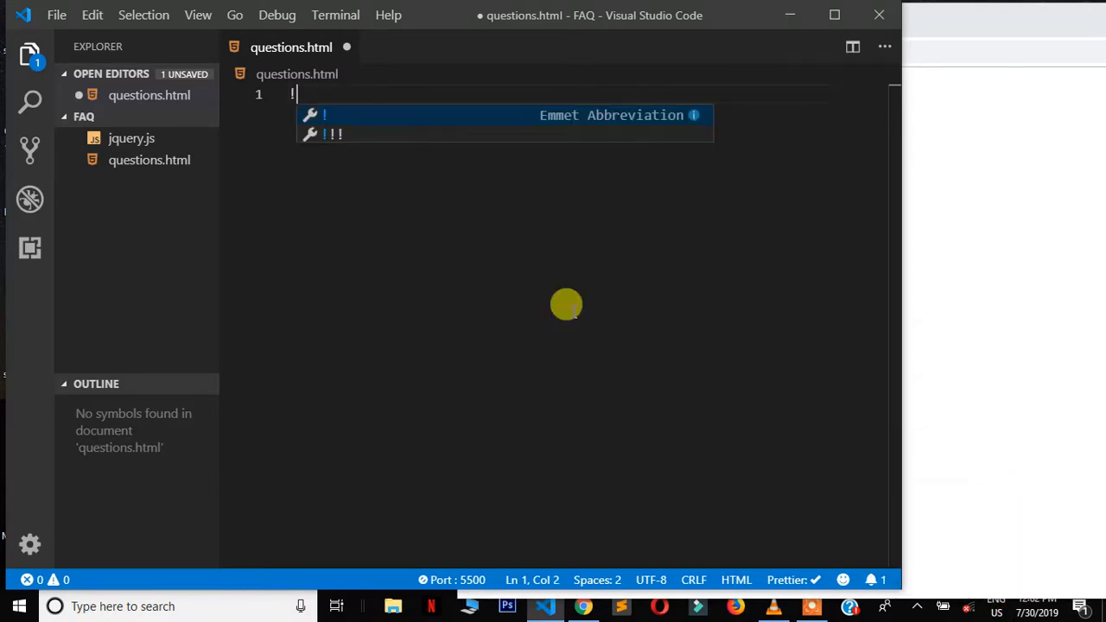
{"action": "key", "text": "Tab"}
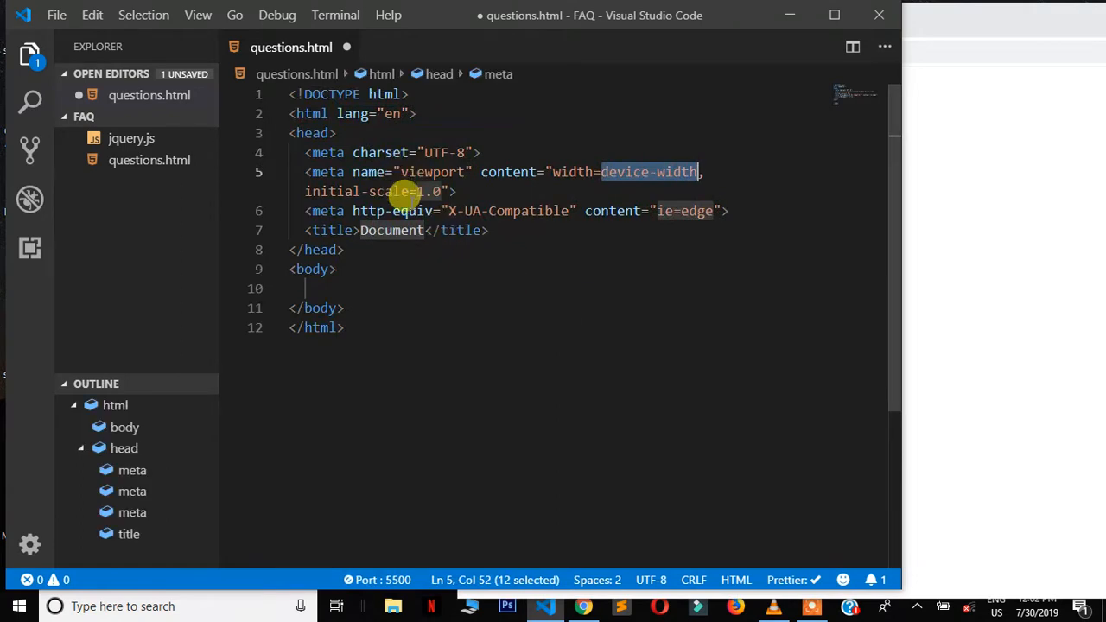
{"action": "mouse_move", "coordinate": [389, 230]}
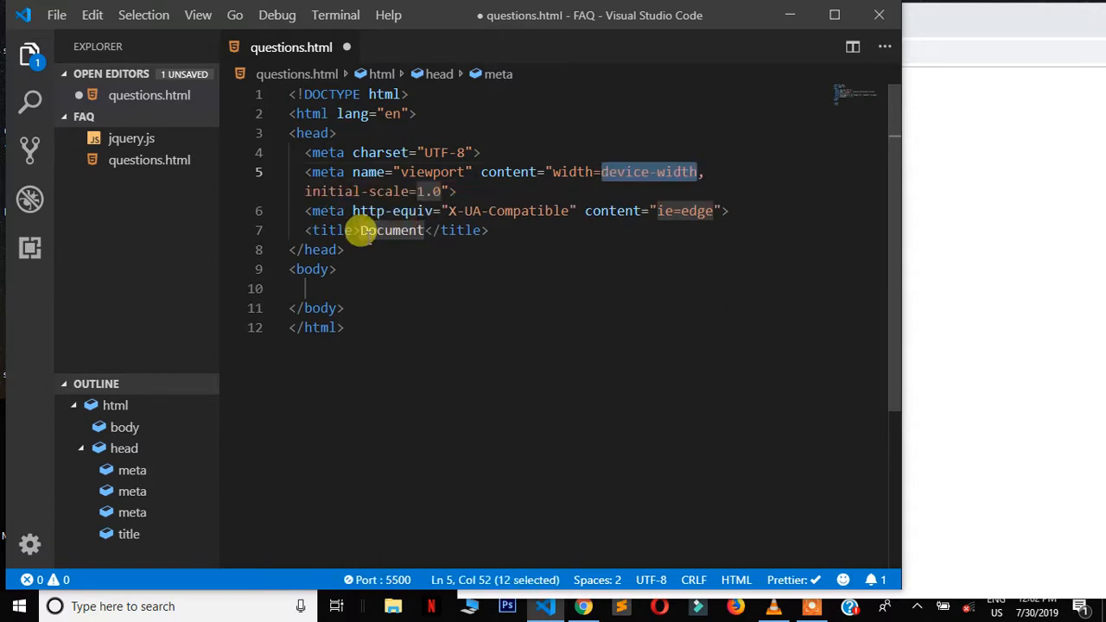
{"action": "type", "text": "FAQ"}
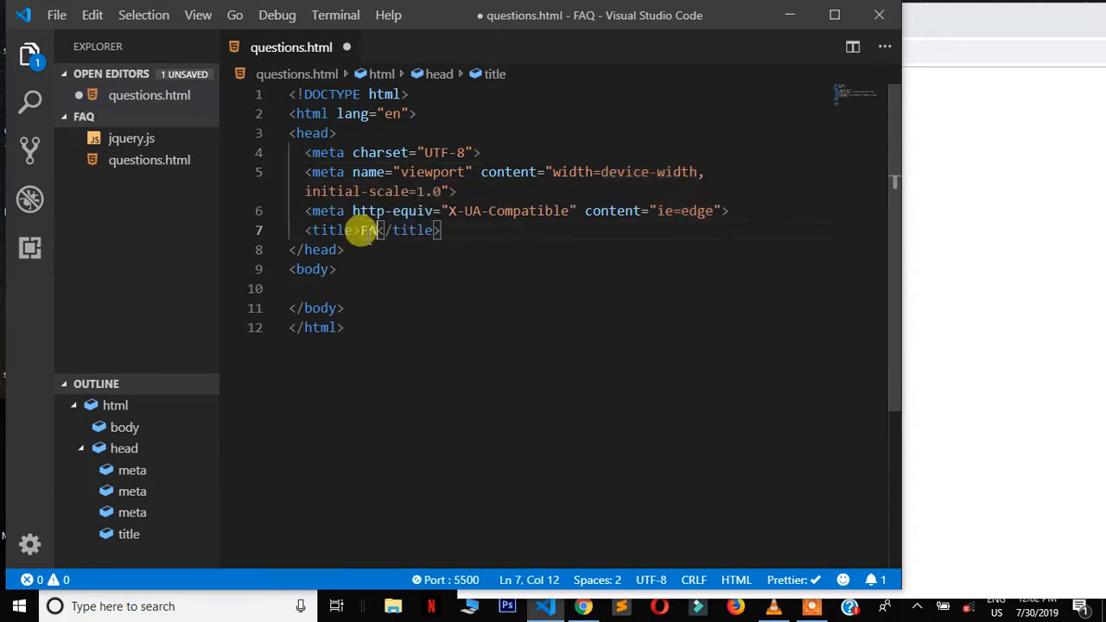
{"action": "type", "text": "s"}
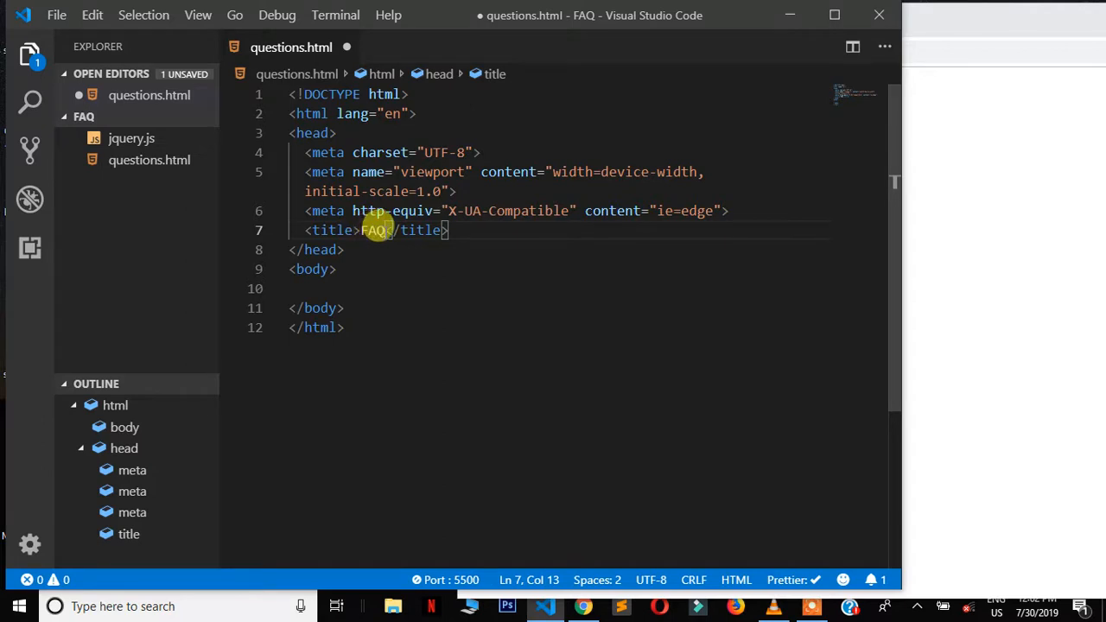
{"action": "key", "text": "ctrl+s"}
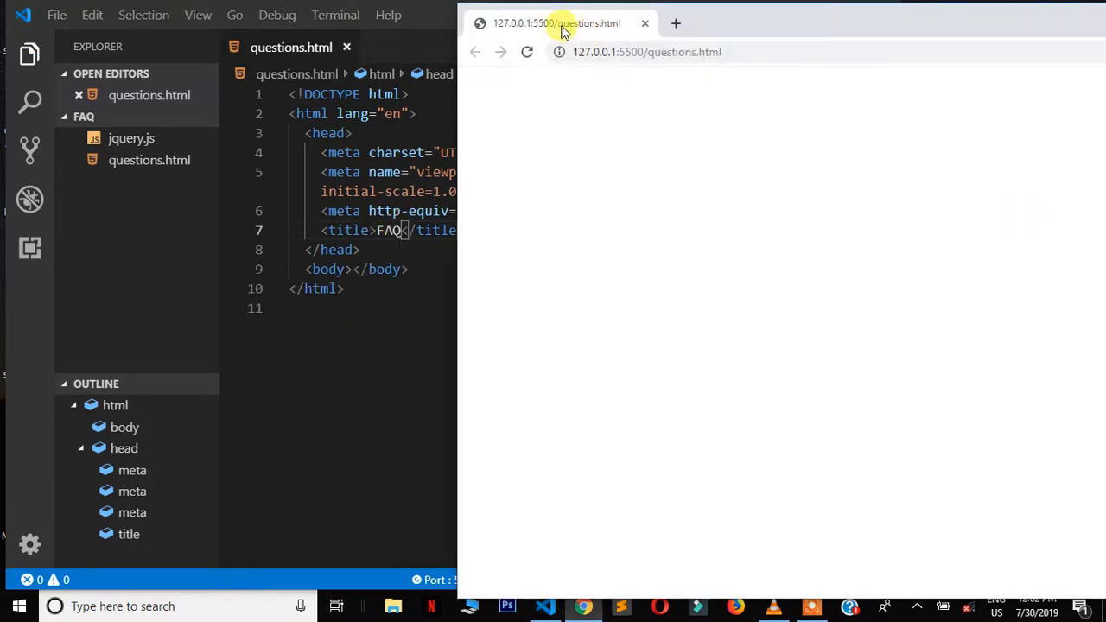
{"action": "mouse_move", "coordinate": [605, 82]}
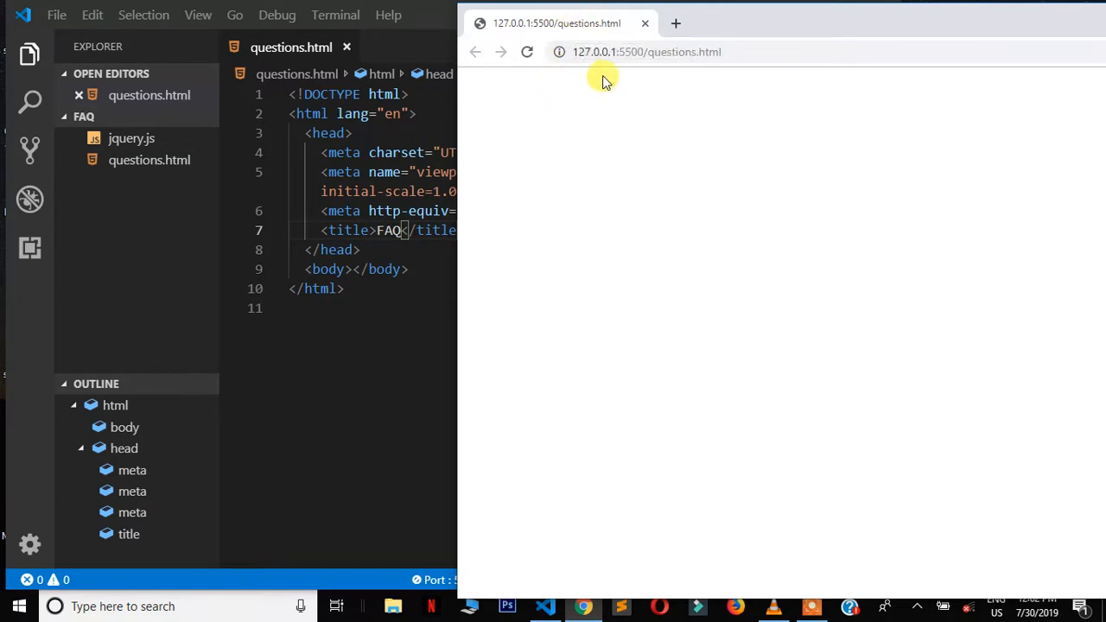
{"action": "mouse_move", "coordinate": [388, 247]}
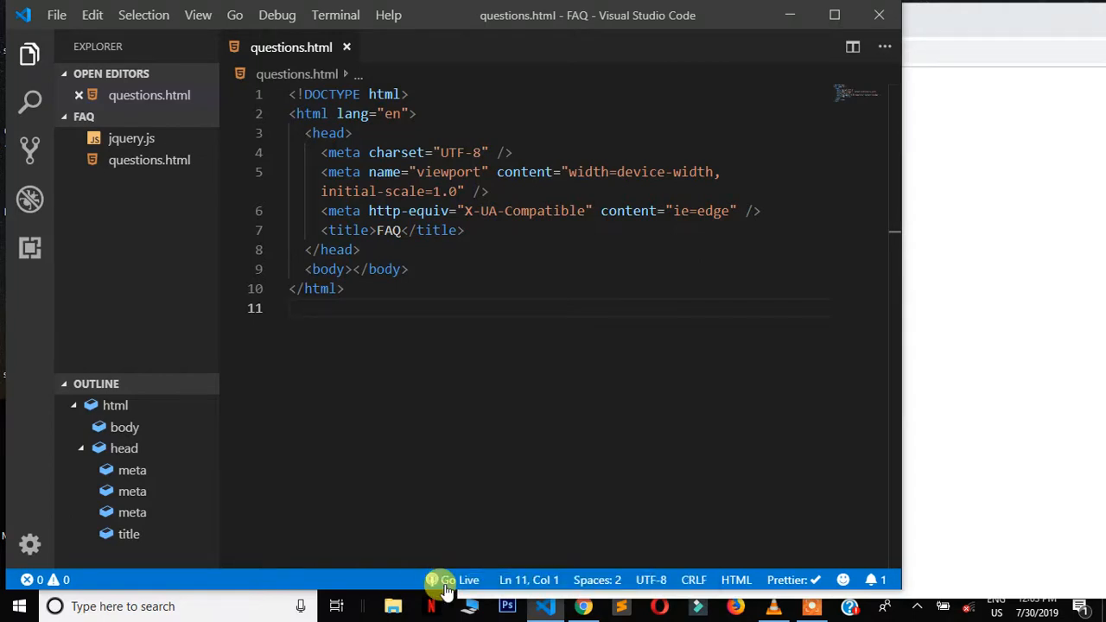
- Restart Live Server with Go Live and close the duplicate localhost tab in Chrome
{"action": "left_click", "coordinate": [445, 580]}
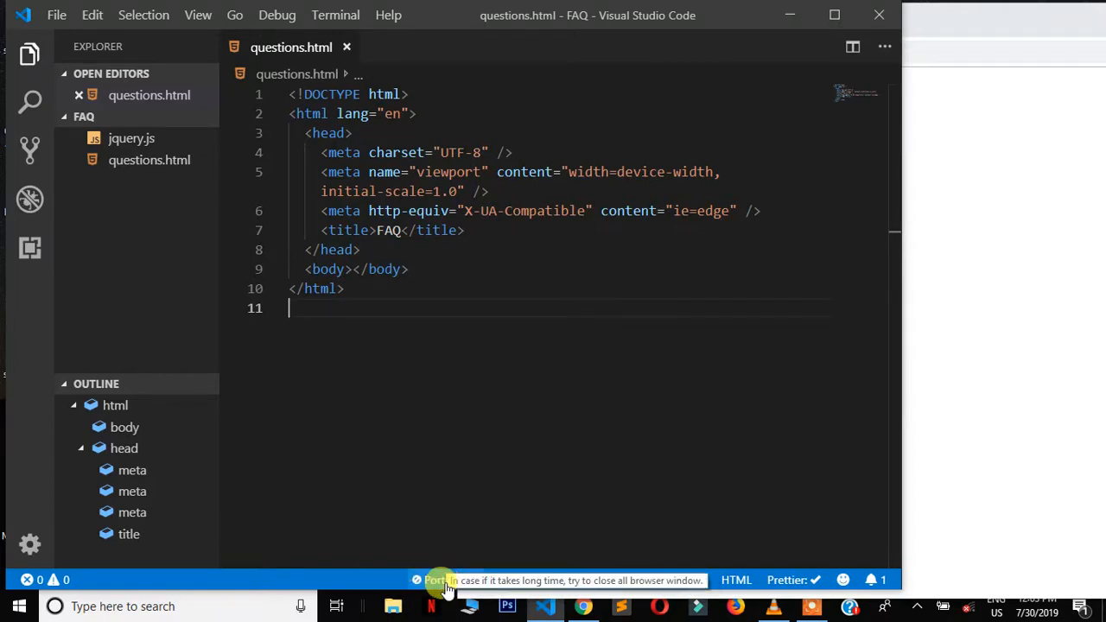
{"action": "left_click", "coordinate": [438, 580]}
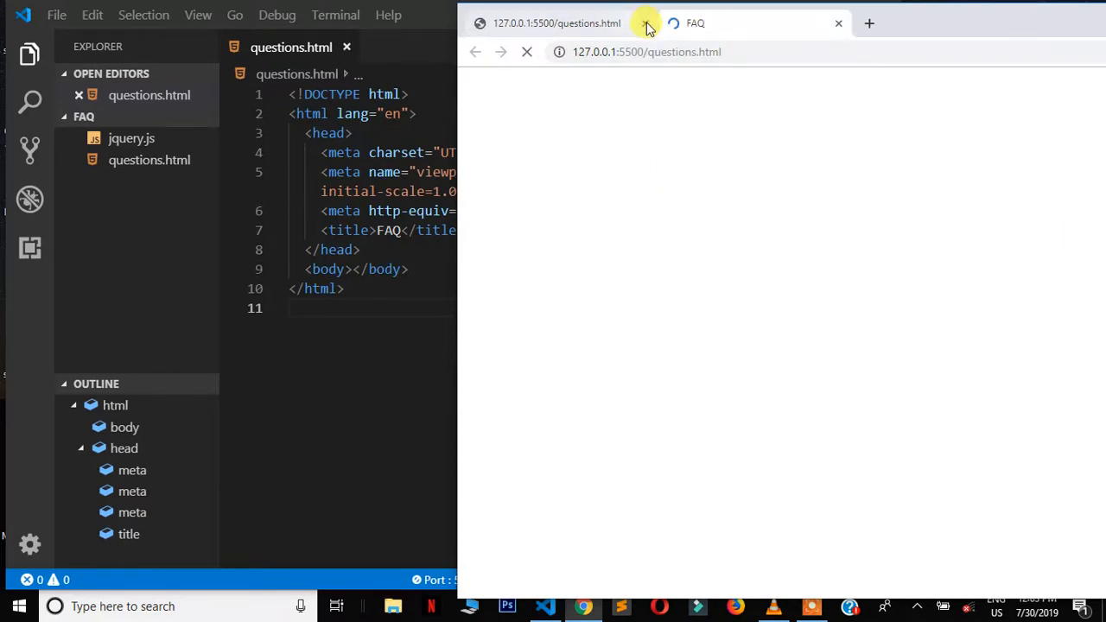
{"action": "left_click", "coordinate": [646, 23]}
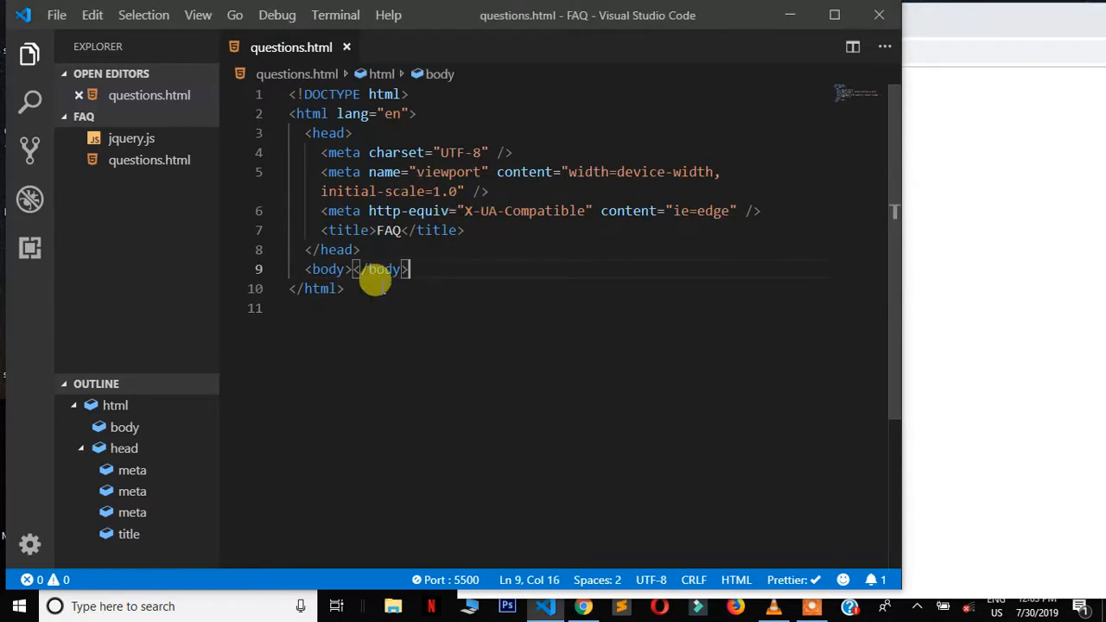
- Add a div with class 'faq' to the body, holding an h2 'Frequently Asked Questions'
{"action": "key", "text": "ctrl+a"}
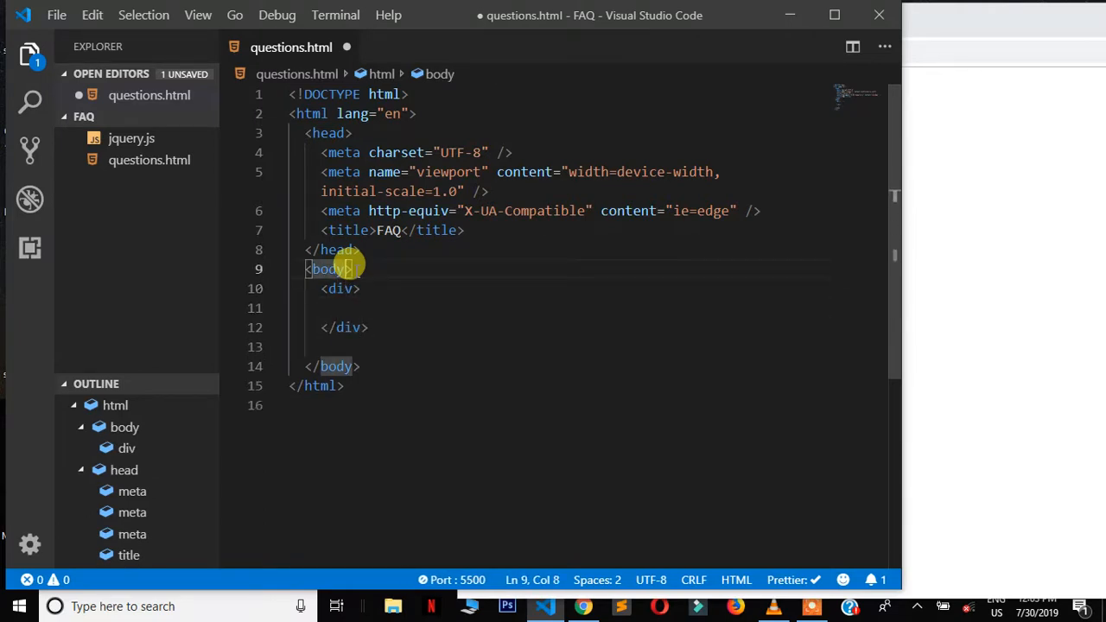
{"action": "type", "text": "class=\"fa"}
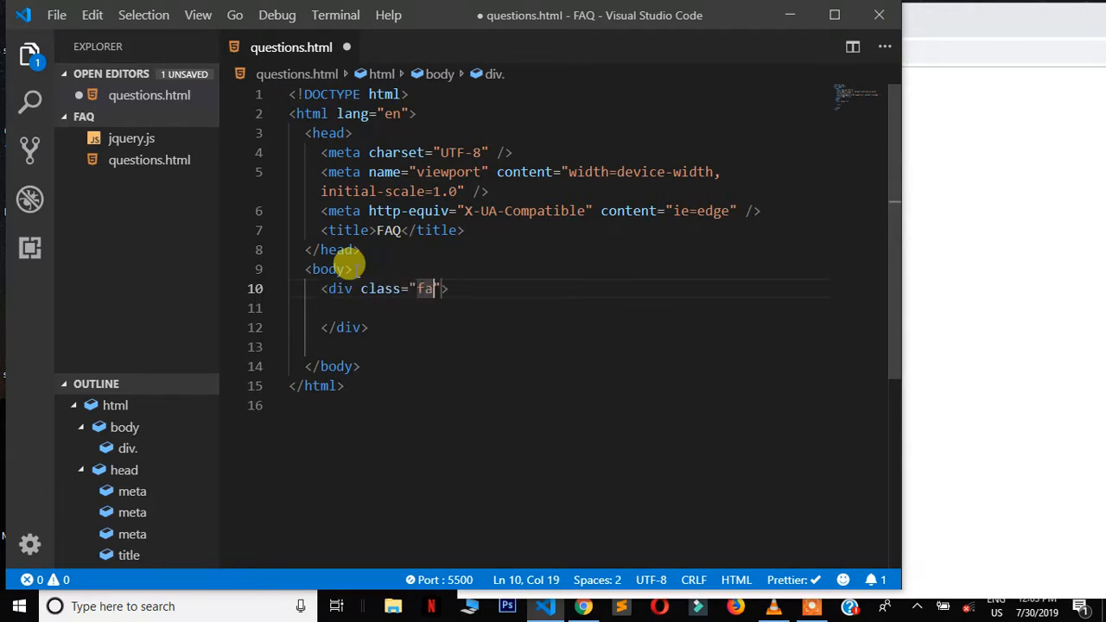
{"action": "type", "text": "q"}
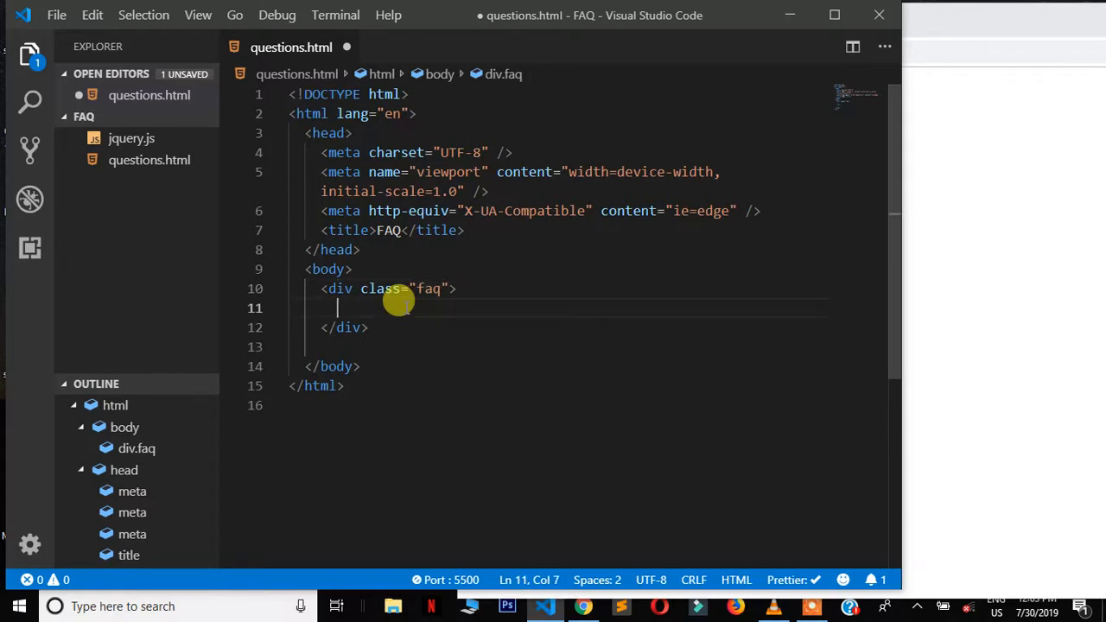
{"action": "type", "text": "h2>Fre</h2>"}
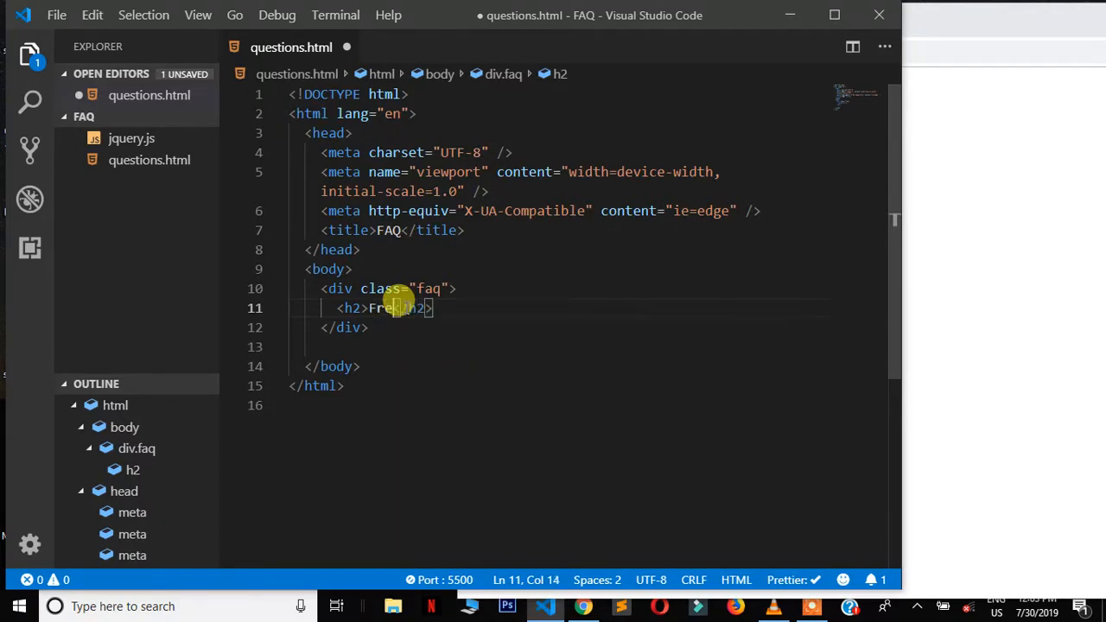
{"action": "type", "text": "quent"}
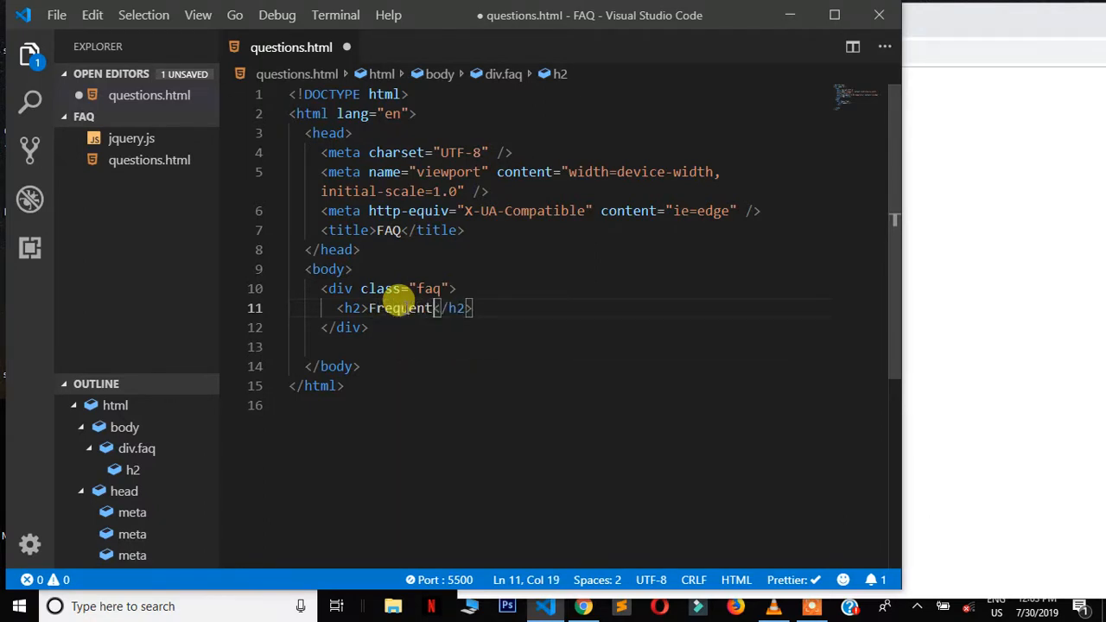
{"action": "type", "text": "ly Ase=ked"}
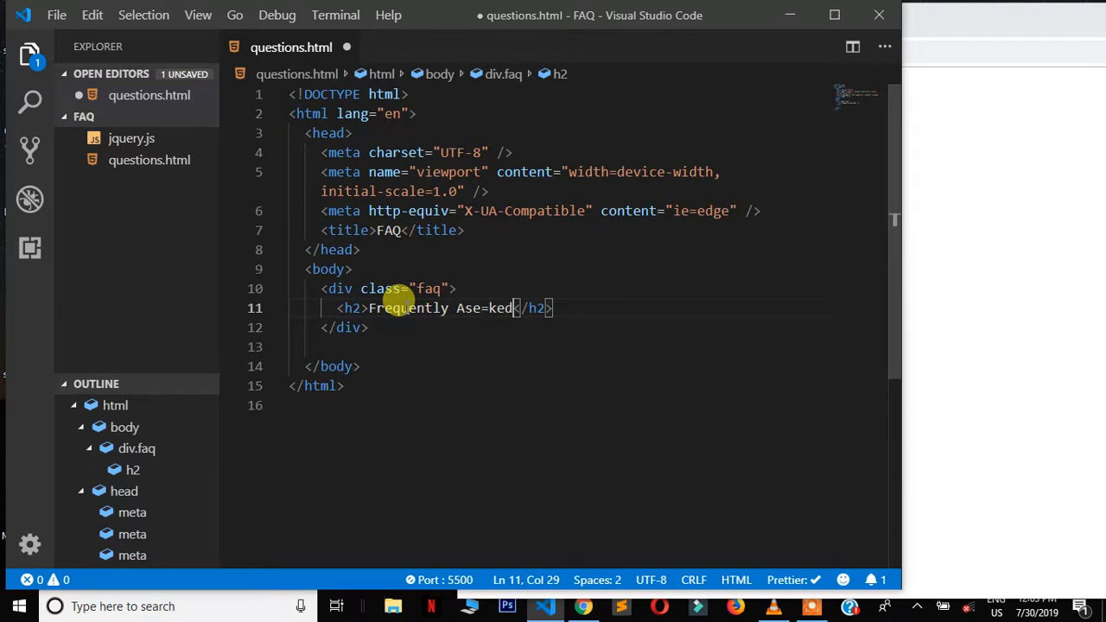
{"action": "type", "text": "Asked"}
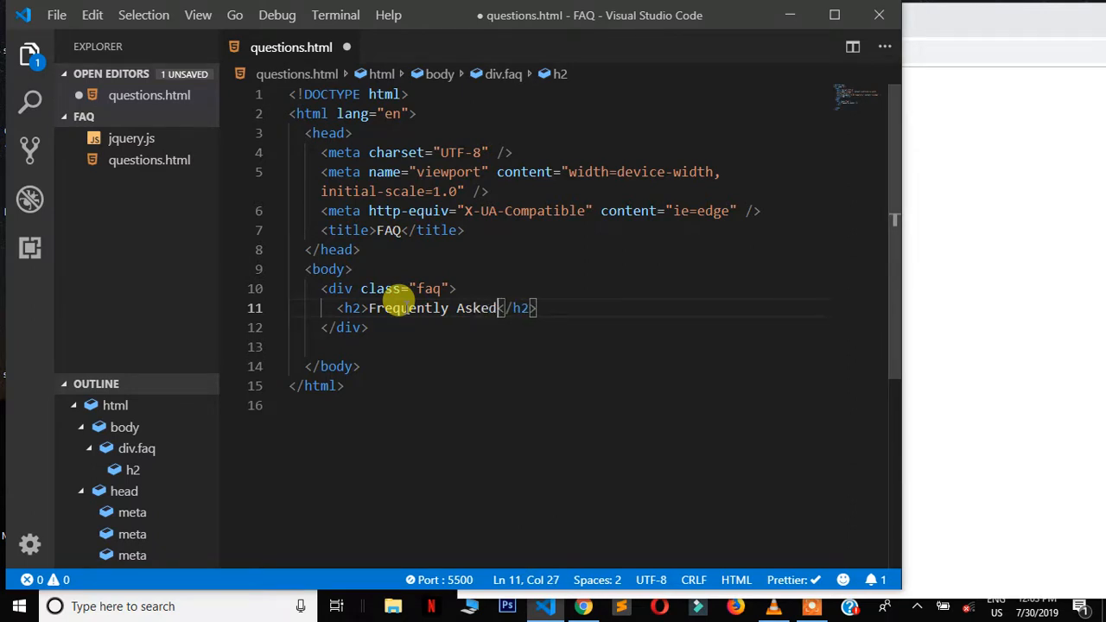
{"action": "type", "text": "A"}
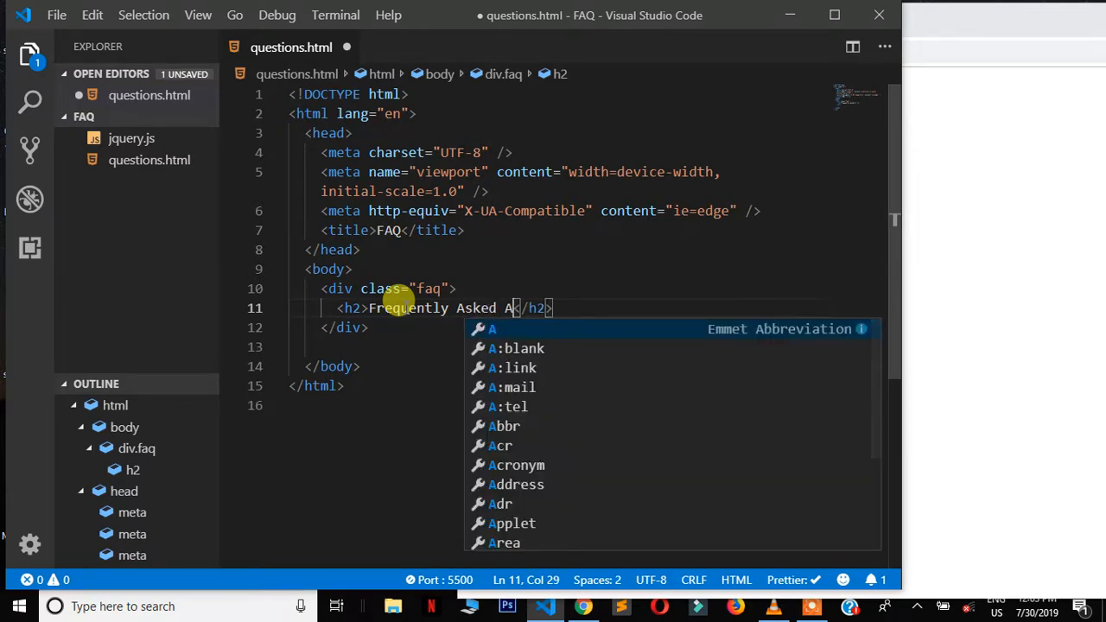
{"action": "type", "text": "Questions"}
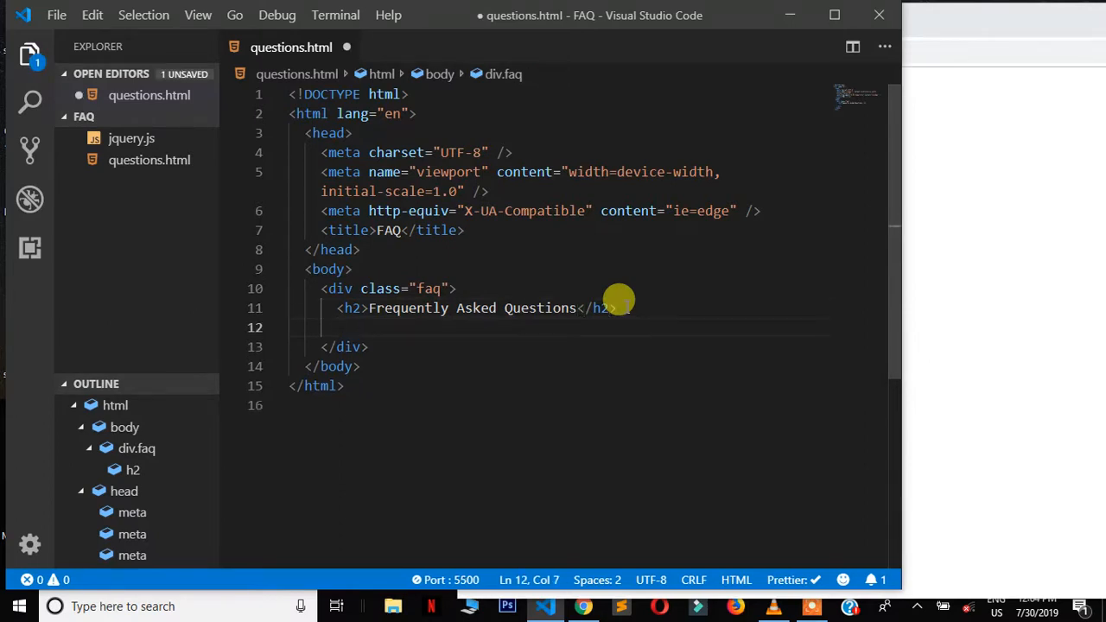
- Add an h3 heading reading 'How is the refund process'
{"action": "type", "text": "h3"}
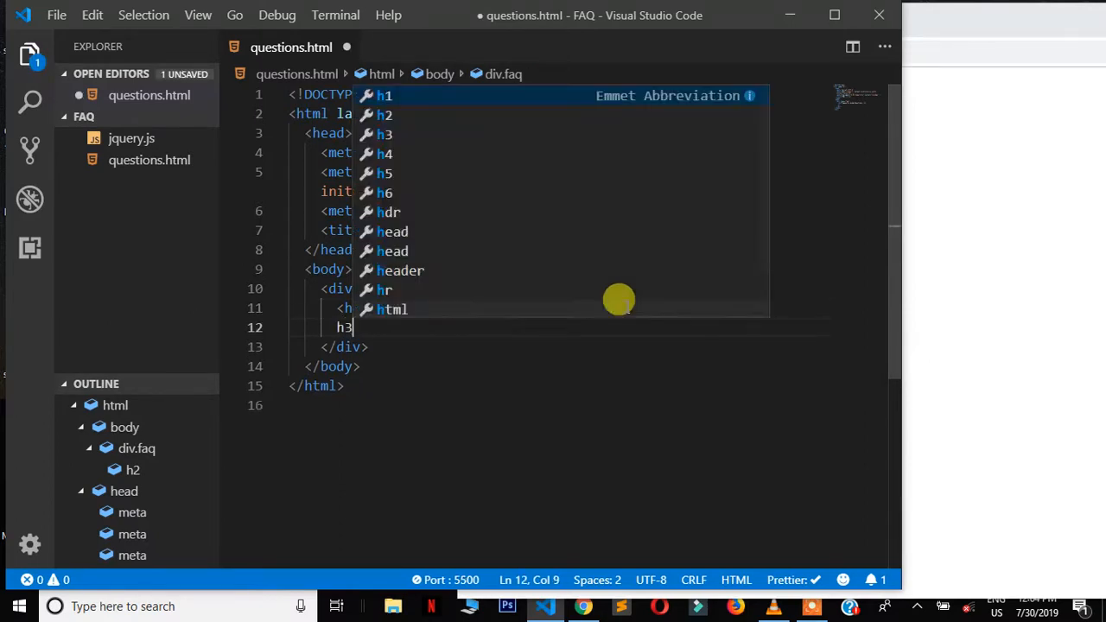
{"action": "key", "text": "Tab"}
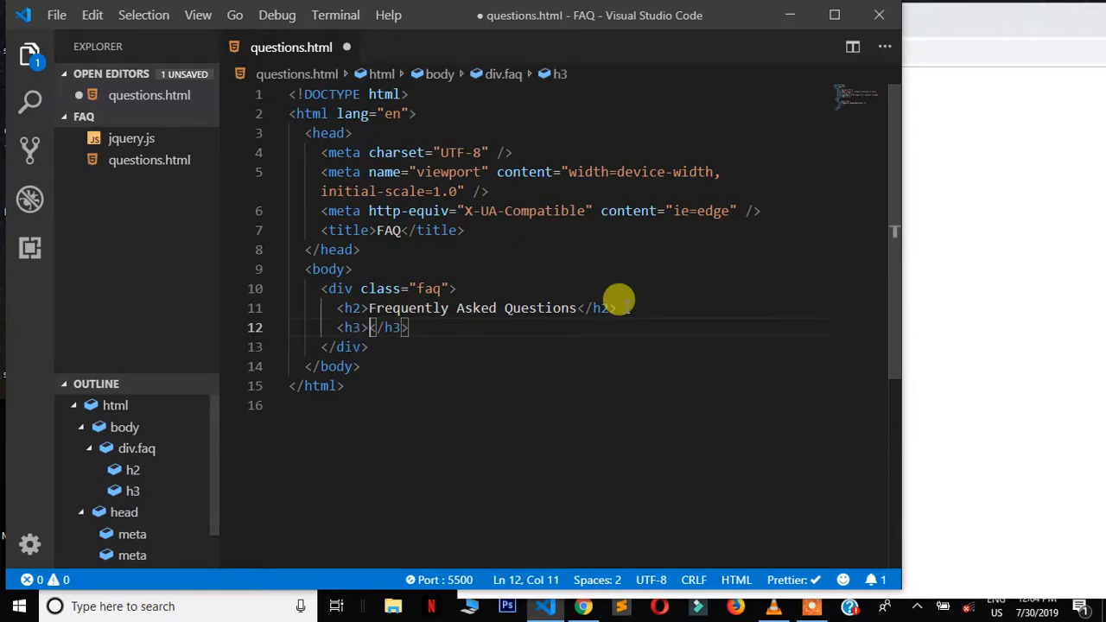
{"action": "type", "text": "R"}
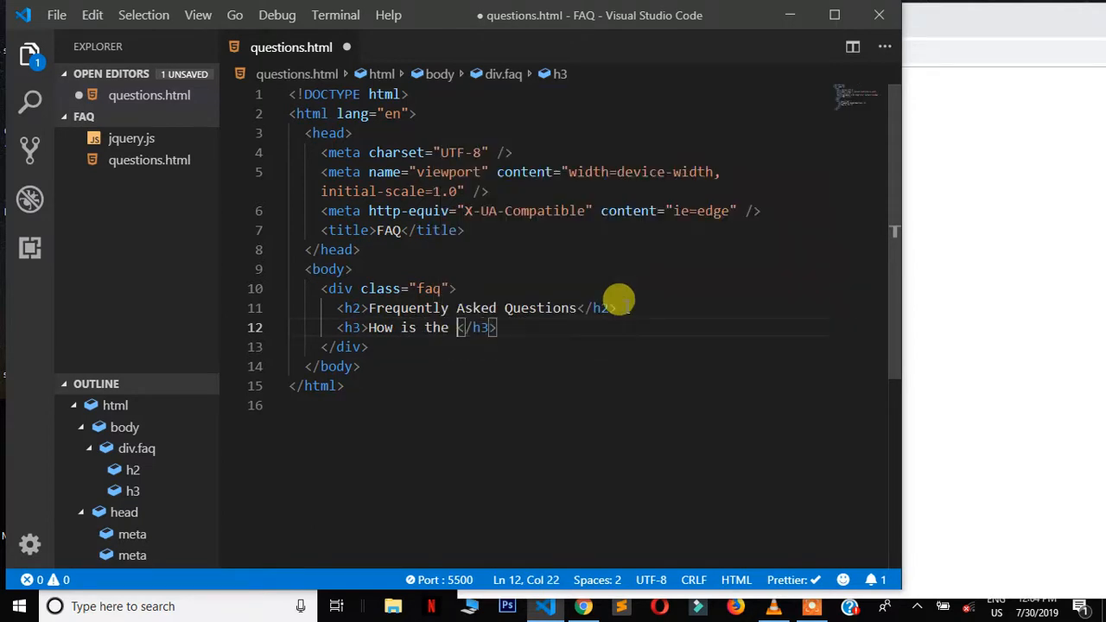
{"action": "type", "text": "refu"}
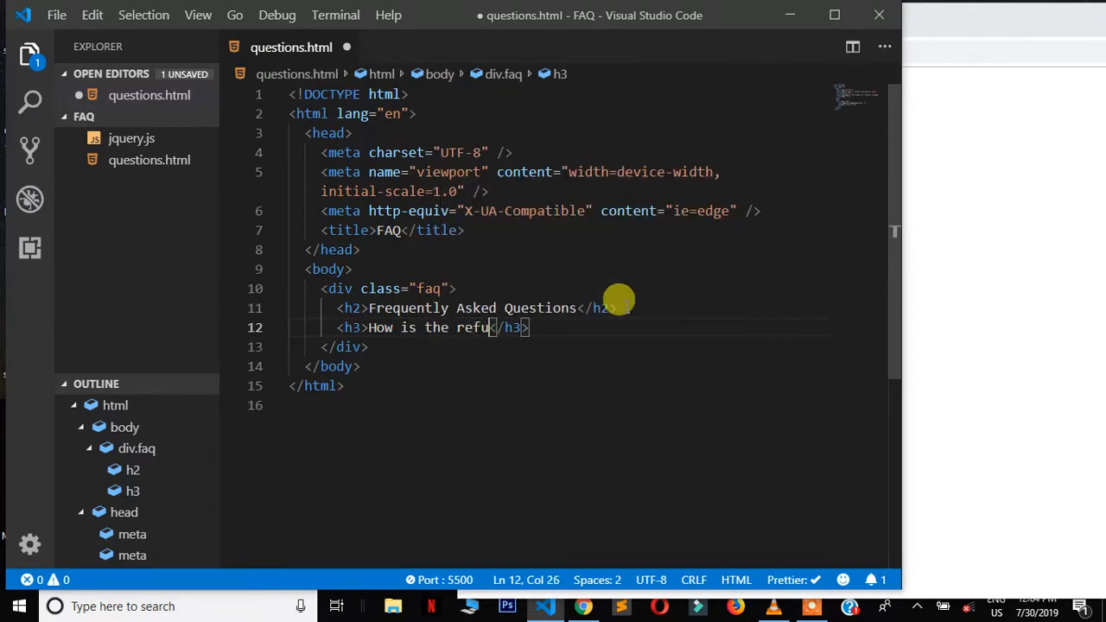
{"action": "type", "text": "nd p"}
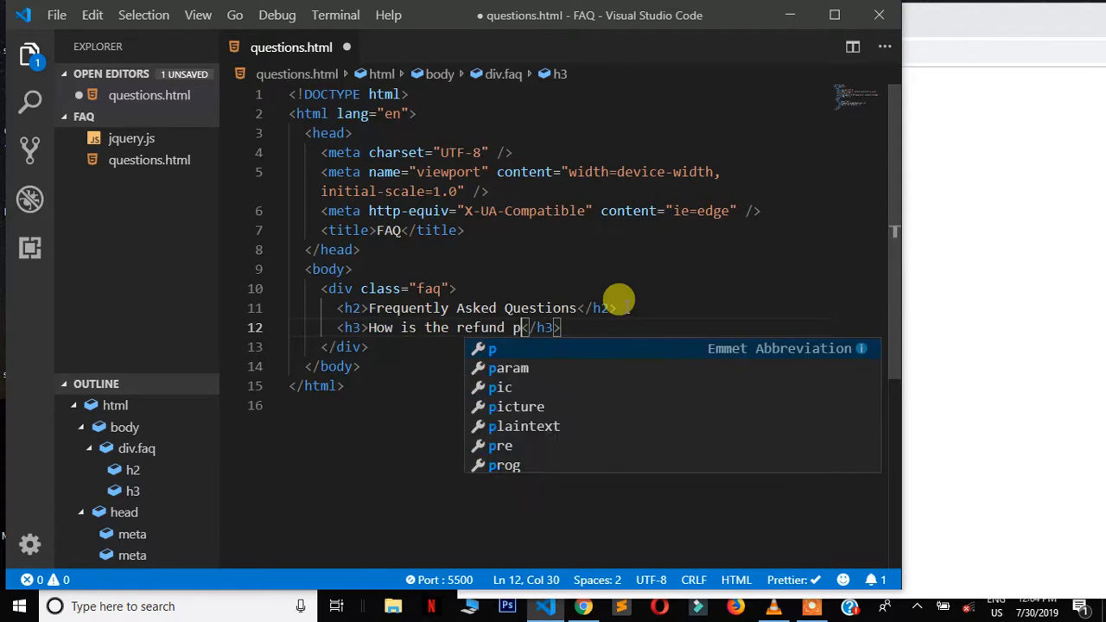
{"action": "type", "text": "rocess"}
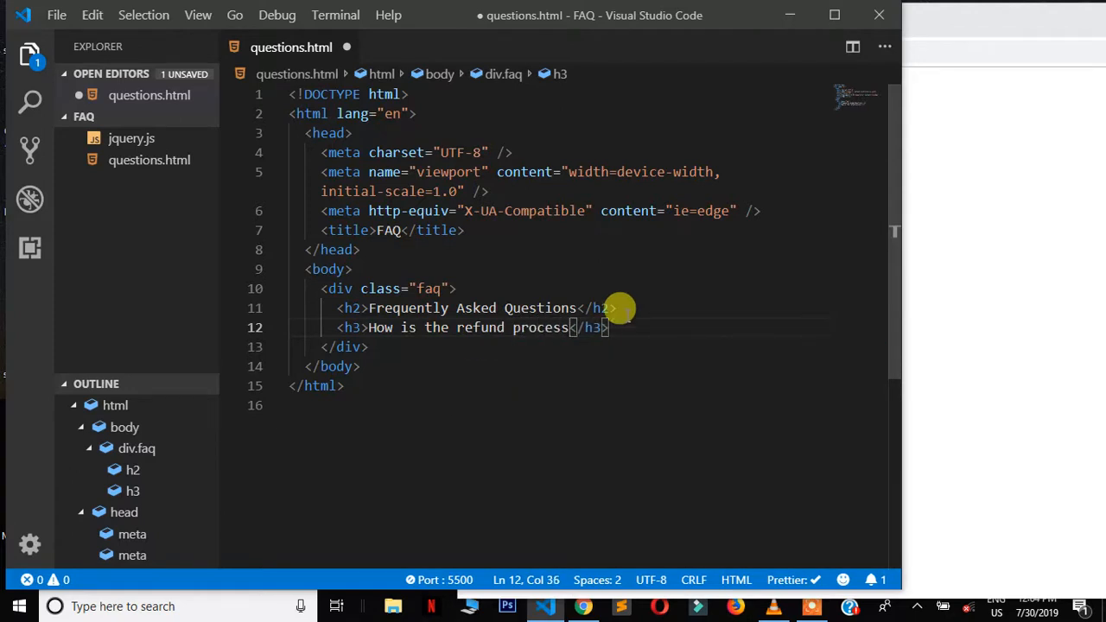
{"action": "type", "text": "div ></div>"}
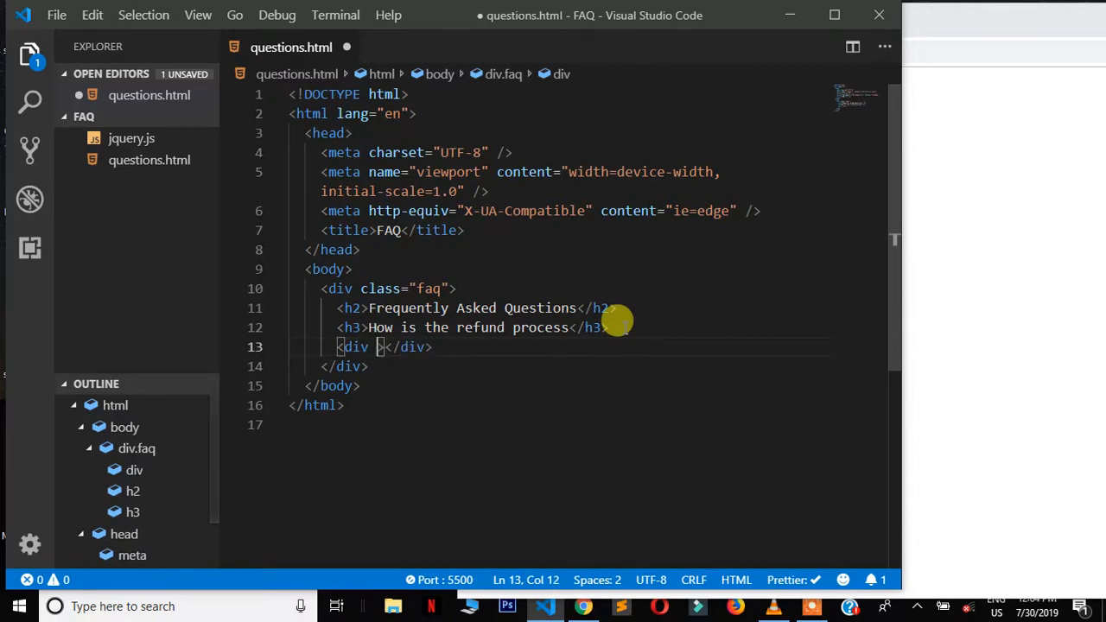
- Give the h3 class 'question' and add an 'answer' div filled with lorem20 text
{"action": "type", "text": "class=\"\""}
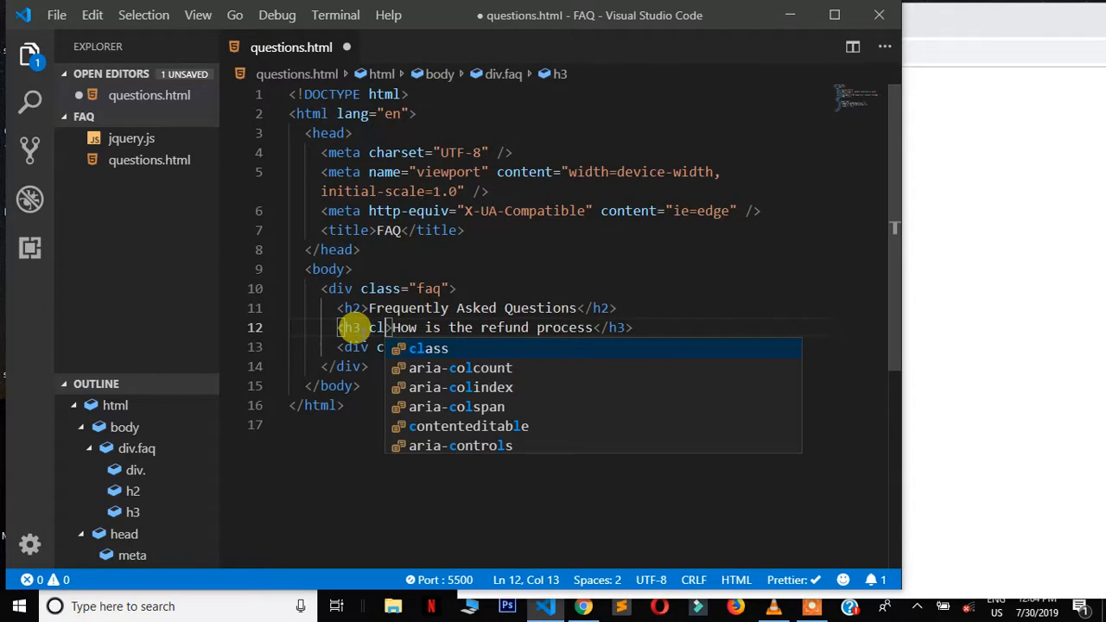
{"action": "type", "text": "class=\"question\">"}
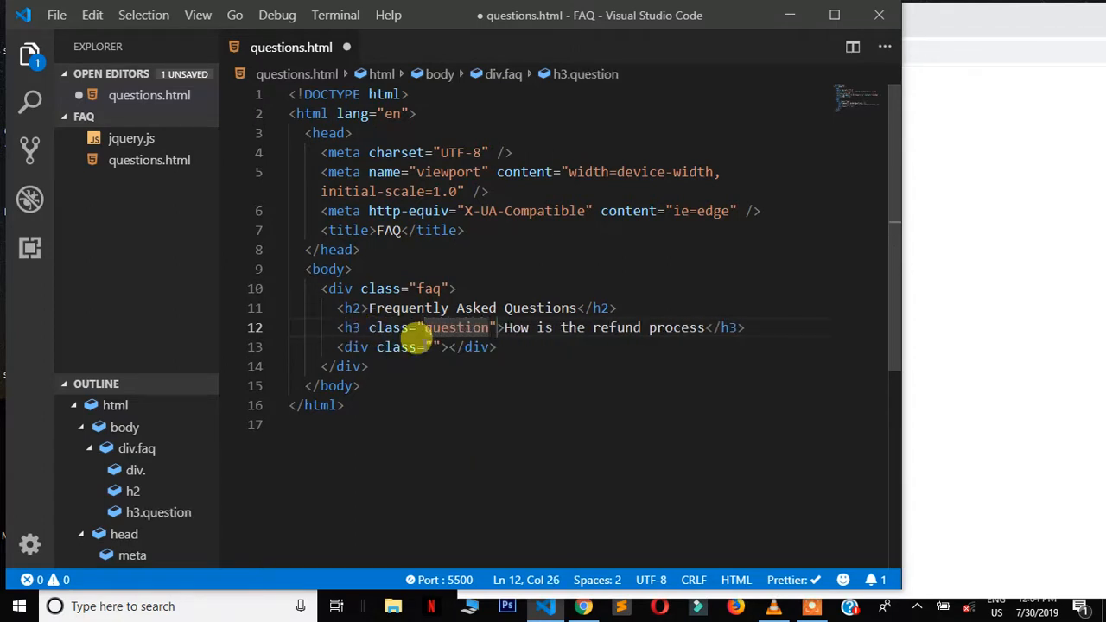
{"action": "type", "text": "answ"}
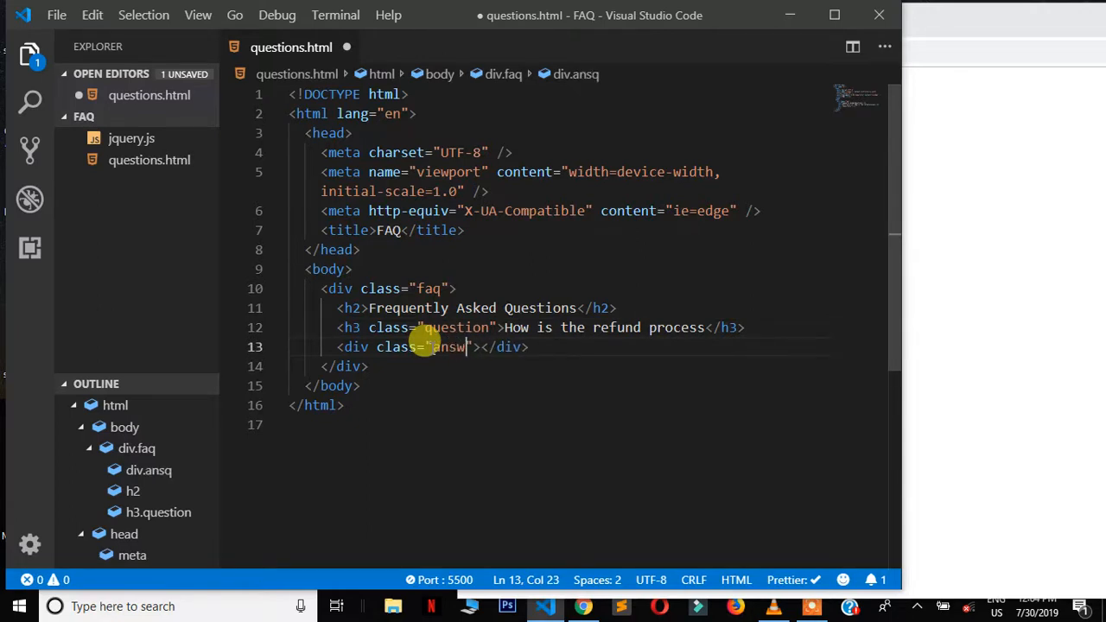
{"action": "type", "text": "er"}
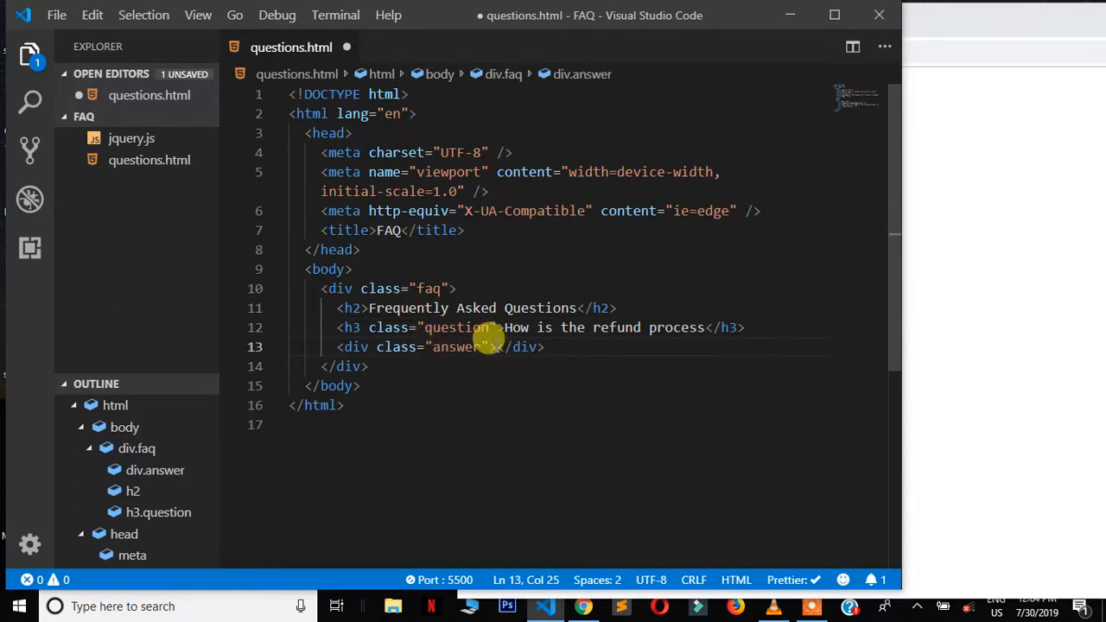
{"action": "type", "text": "lo"}
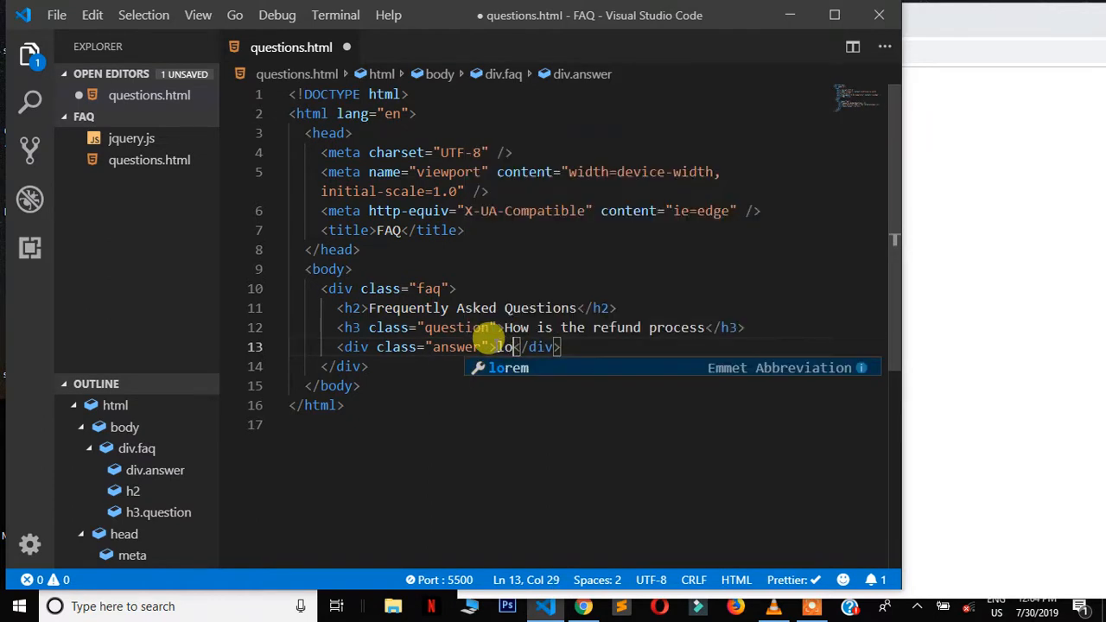
{"action": "type", "text": "rem2"}
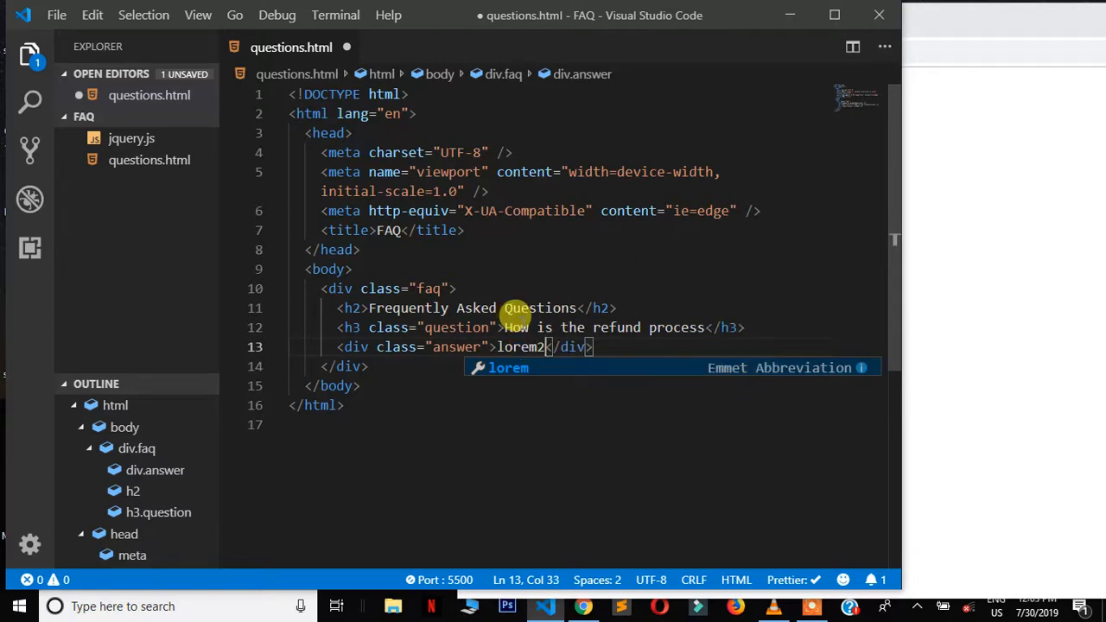
{"action": "type", "text": "0"}
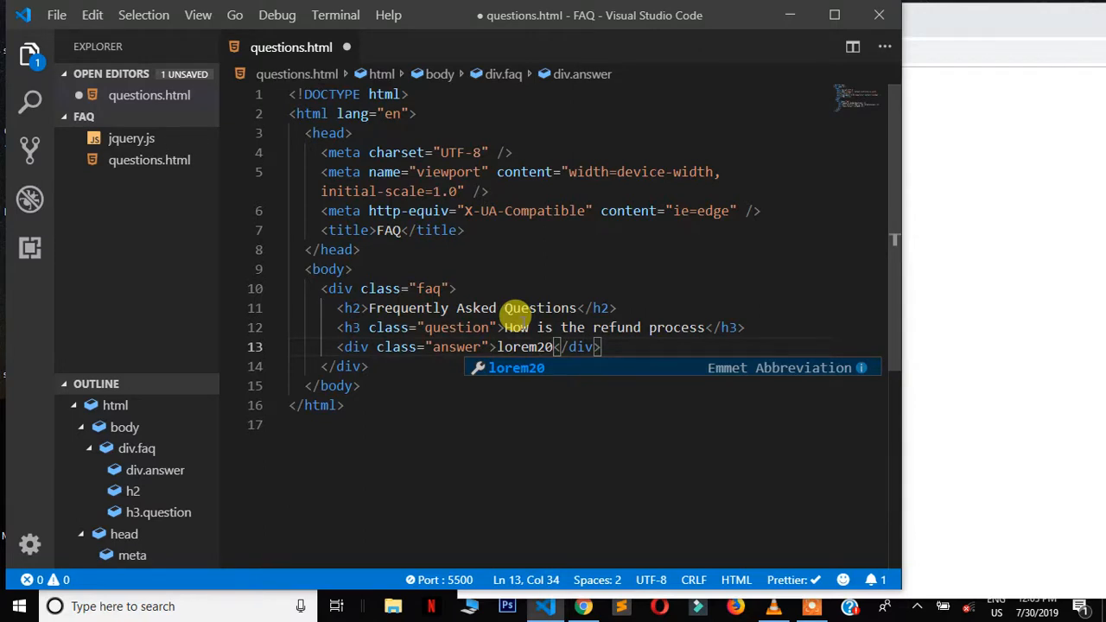
{"action": "key", "text": "Tab"}
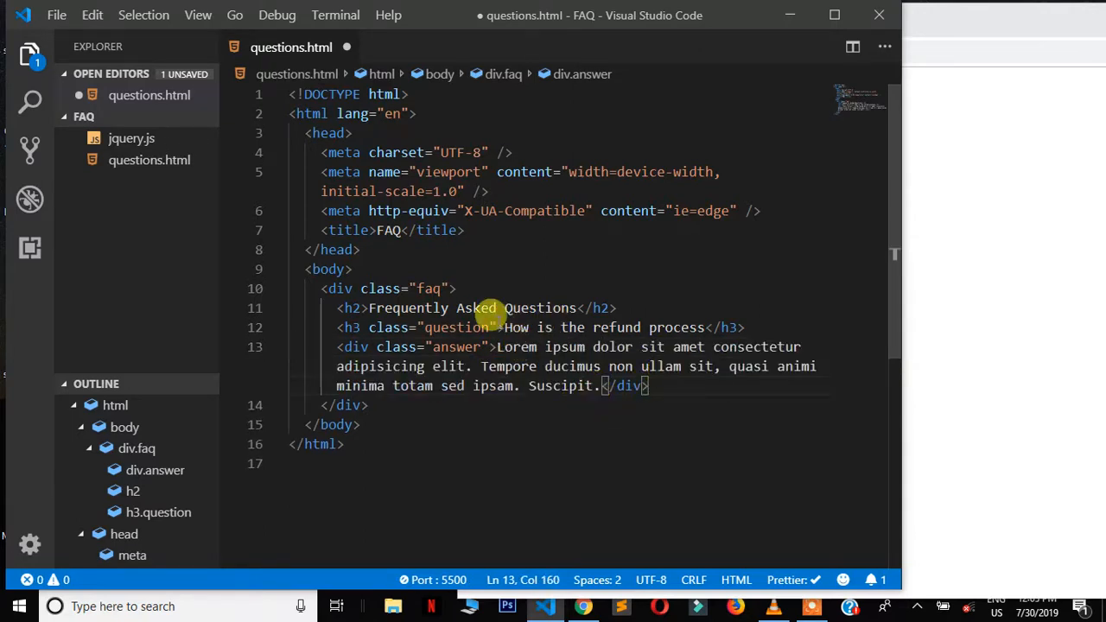
{"action": "left_click_drag", "start_coordinate": [498, 347], "coordinate": [601, 385]}
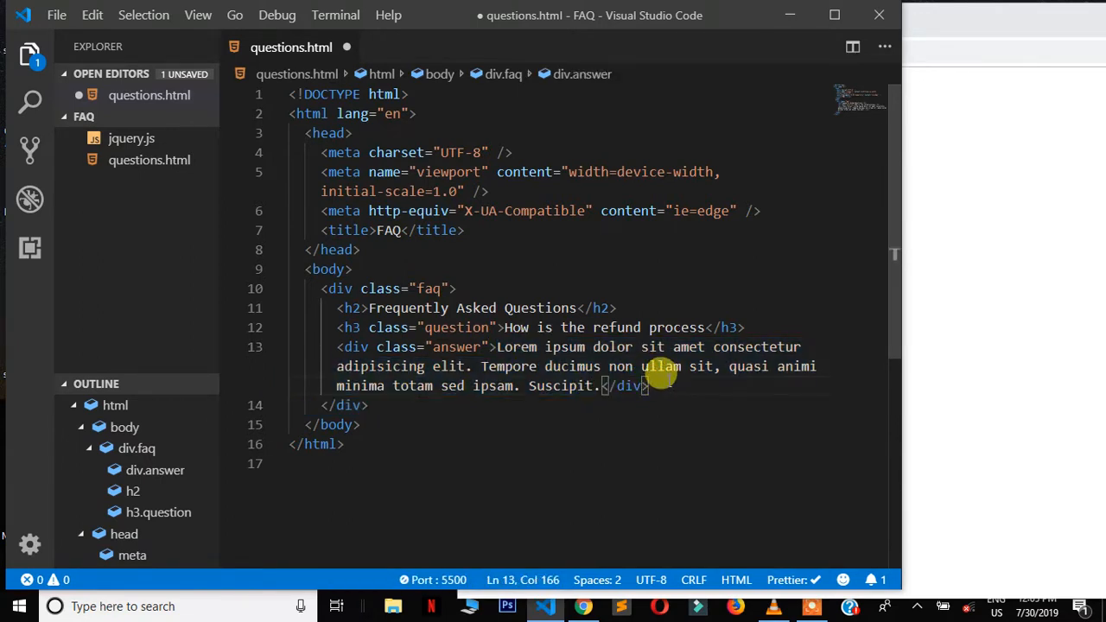
{"action": "mouse_move", "coordinate": [623, 303]}
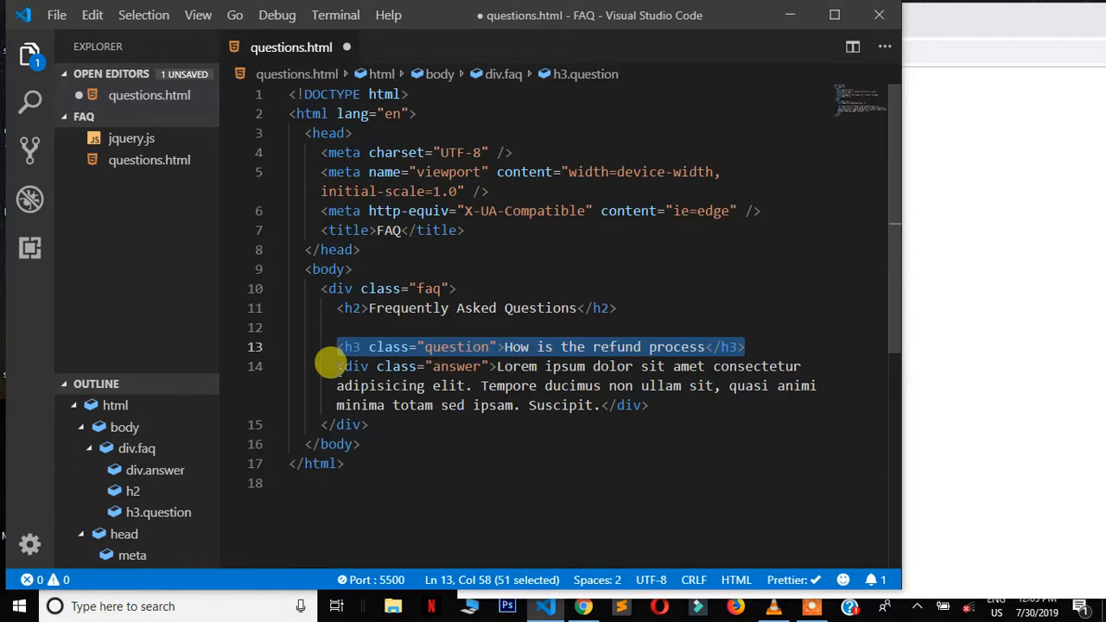
- Add a second h3 with class 'question' reading 'What is the maximum shipping time?'
{"action": "left_click_drag", "start_coordinate": [337, 347], "coordinate": [644, 406]}
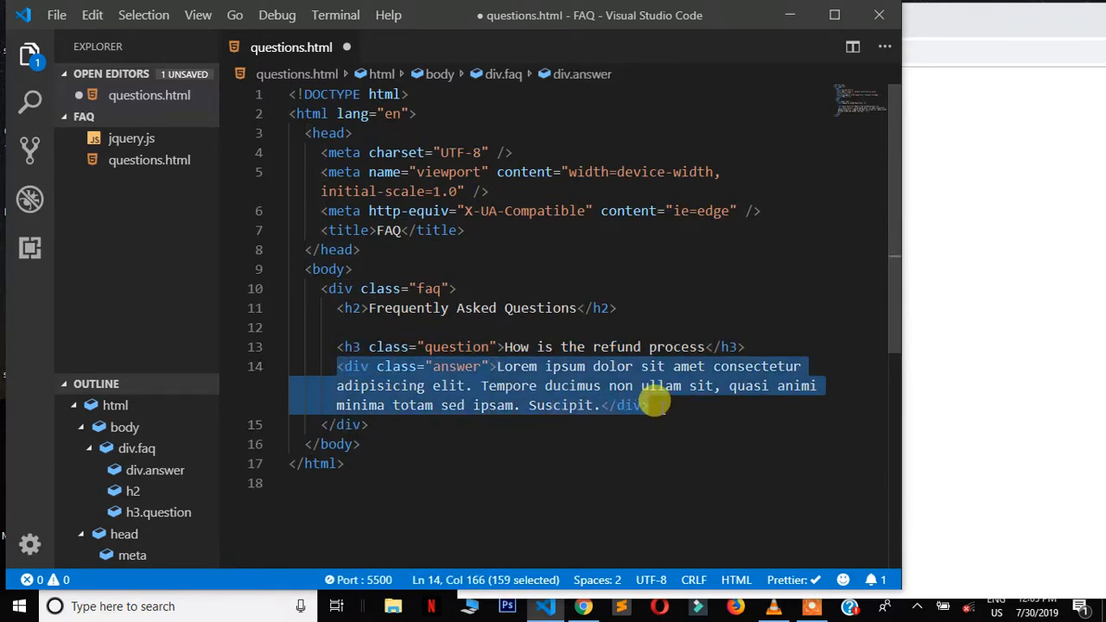
{"action": "key", "text": "Enter"}
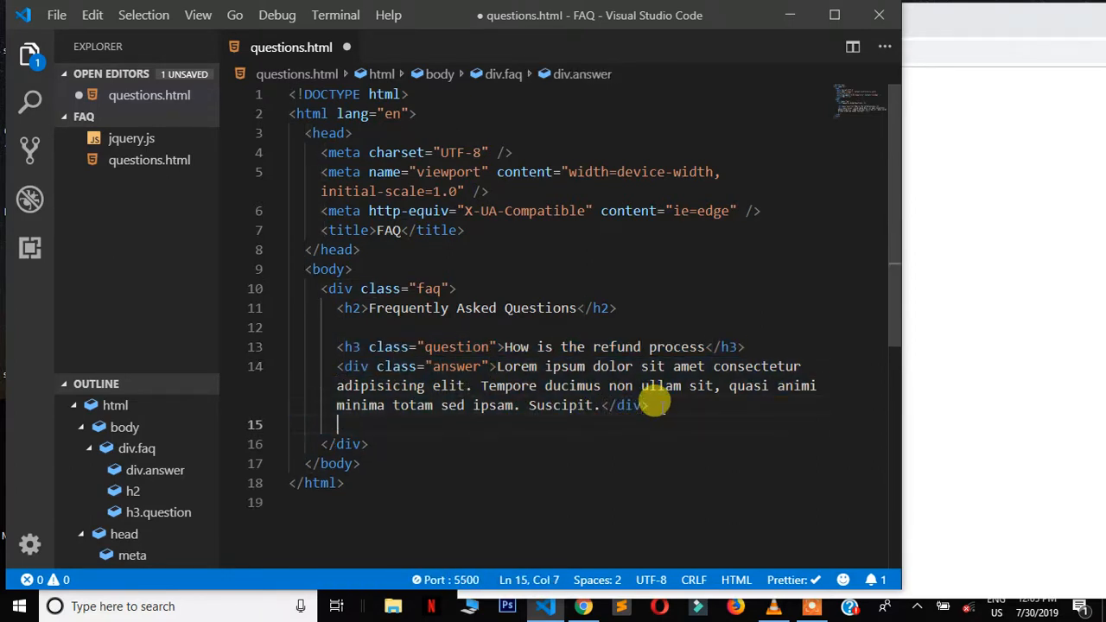
{"action": "key", "text": "enter"}
{"action": "type", "text": "<h3></h3>"}
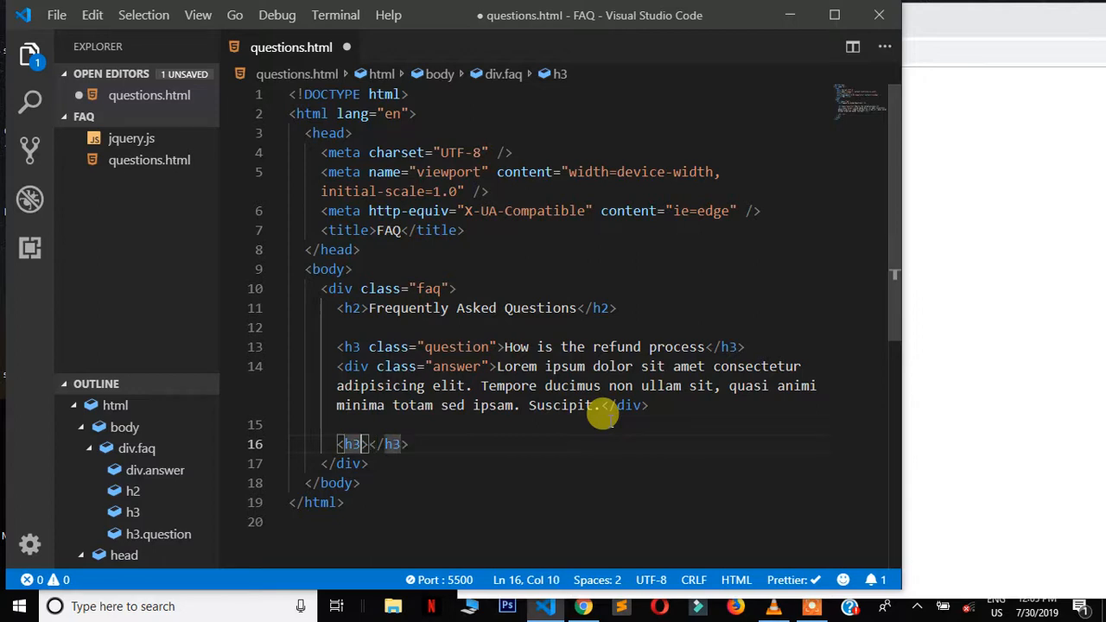
{"action": "type", "text": "class=\"\""}
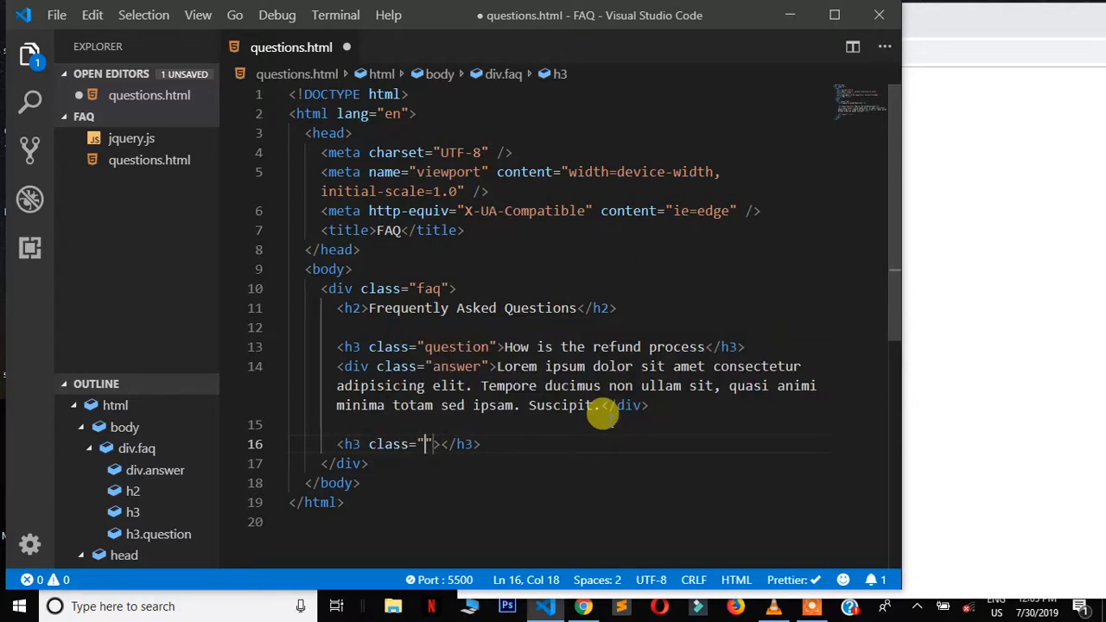
{"action": "type", "text": "u"}
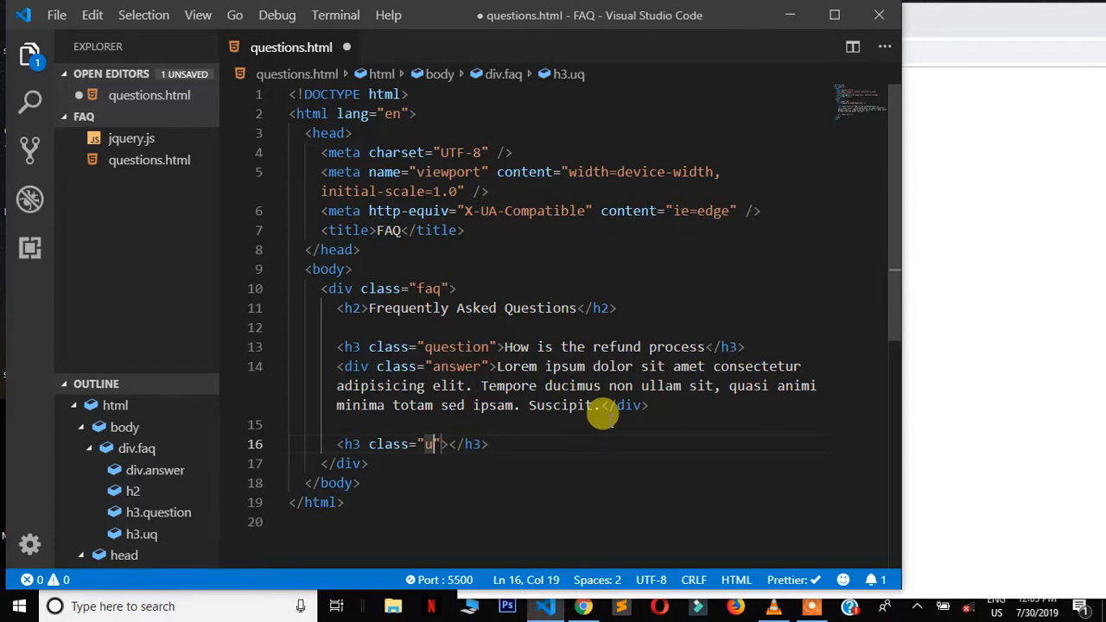
{"action": "type", "text": "ues"}
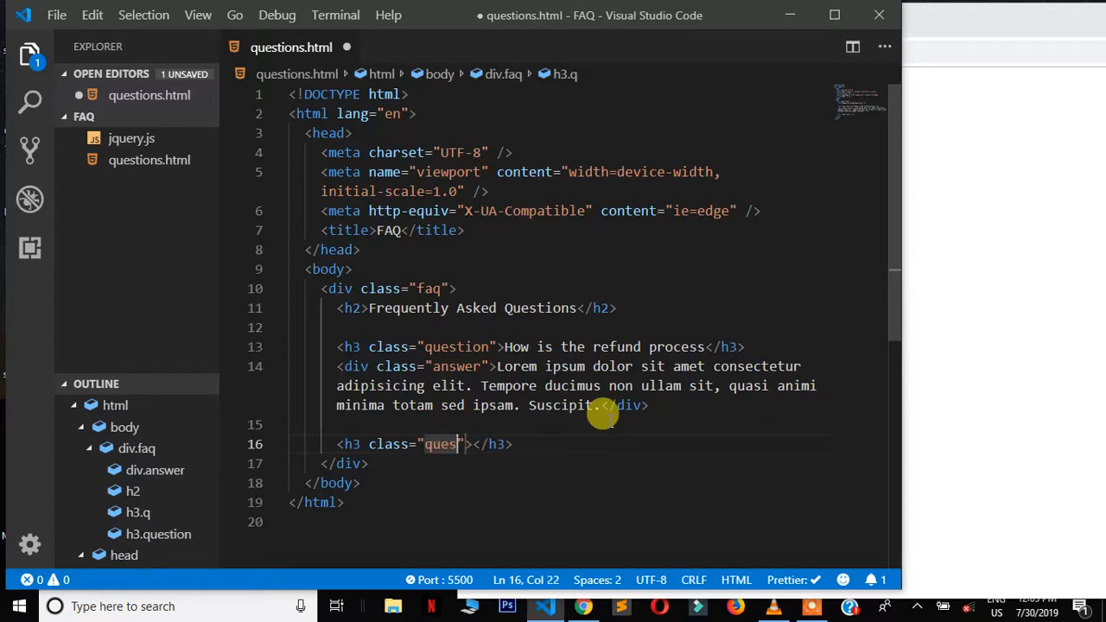
{"action": "type", "text": "tion"}
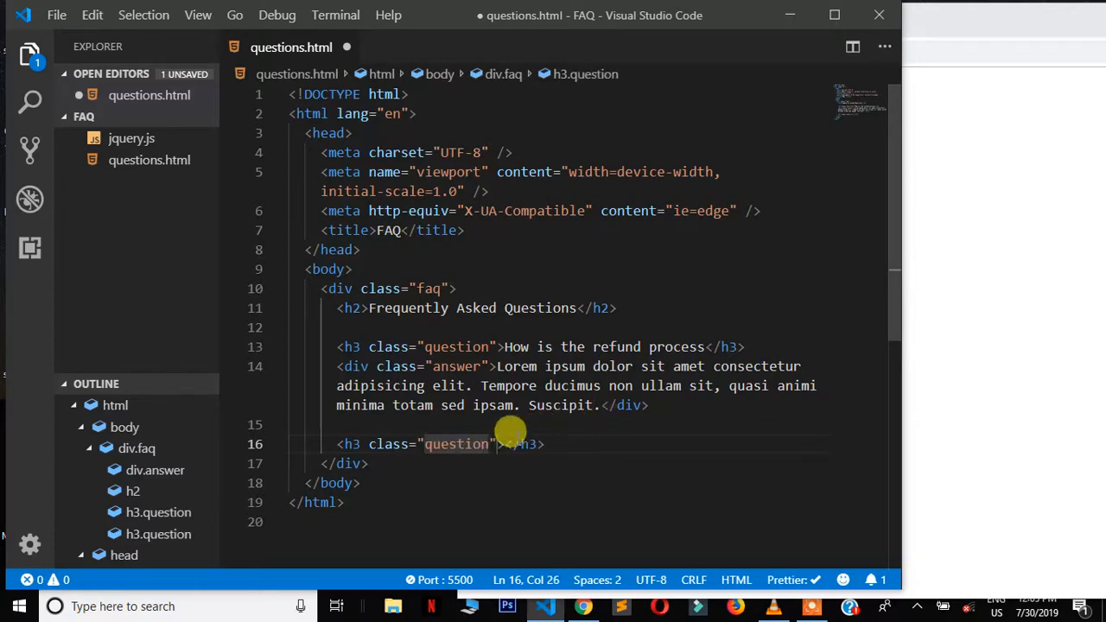
{"action": "type", "text": "w"}
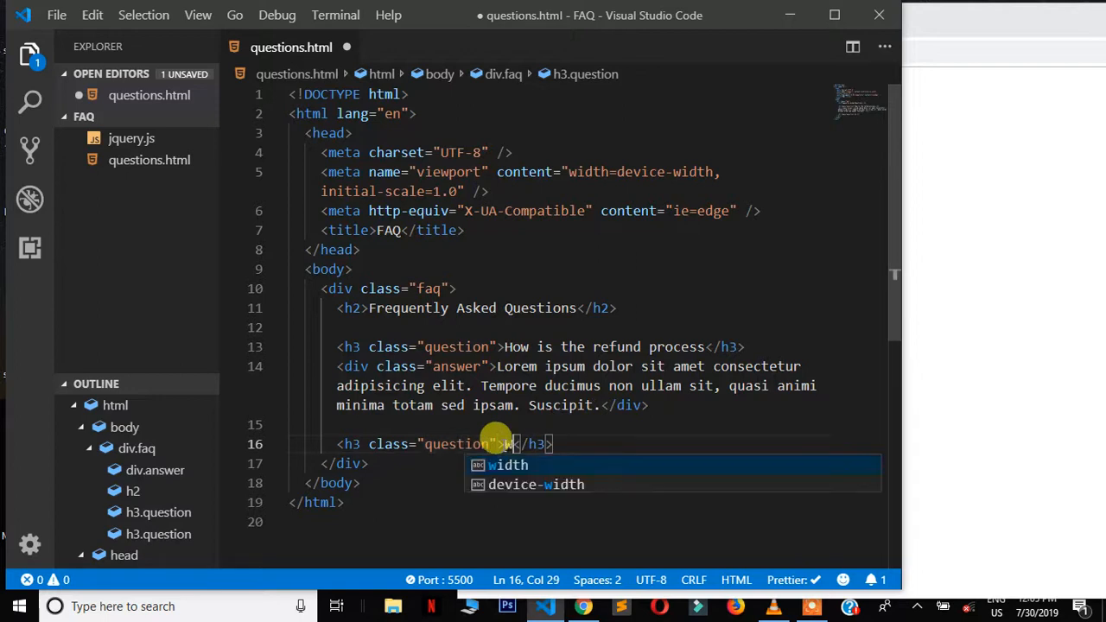
{"action": "type", "text": "What is th"}
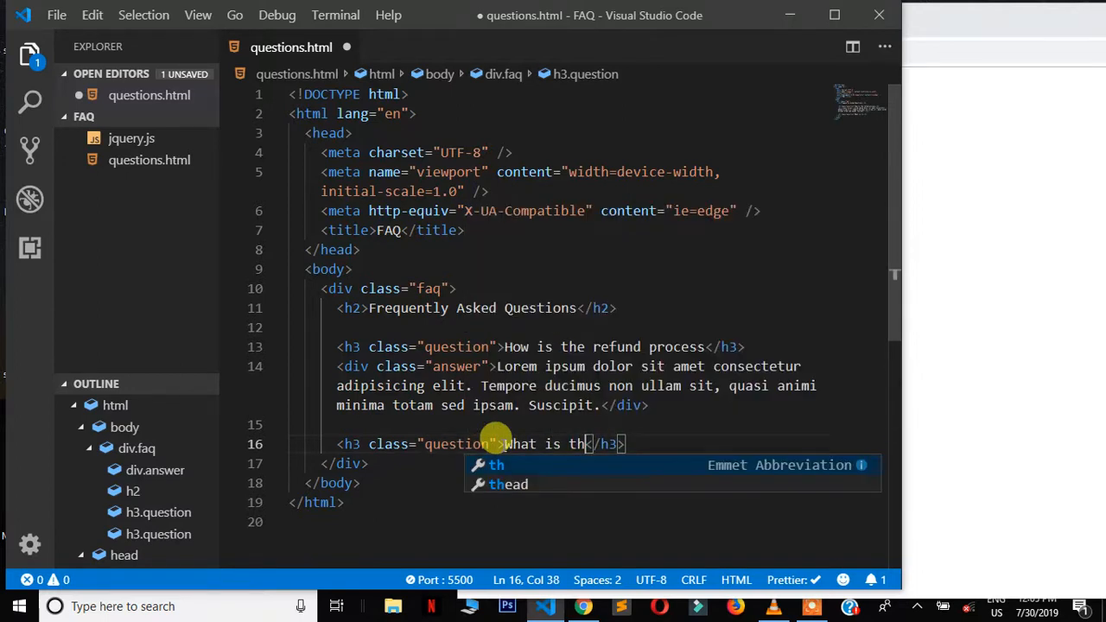
{"action": "type", "text": "e maximum"}
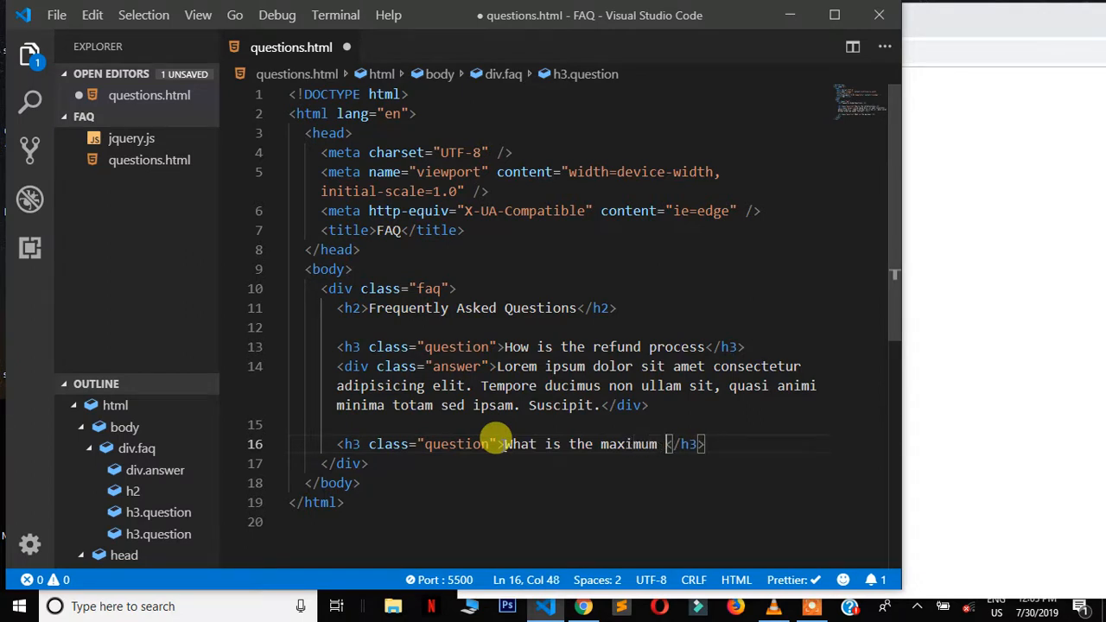
{"action": "type", "text": "shipp"}
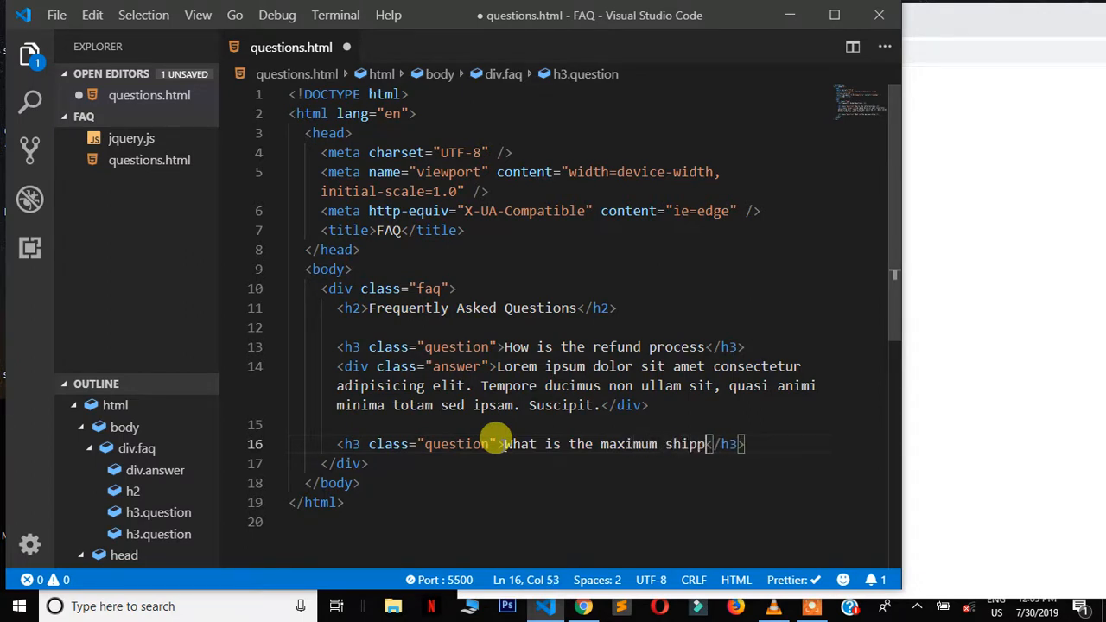
{"action": "type", "text": "ing tim"}
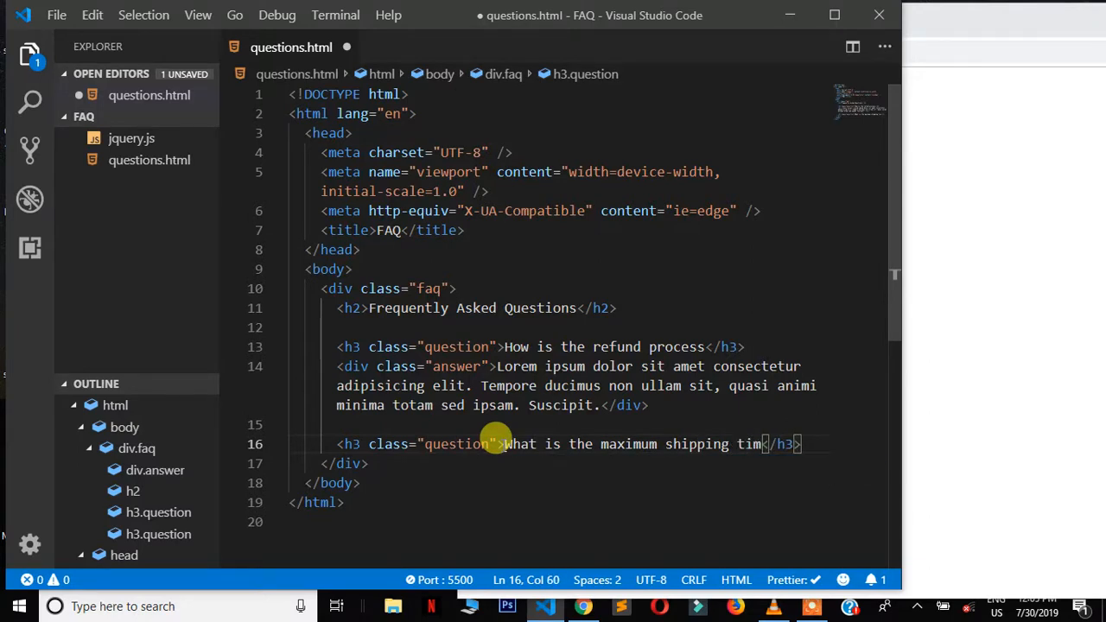
{"action": "type", "text": "e"}
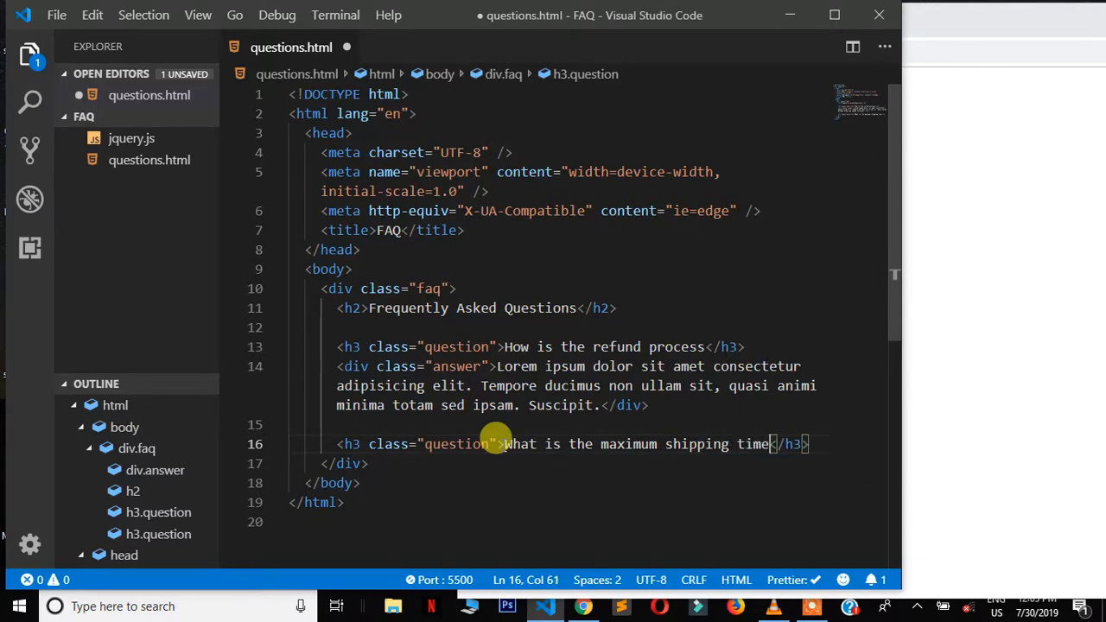
{"action": "type", "text": "?"}
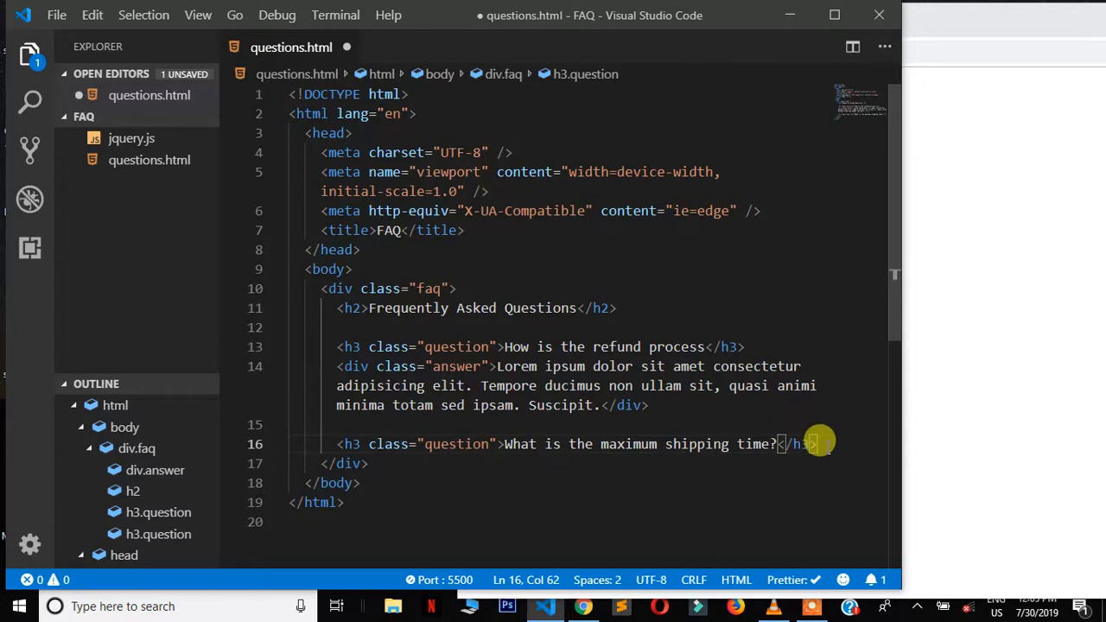
- Add an answer div with lorem30 placeholder text and class 'answer'
{"action": "type", "text": "div"}
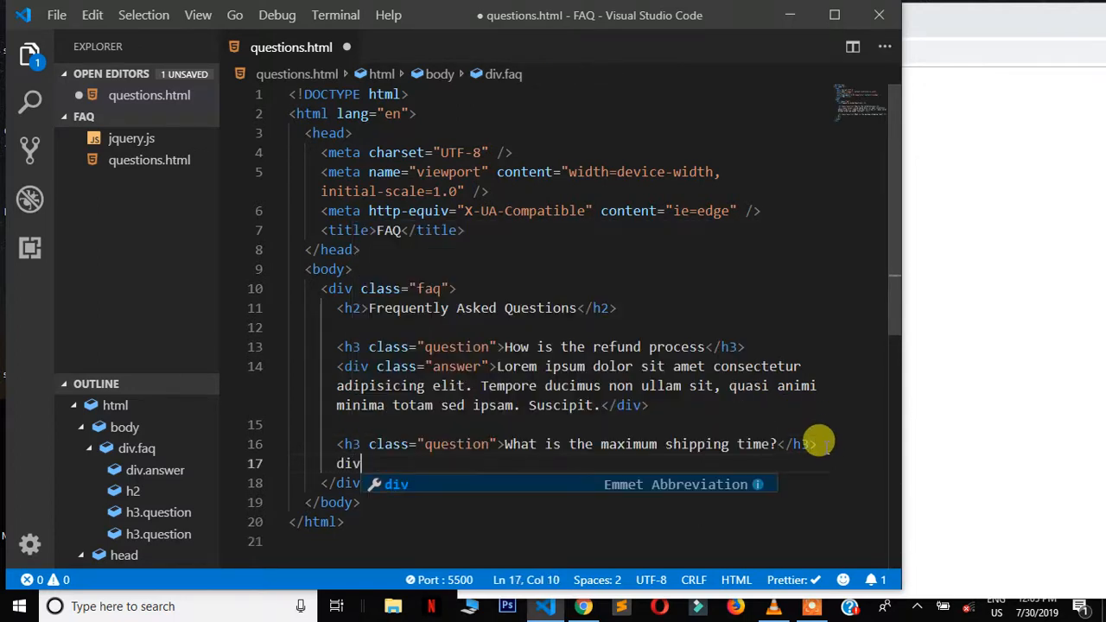
{"action": "key", "text": "Tab"}
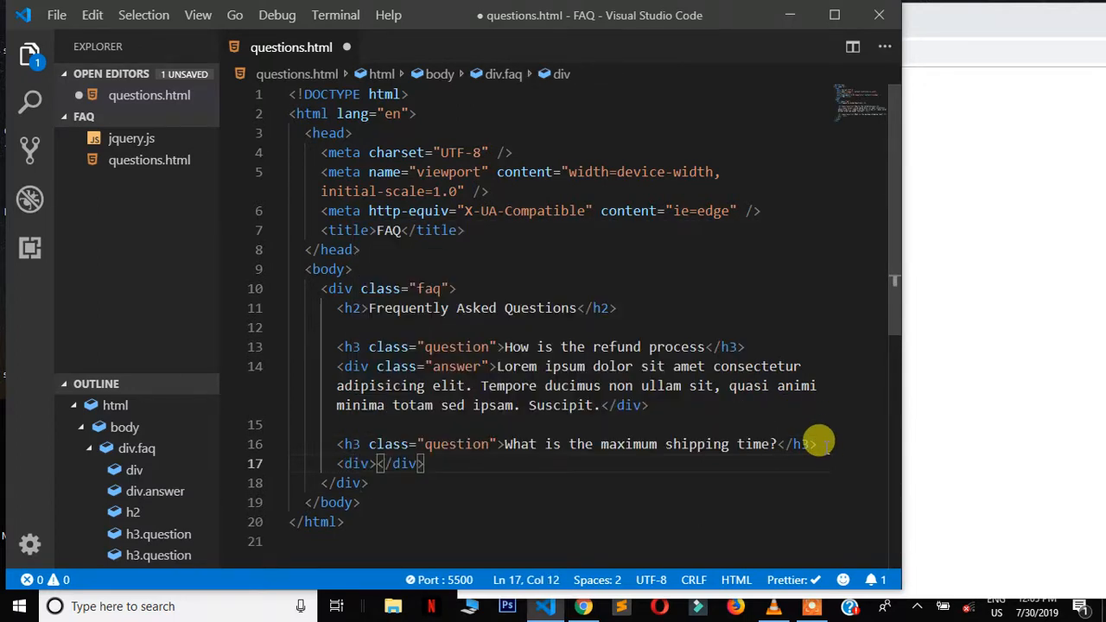
{"action": "type", "text": "lorem30"}
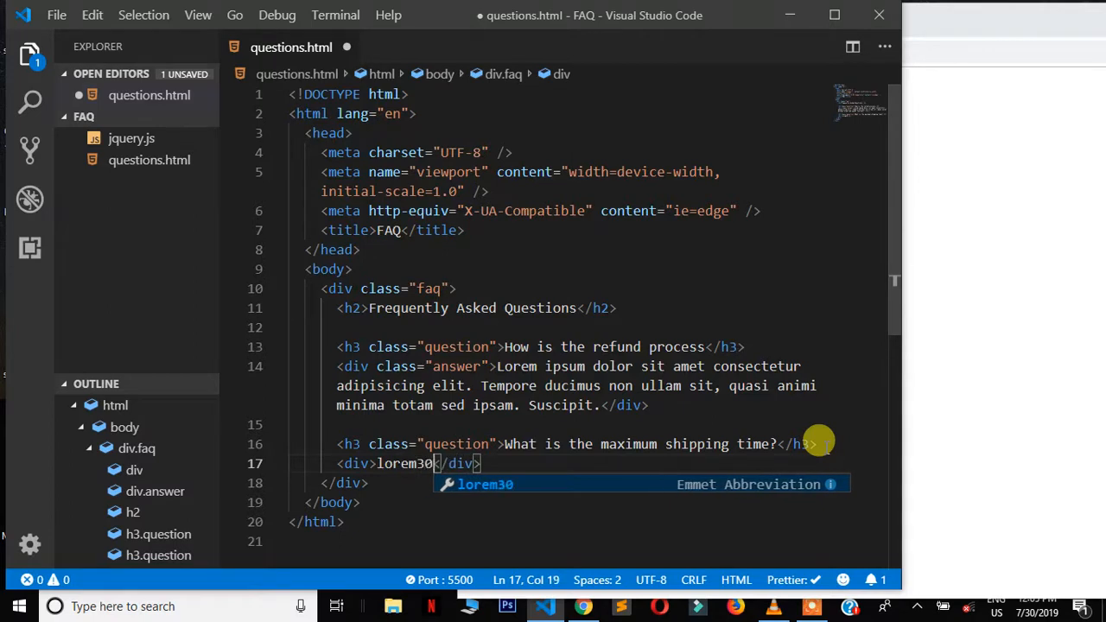
{"action": "key", "text": "Tab"}
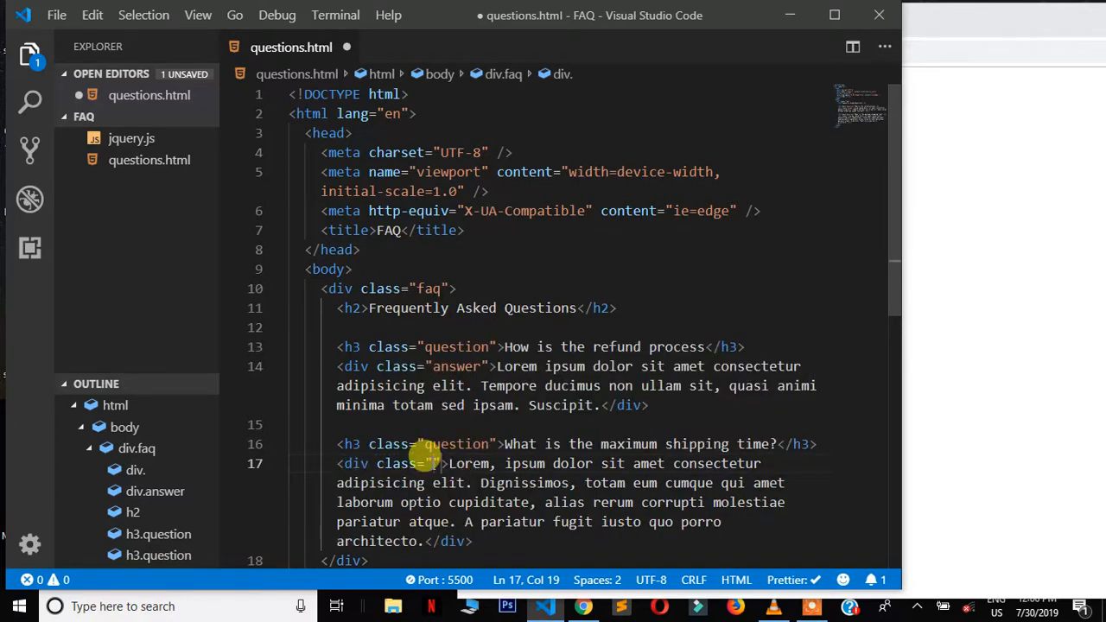
{"action": "type", "text": "answer\">"}
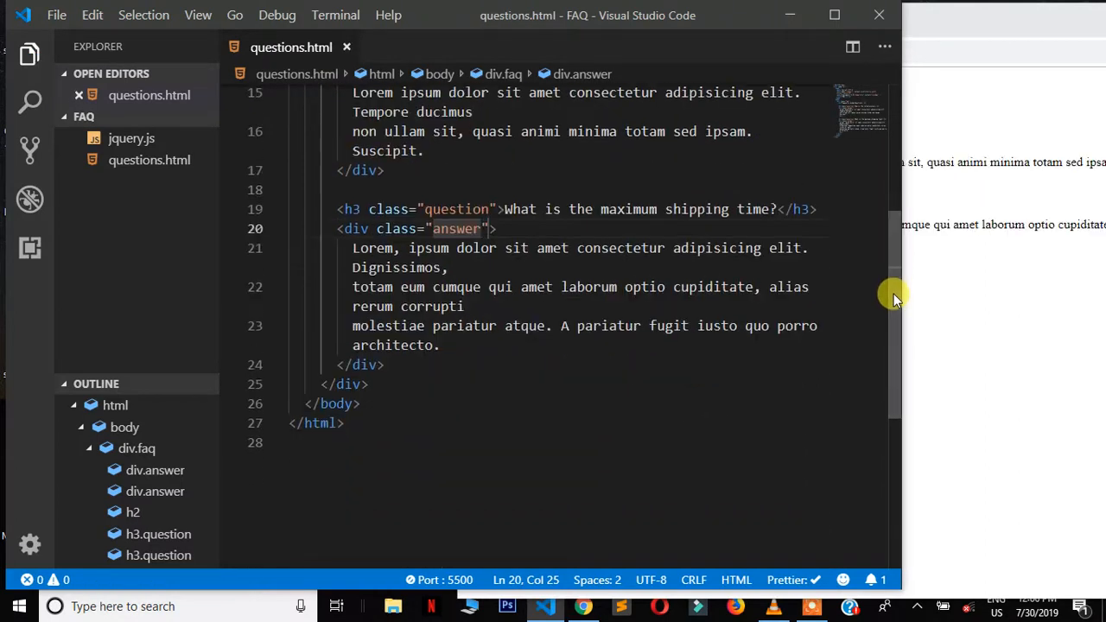
- Duplicate the shipping block as 'What if i recieve damaged goods?' and add '?' to the refund question
{"action": "left_click", "coordinate": [393, 363]}
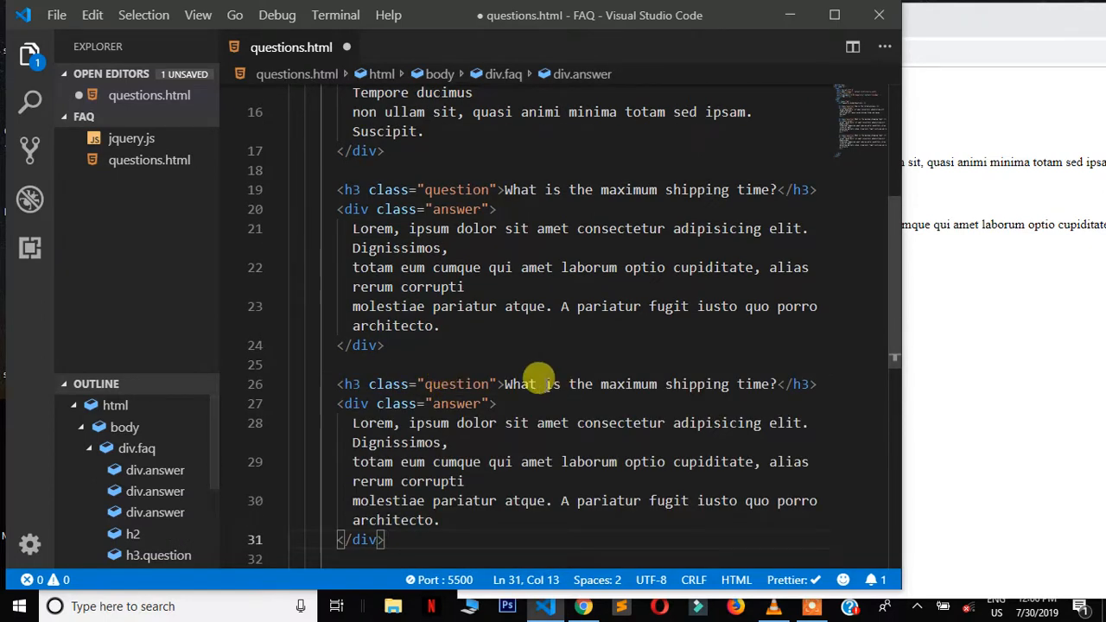
{"action": "left_click_drag", "start_coordinate": [569, 383], "coordinate": [768, 384]}
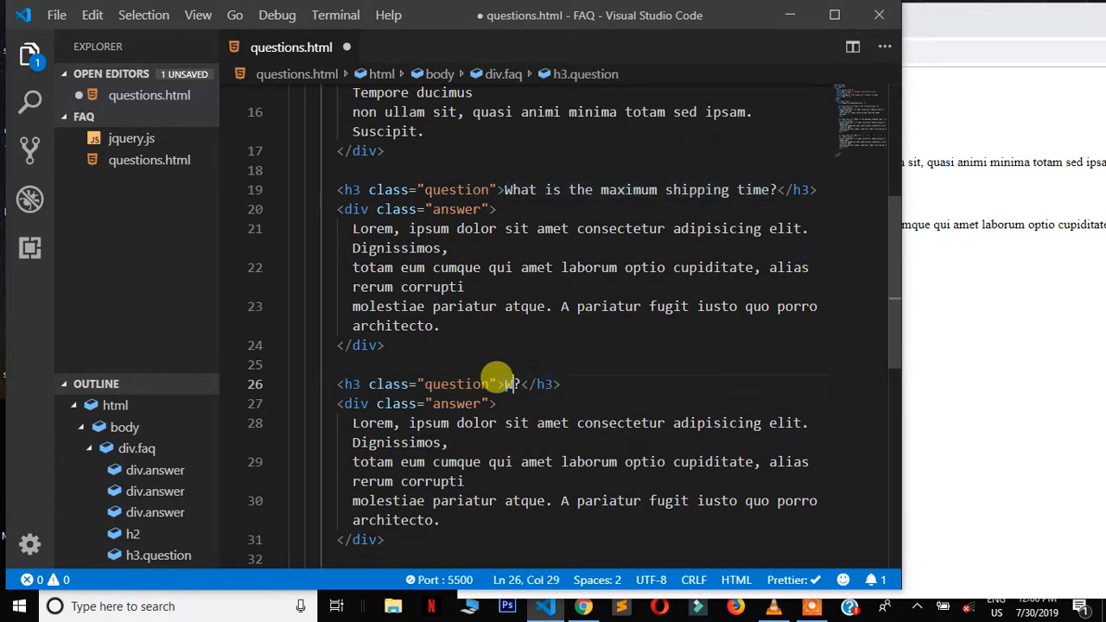
{"action": "type", "text": "hat if i recieve damaged"}
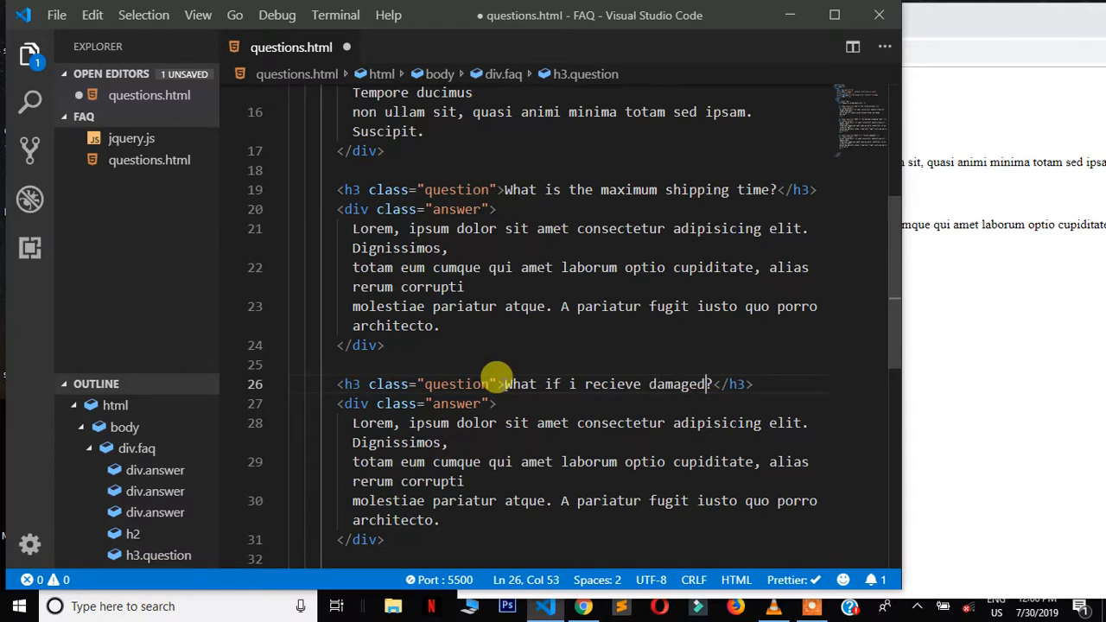
{"action": "type", "text": "goods"}
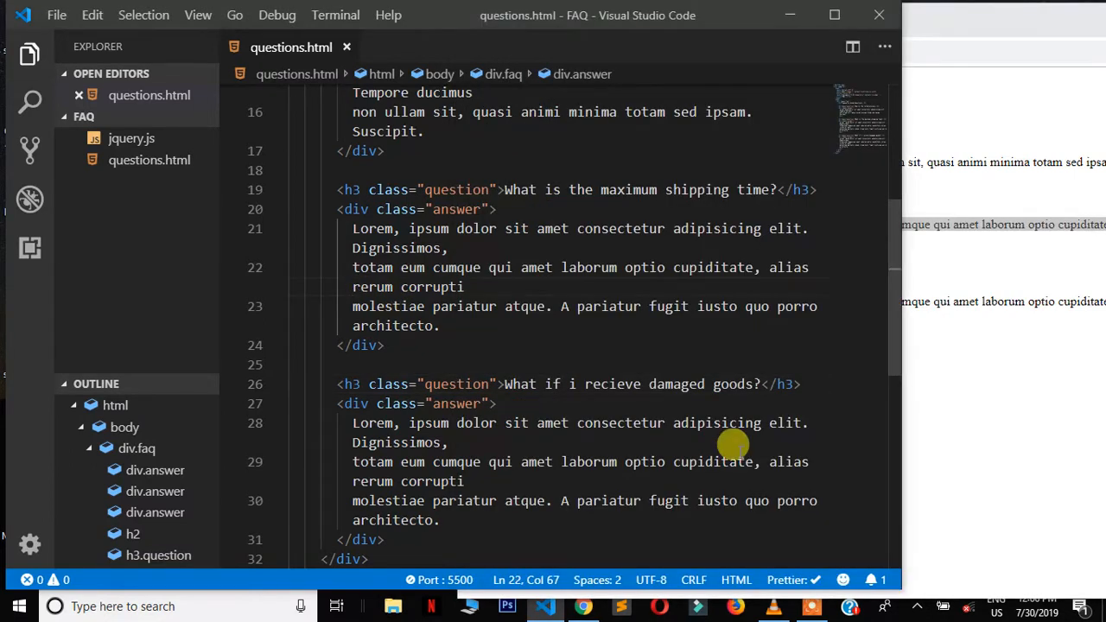
{"action": "scroll", "scroll_direction": "up", "scroll_amount": 3}
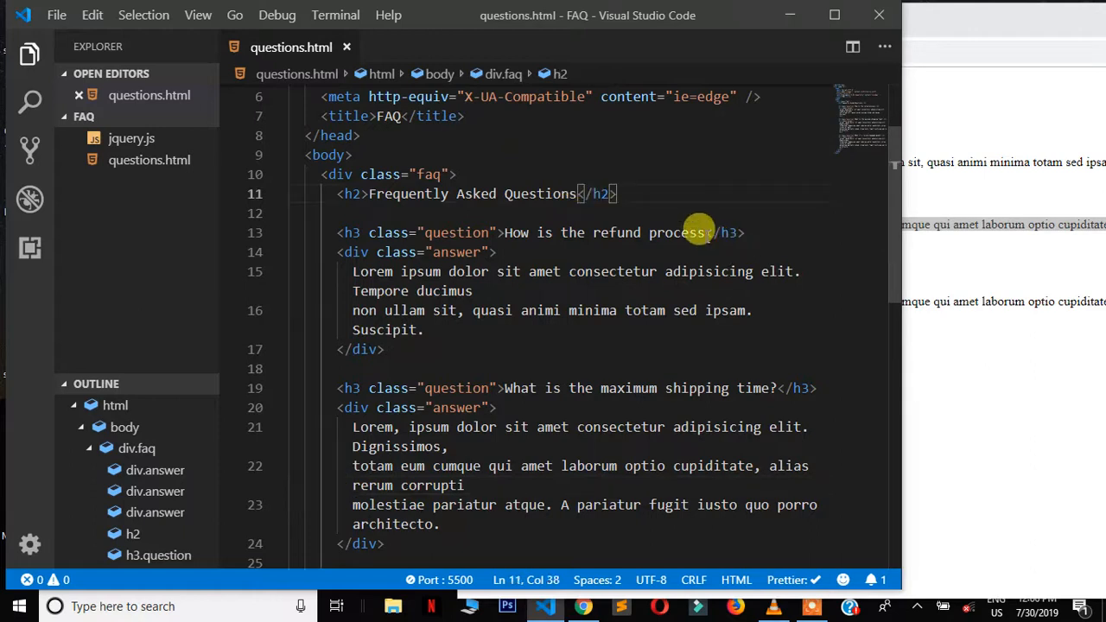
{"action": "type", "text": "?"}
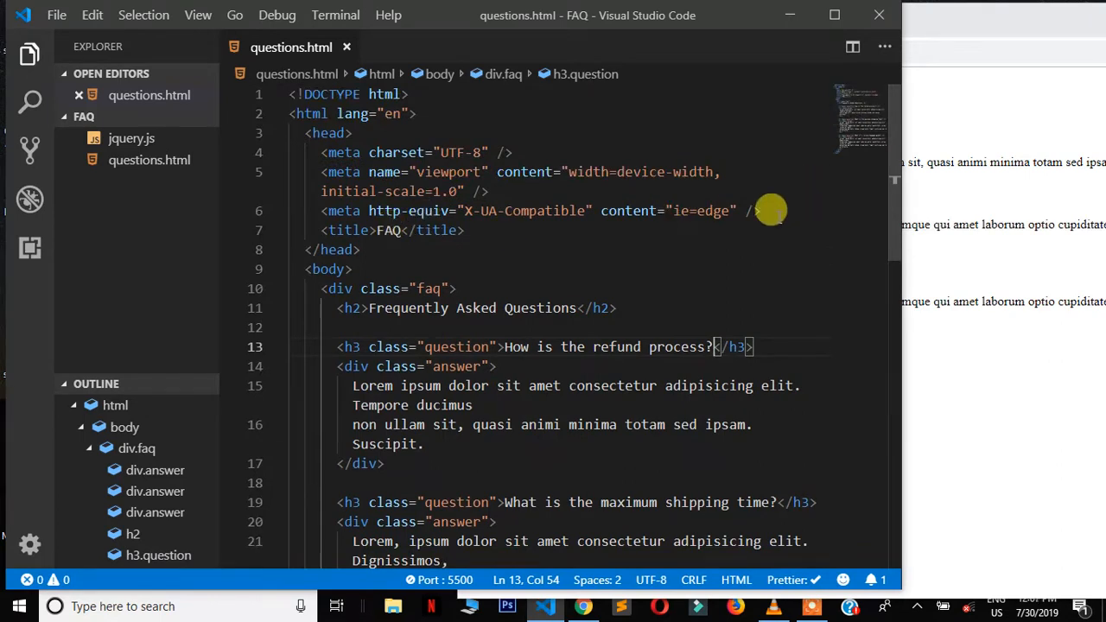
- Add a style block in head with .faq { width: 50%; margin: 0 auto; }
{"action": "key", "text": "Enter"}
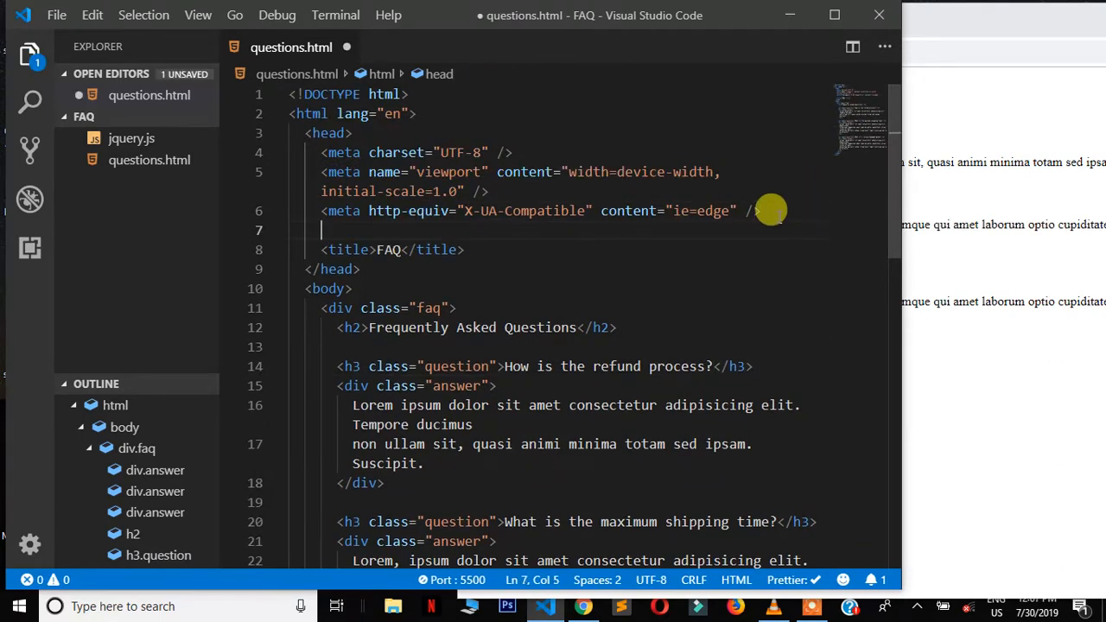
{"action": "type", "text": "style>"}
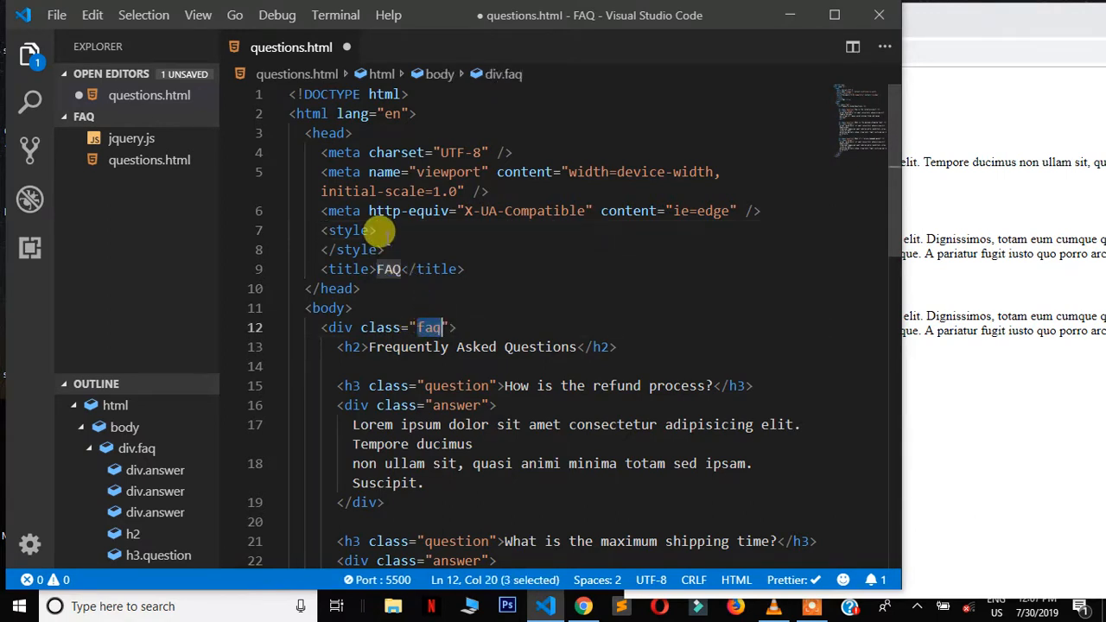
{"action": "type", "text": "."}
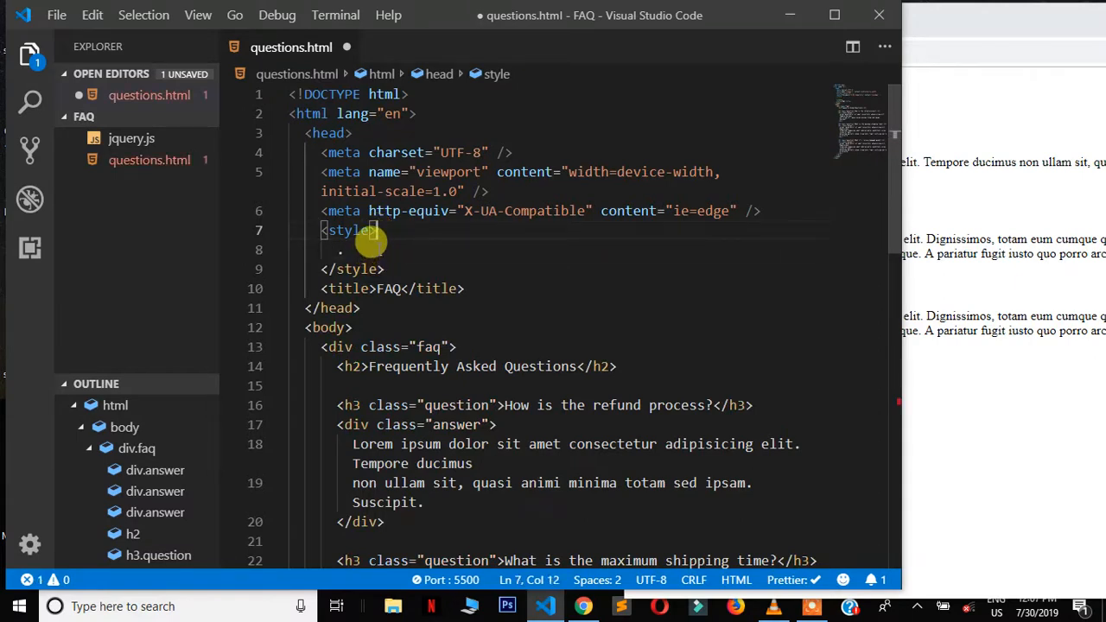
{"action": "type", "text": ".faq"}
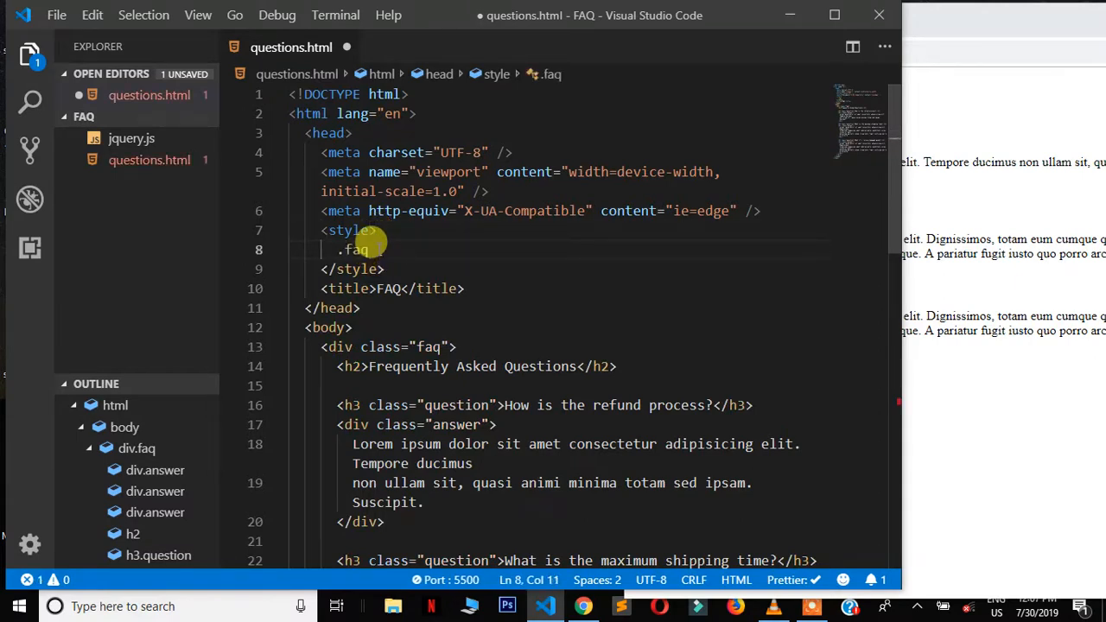
{"action": "type", "text": "{"}
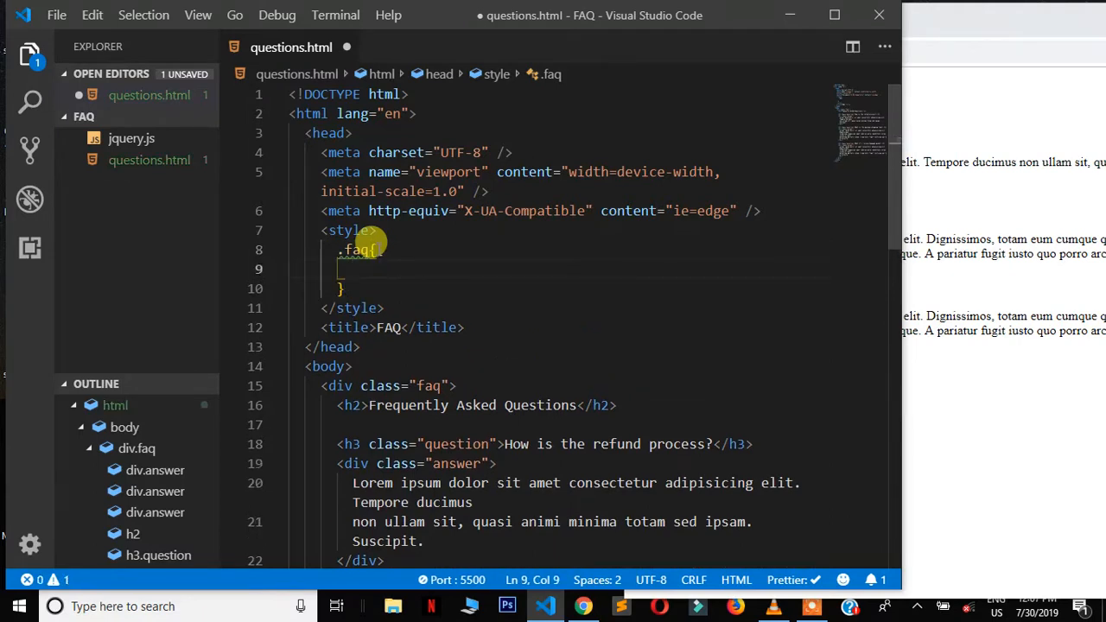
{"action": "type", "text": "ma"}
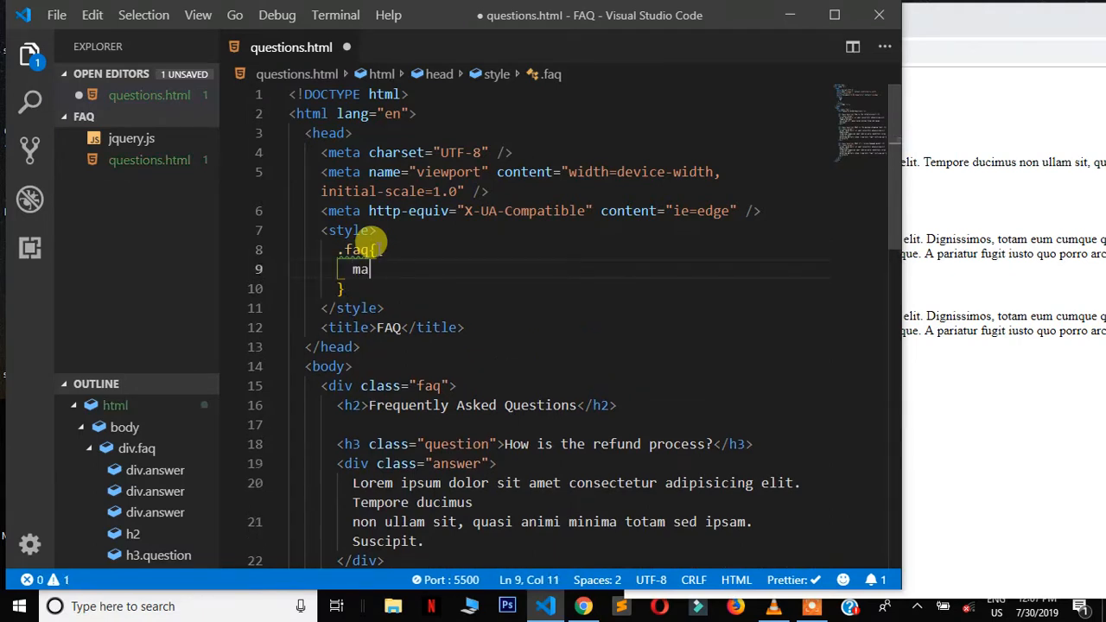
{"action": "type", "text": "widt"}
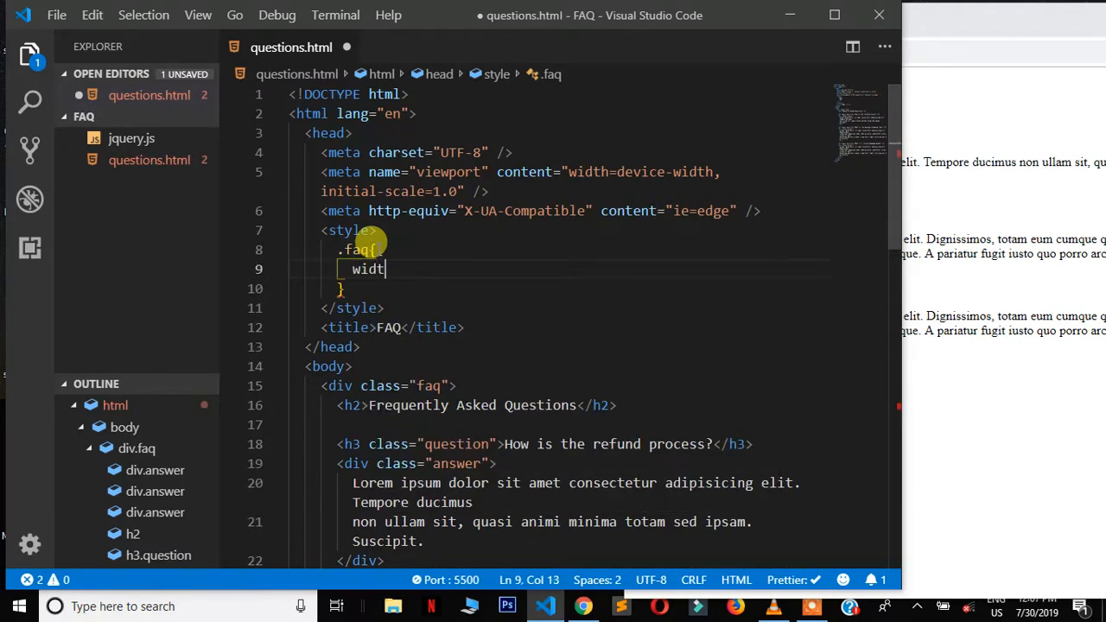
{"action": "type", "text": "h:50"}
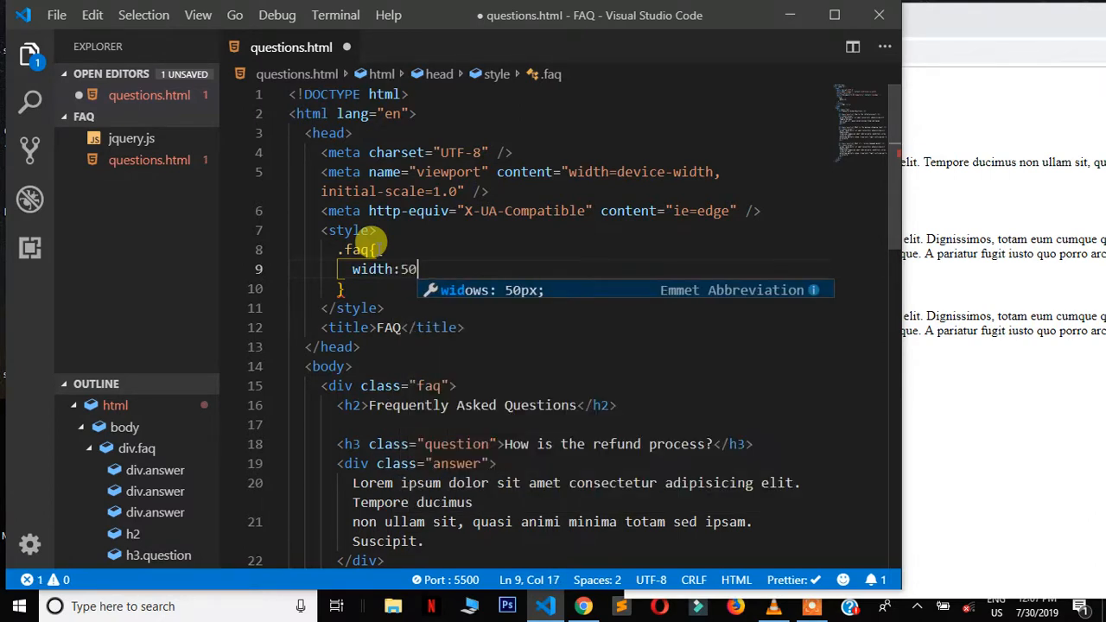
{"action": "type", "text": "%;"}
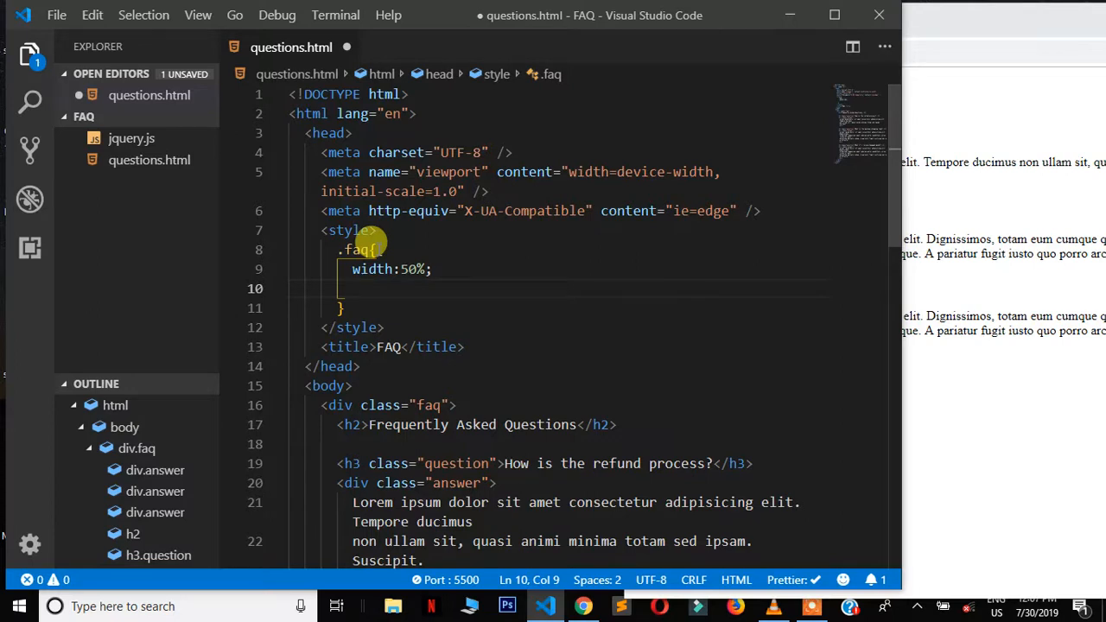
{"action": "type", "text": "marg"}
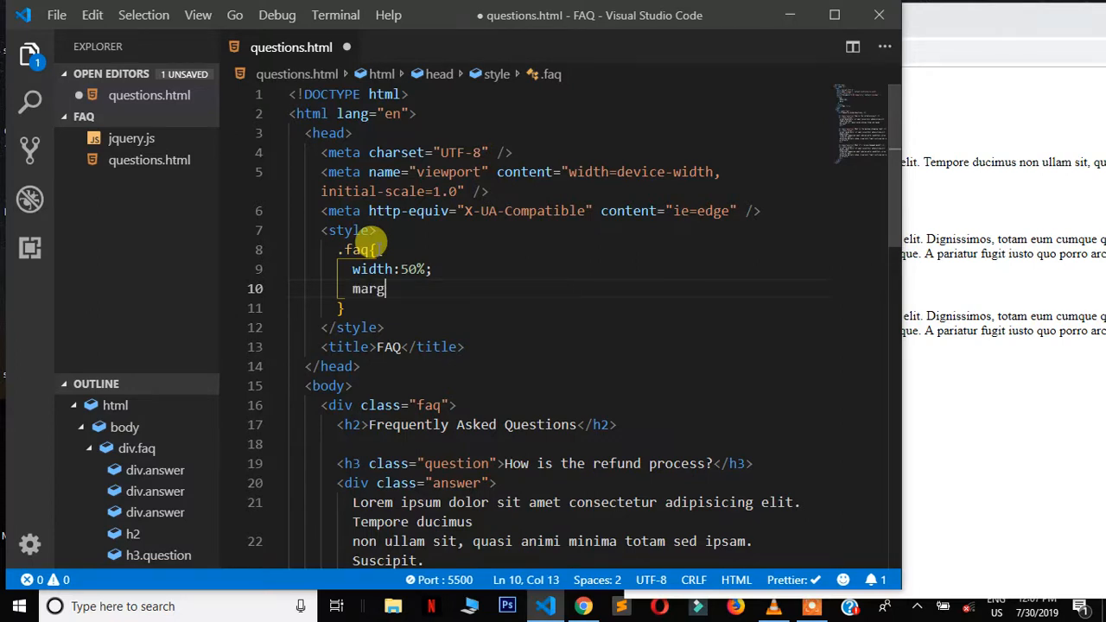
{"action": "type", "text": "in: 0 auto;"}
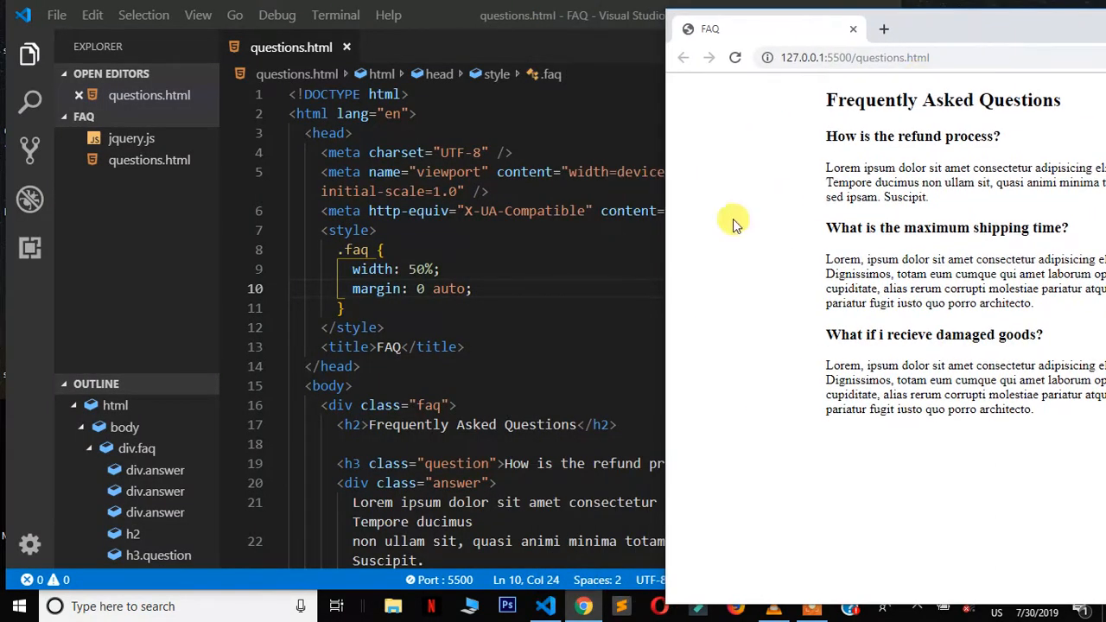
- Check the centred three-question preview in Chrome, then drag the window back aside
{"action": "left_click_drag", "start_coordinate": [826, 168], "coordinate": [929, 197]}
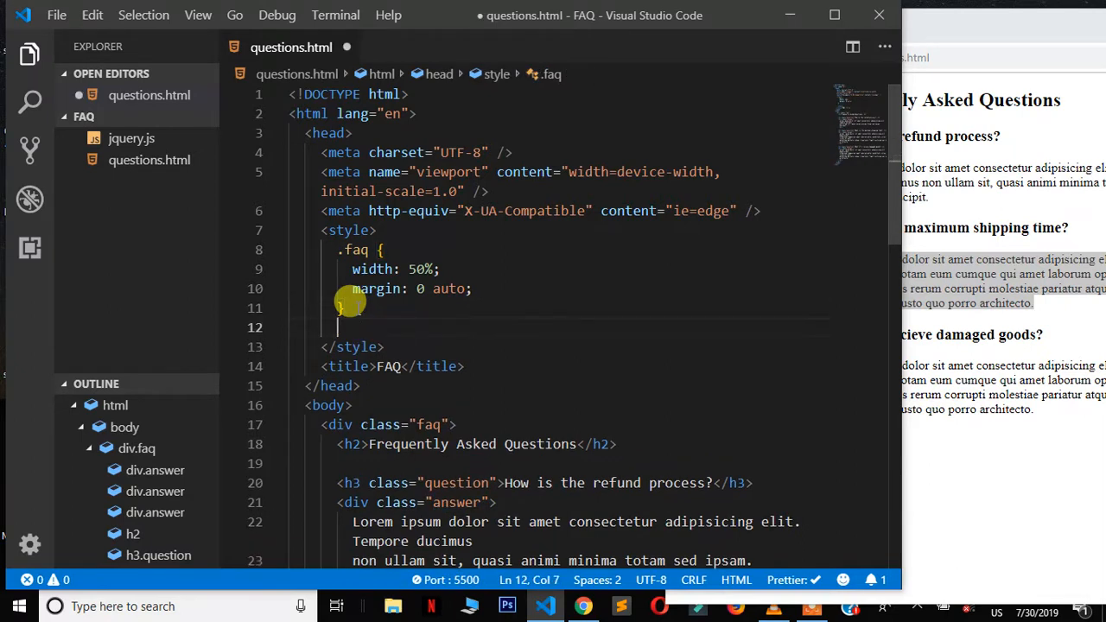
- Add a .answer { display: none; } rule and save so the answers are hidden
{"action": "type", "text": ".answer{"}
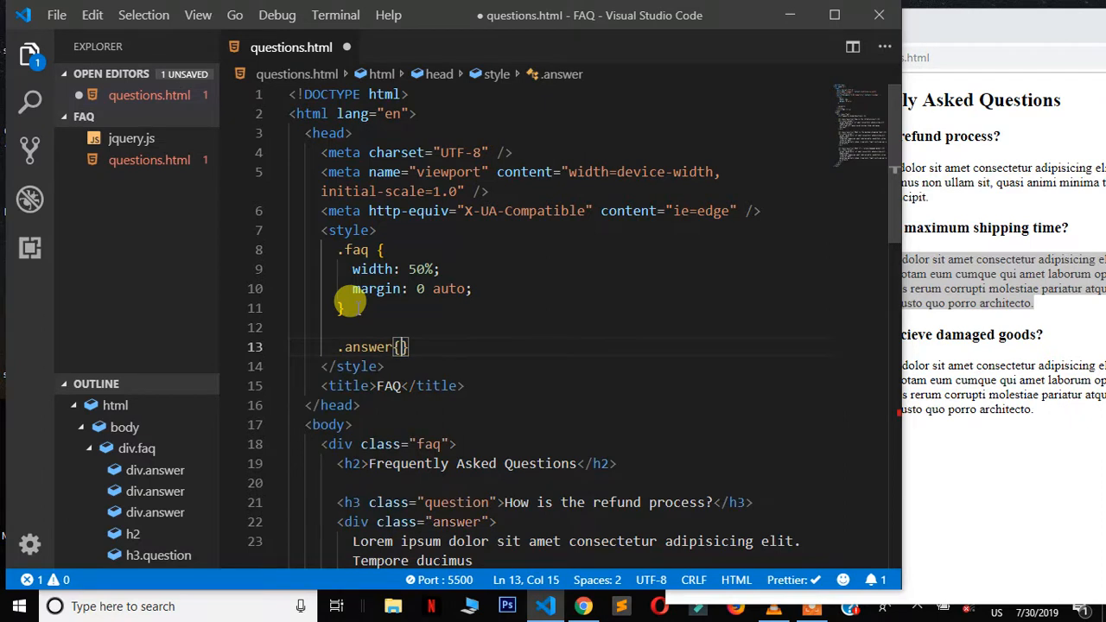
{"action": "type", "text": "display:n"}
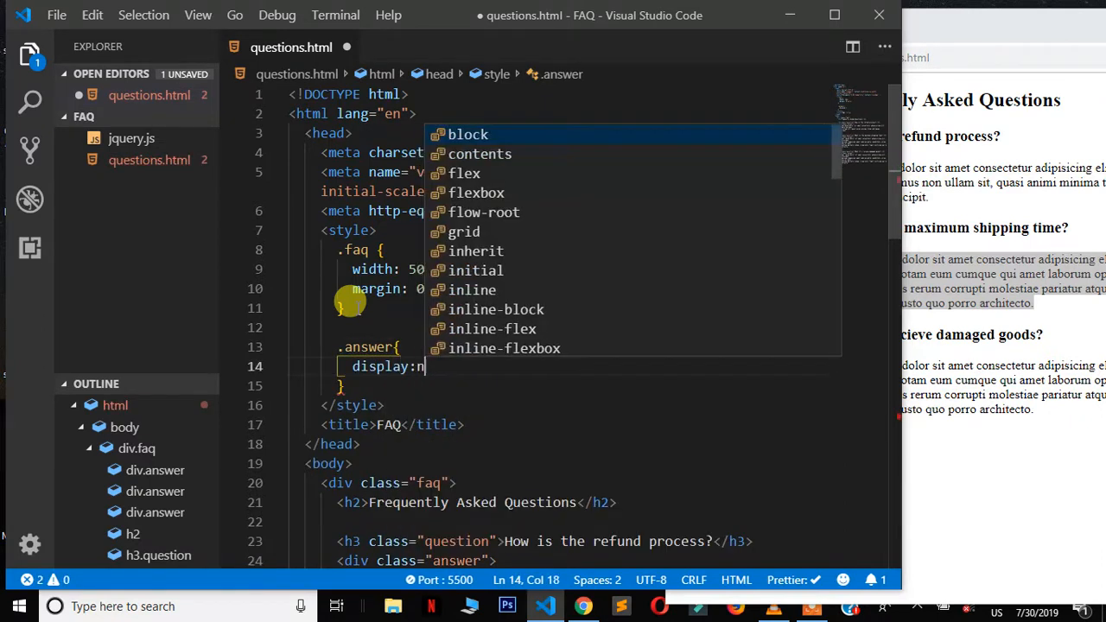
{"action": "key", "text": "Escape"}
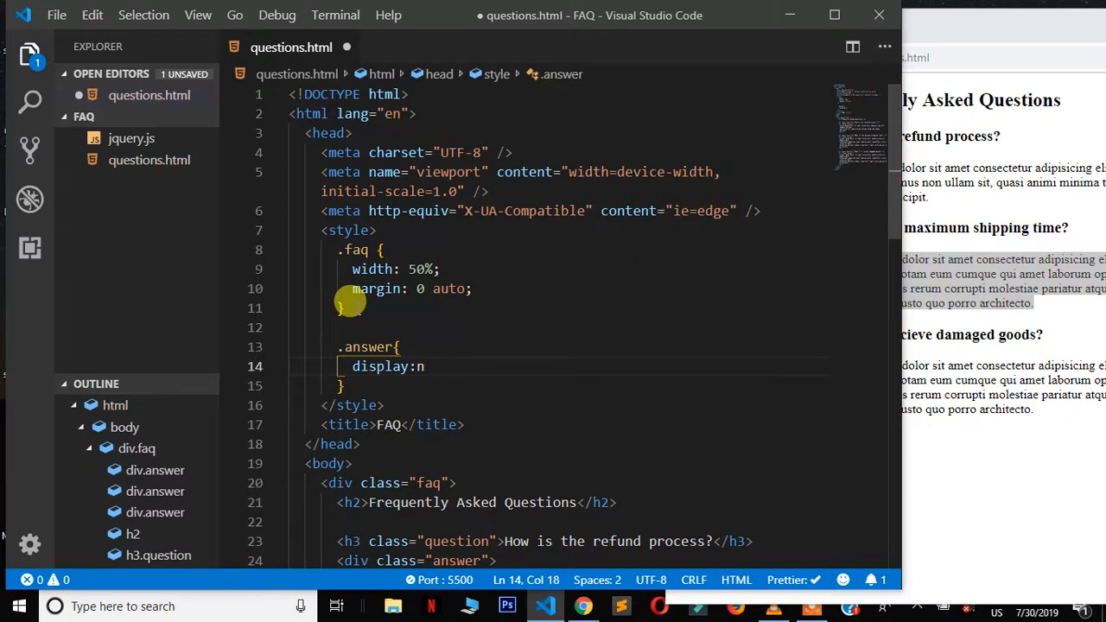
{"action": "type", "text": "one;"}
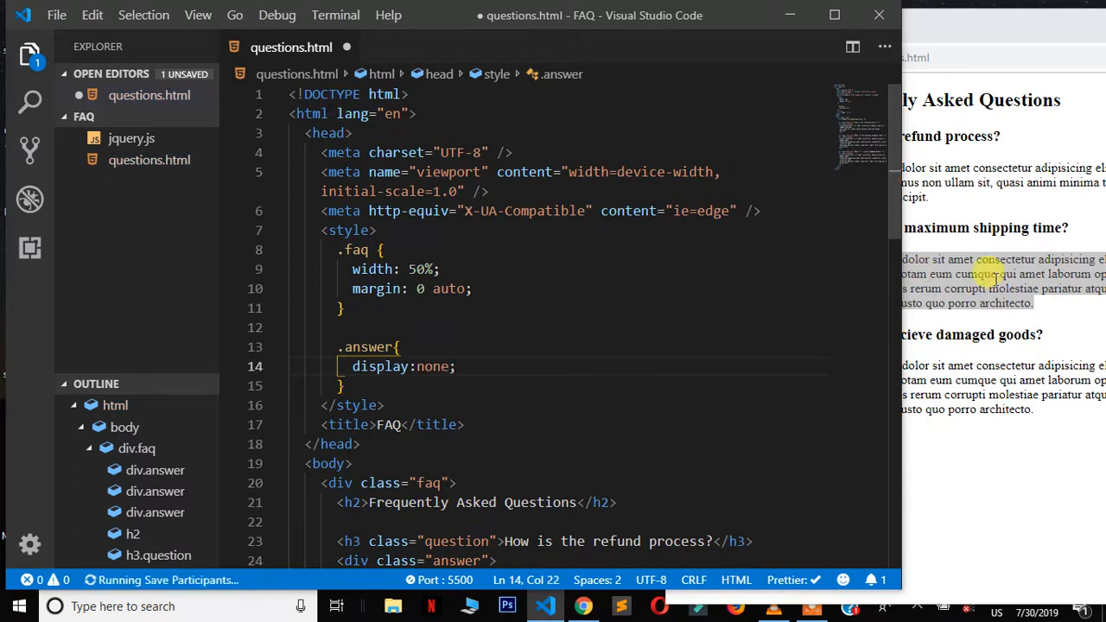
{"action": "key", "text": "ctrl+s"}
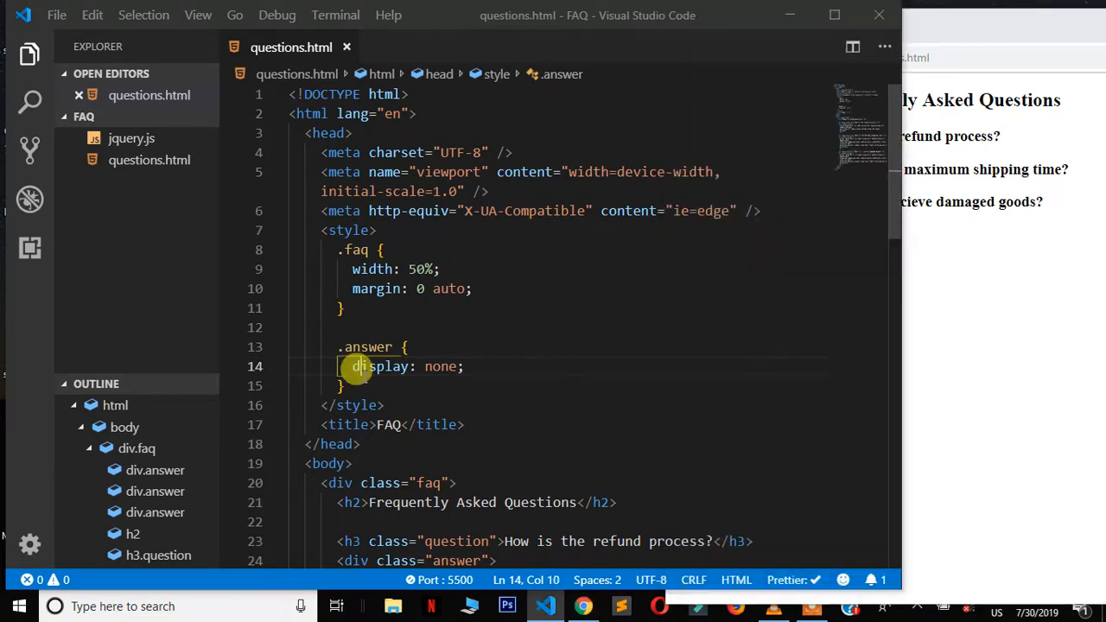
{"action": "left_click", "coordinate": [344, 386]}
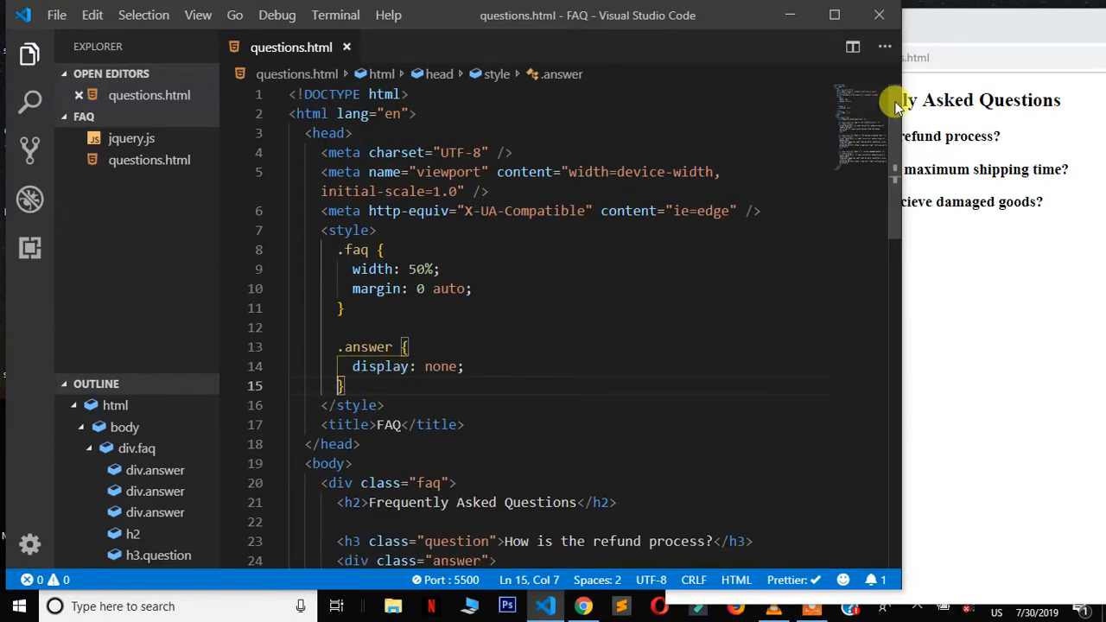
{"action": "scroll", "scroll_direction": "down", "scroll_amount": 3}
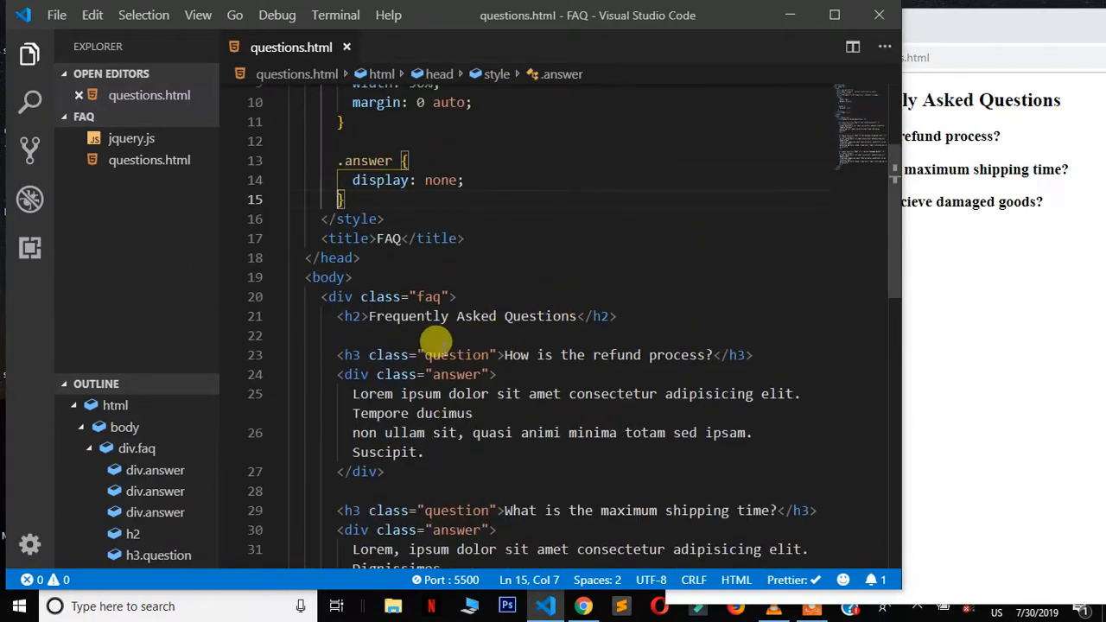
{"action": "mouse_move", "coordinate": [393, 197]}
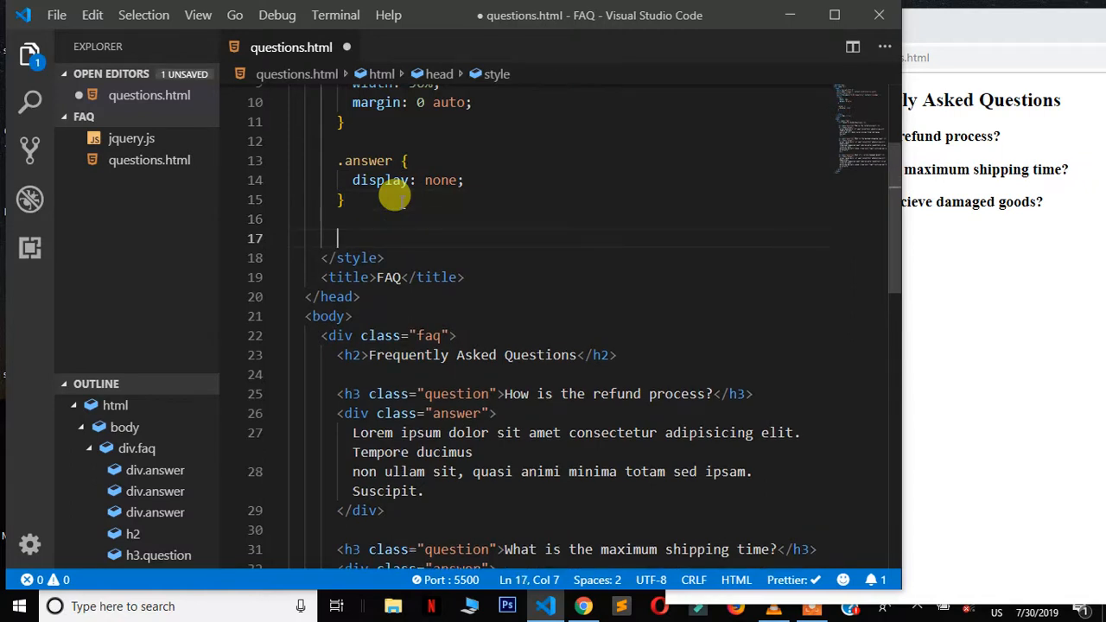
- Write a .question rule setting cursor: pointer and color: blue
{"action": "type", "text": ".qu"}
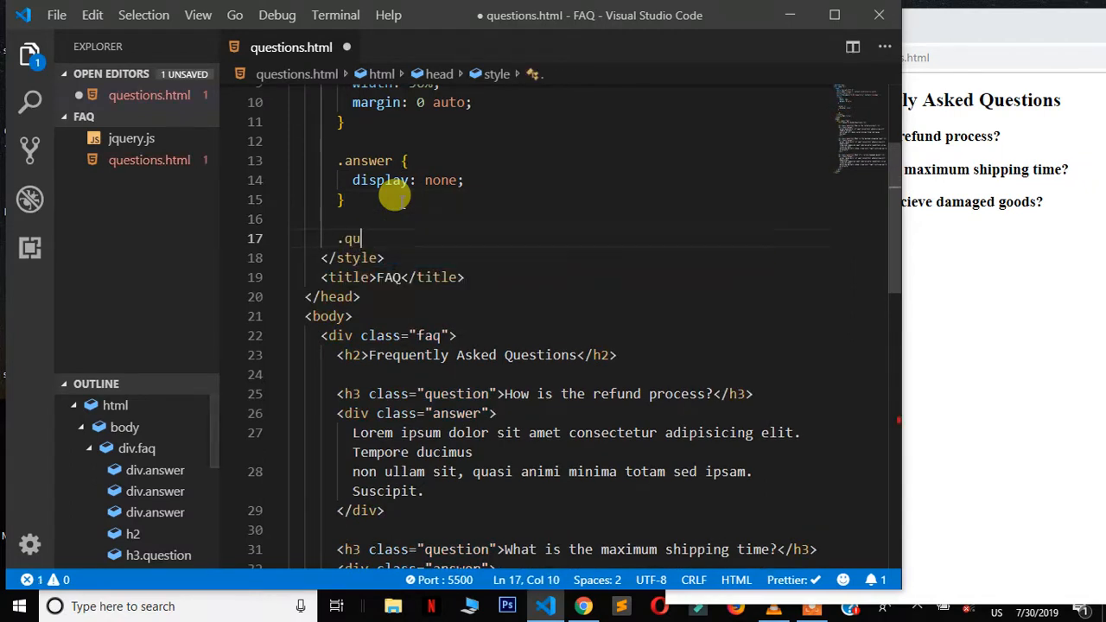
{"action": "type", "text": "estio"}
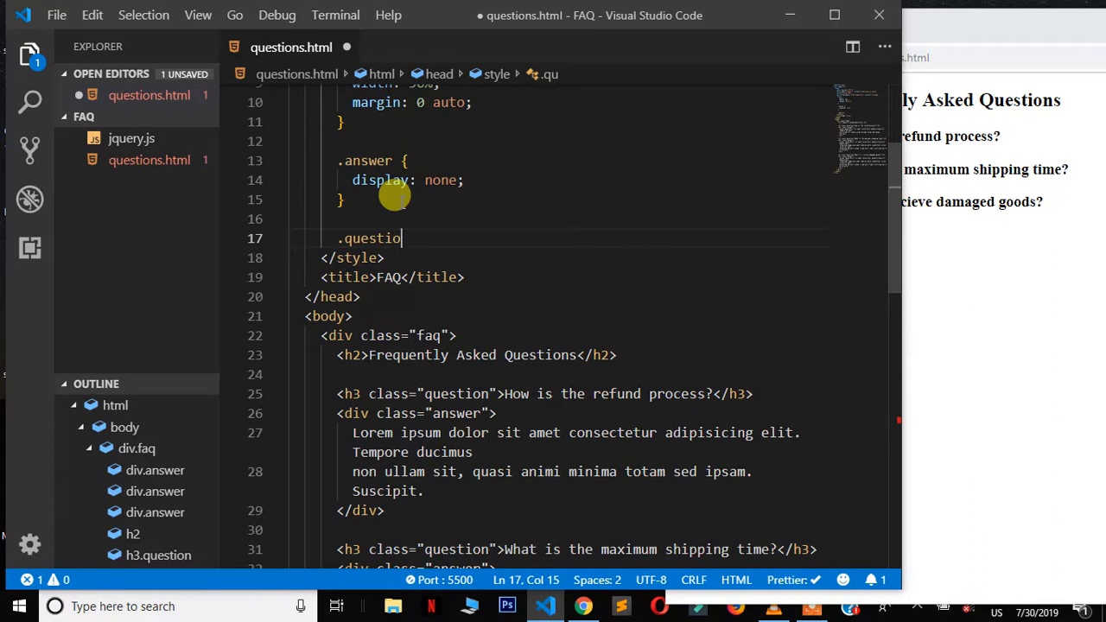
{"action": "type", "text": "{"}
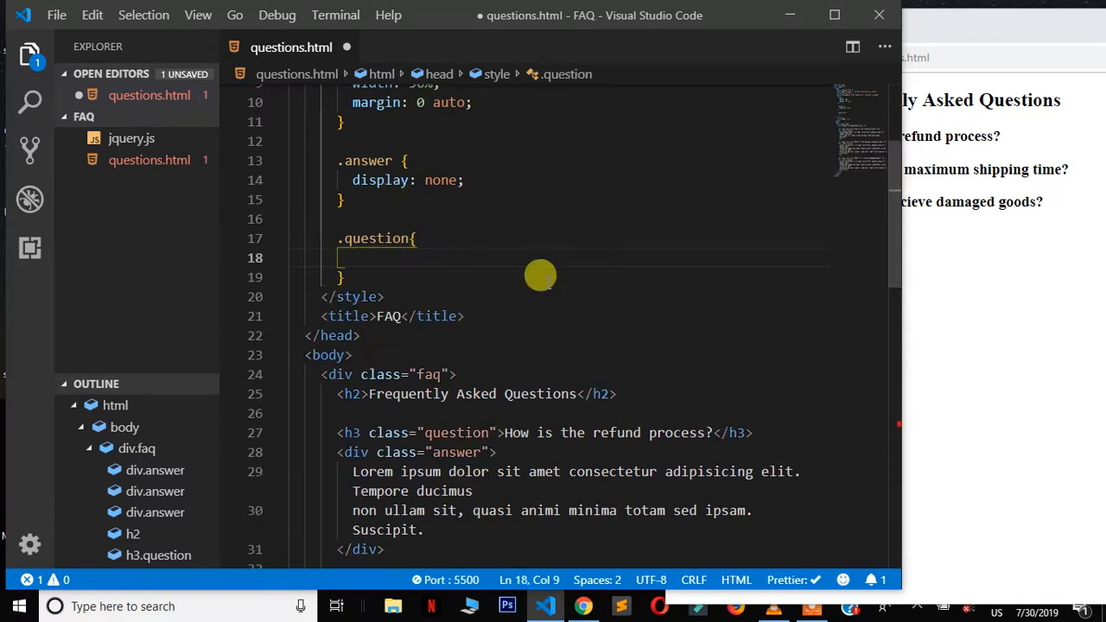
{"action": "type", "text": "cursor:"}
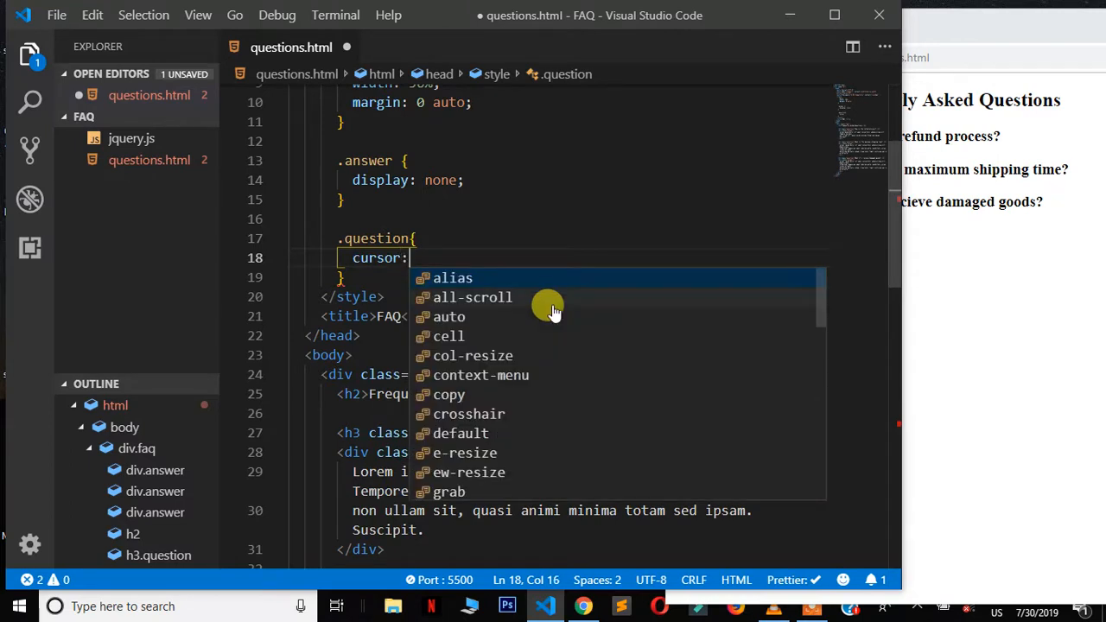
{"action": "type", "text": "pointer;"}
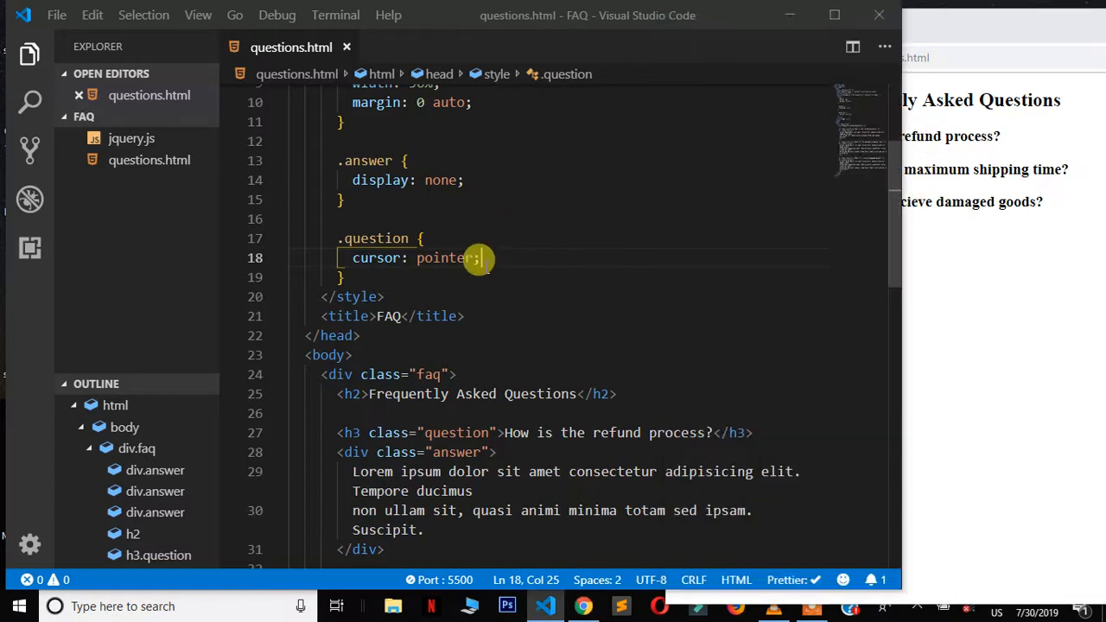
{"action": "type", "text": "co"}
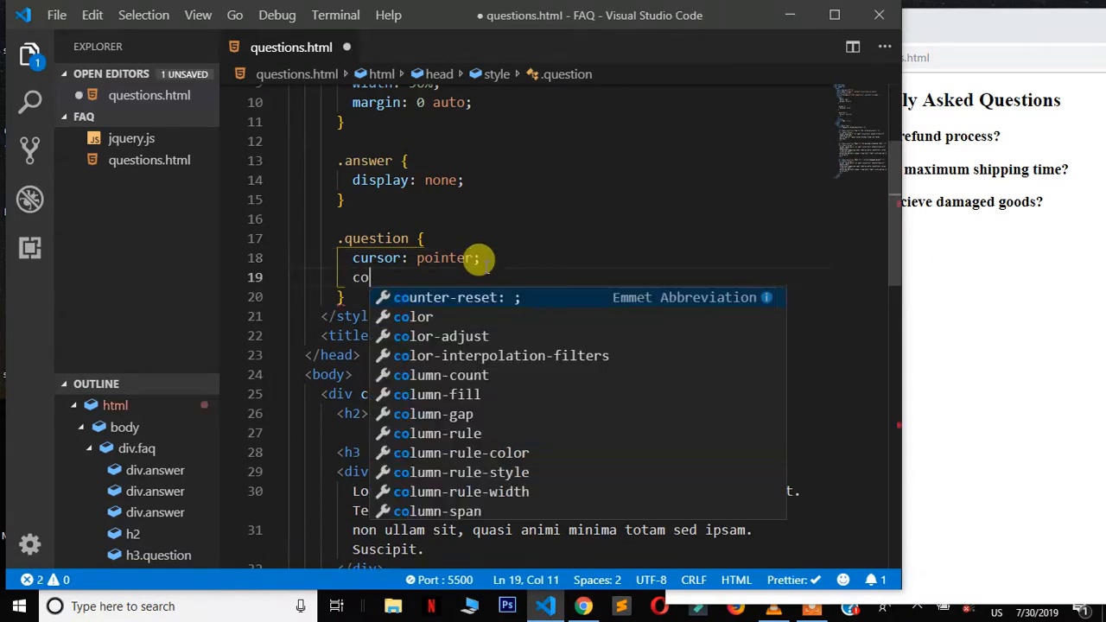
{"action": "type", "text": "lor"}
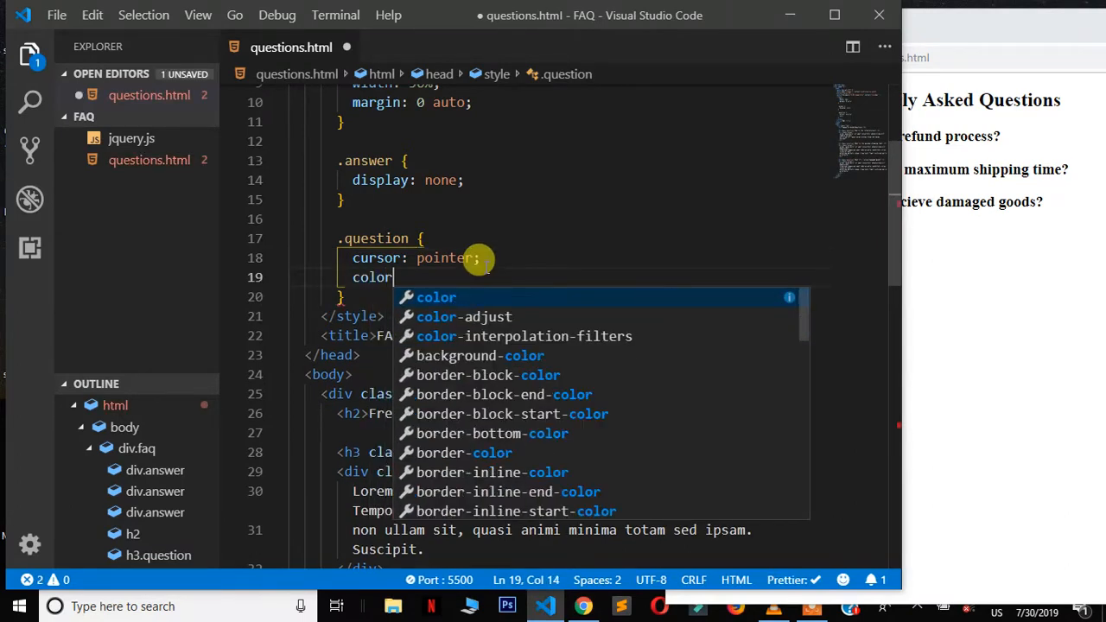
{"action": "type", "text": ":b"}
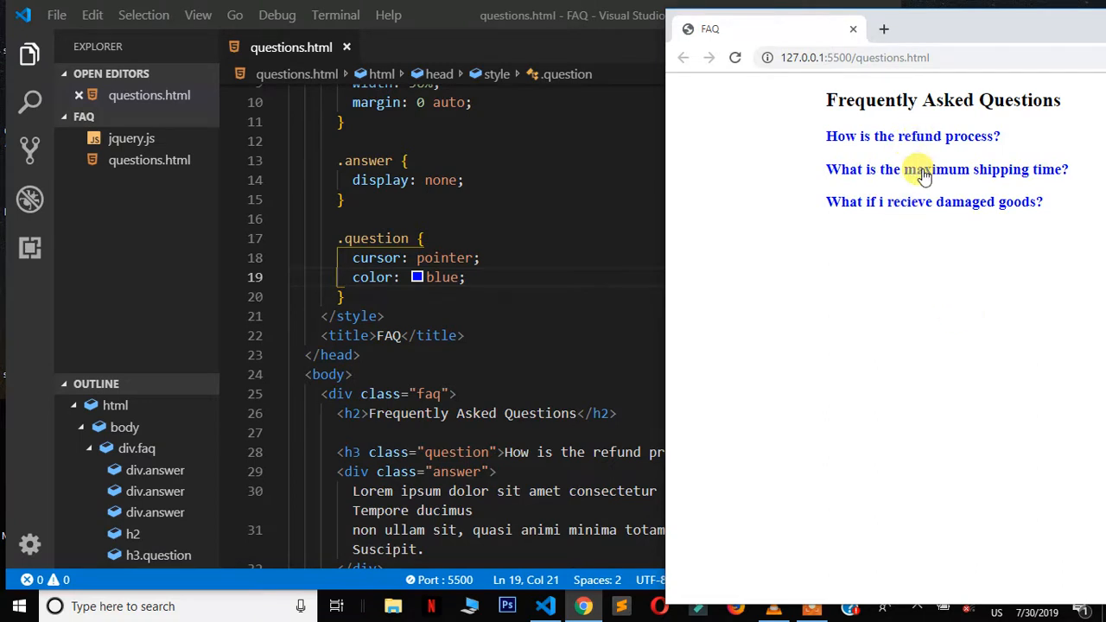
{"action": "mouse_move", "coordinate": [855, 229]}
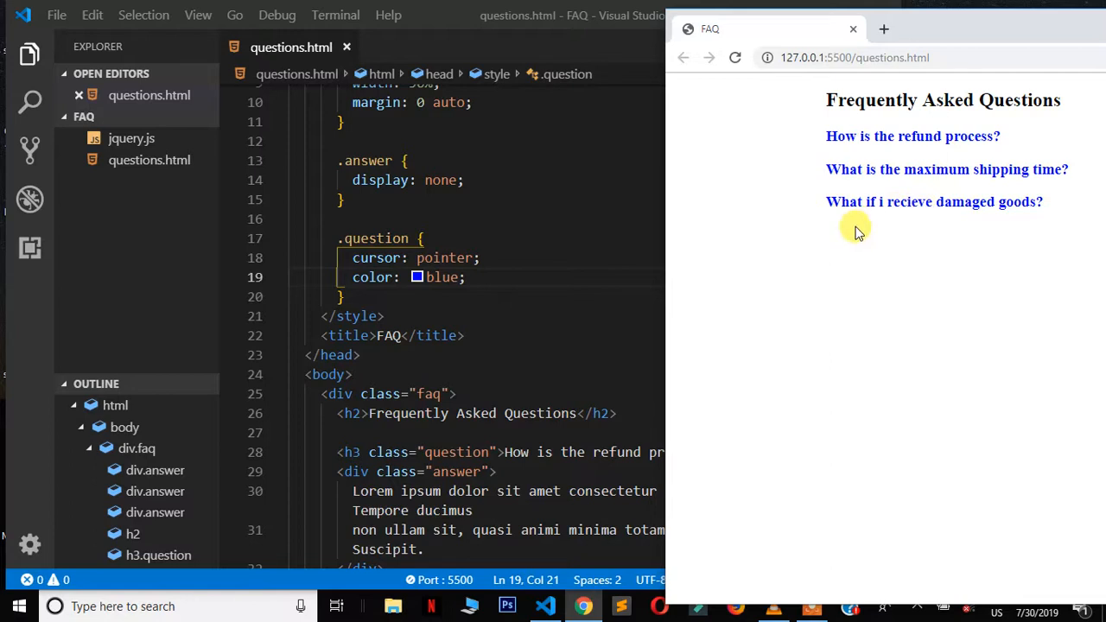
{"action": "mouse_move", "coordinate": [800, 214]}
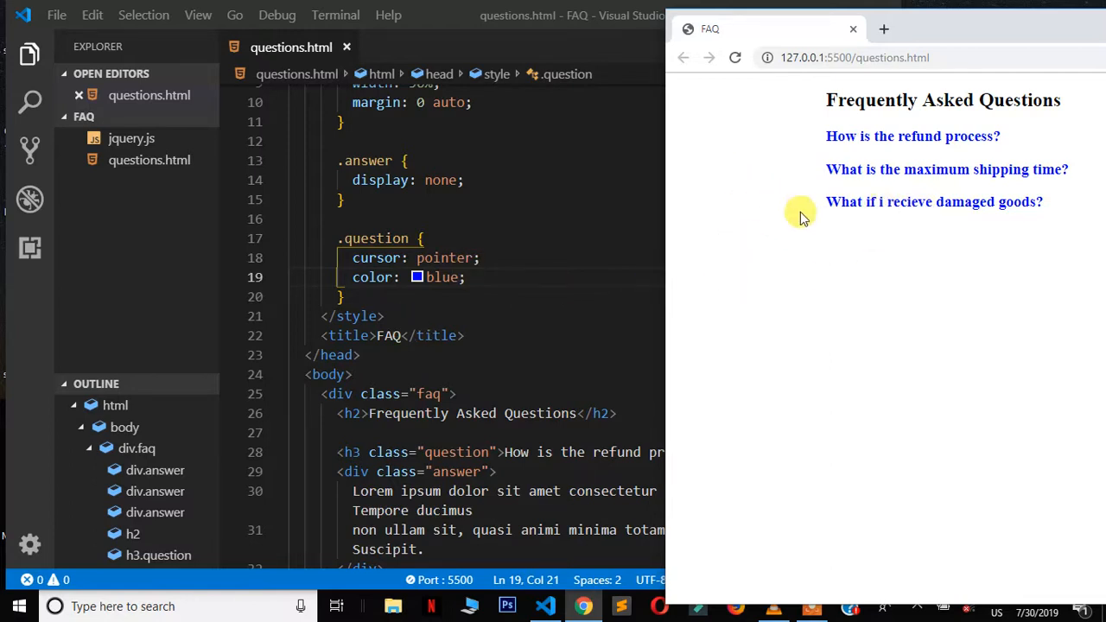
{"action": "mouse_move", "coordinate": [169, 217]}
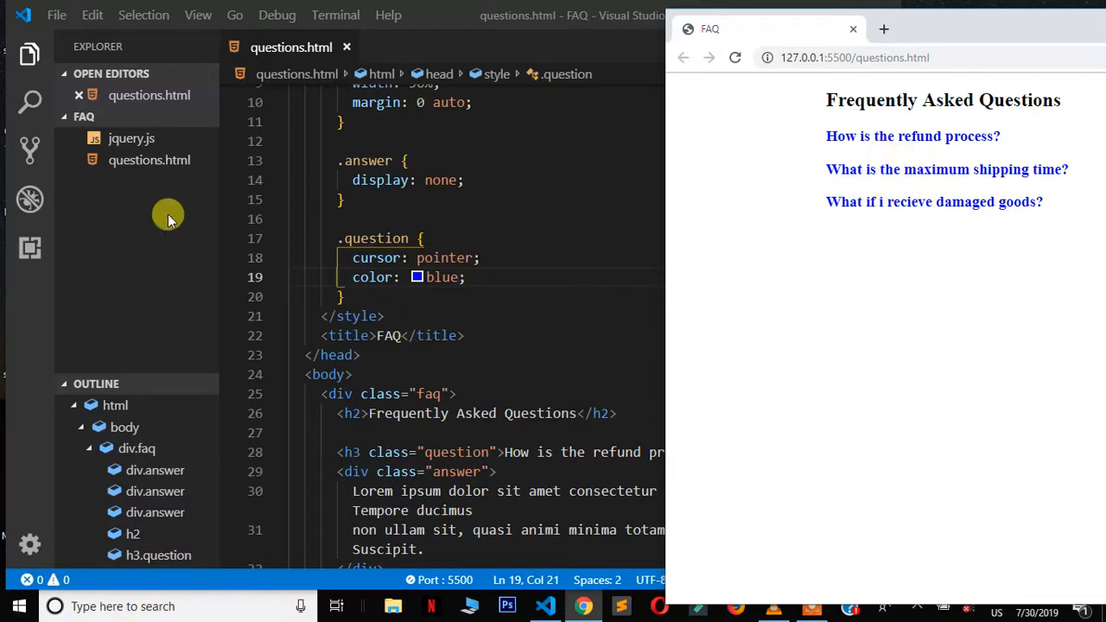
{"action": "mouse_move", "coordinate": [130, 138]}
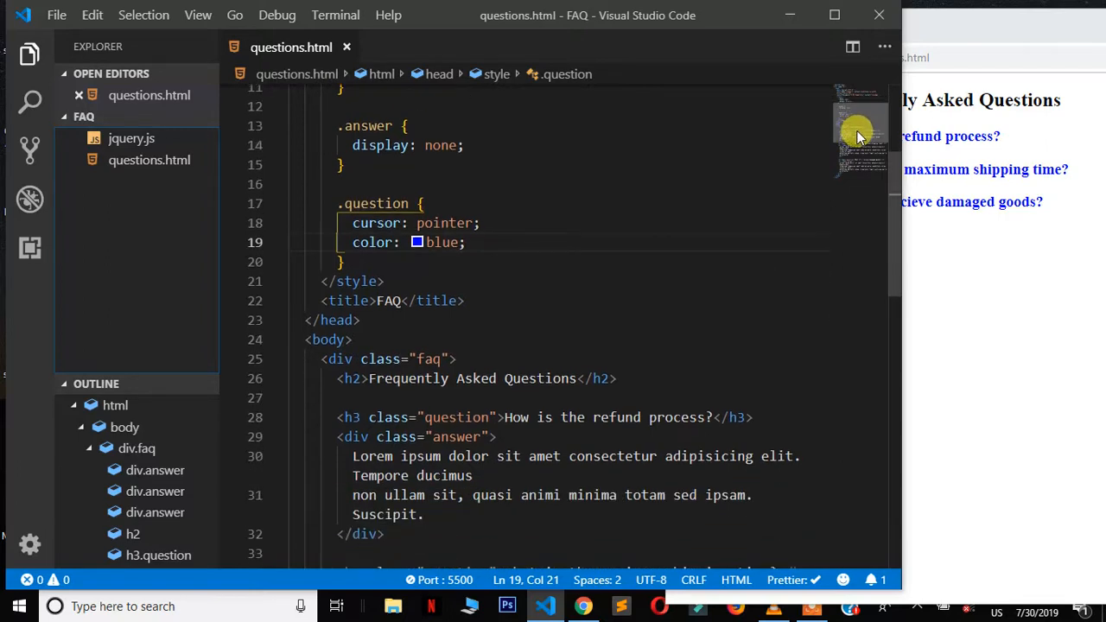
- Insert <script src="jquery.js"></script> at the end of the body
{"action": "scroll", "scroll_direction": "down", "scroll_amount": 3}
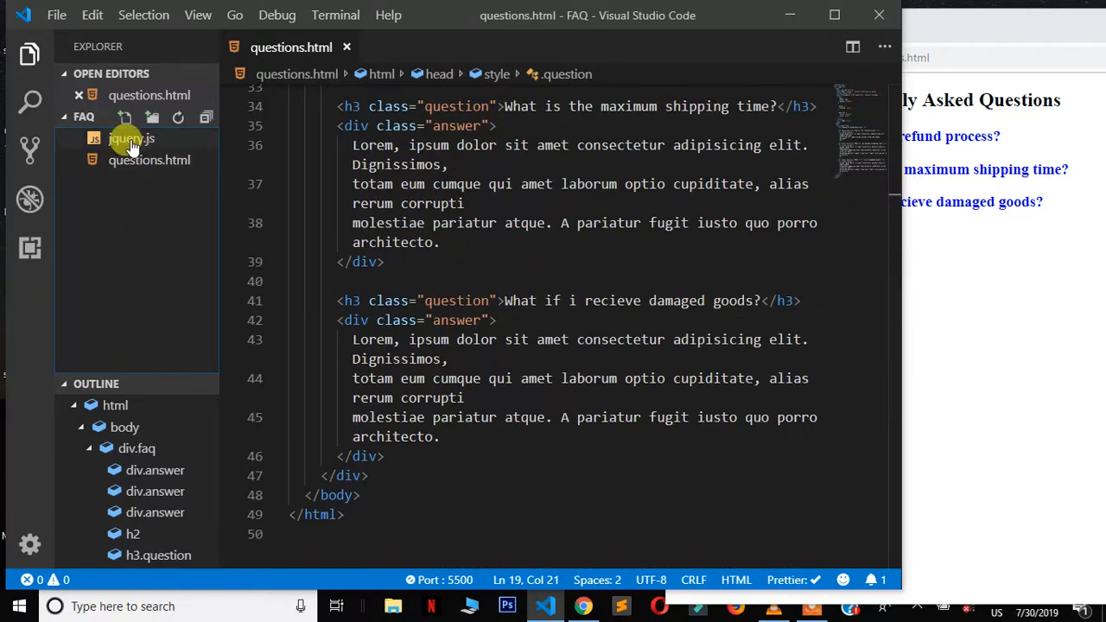
{"action": "mouse_move", "coordinate": [147, 164]}
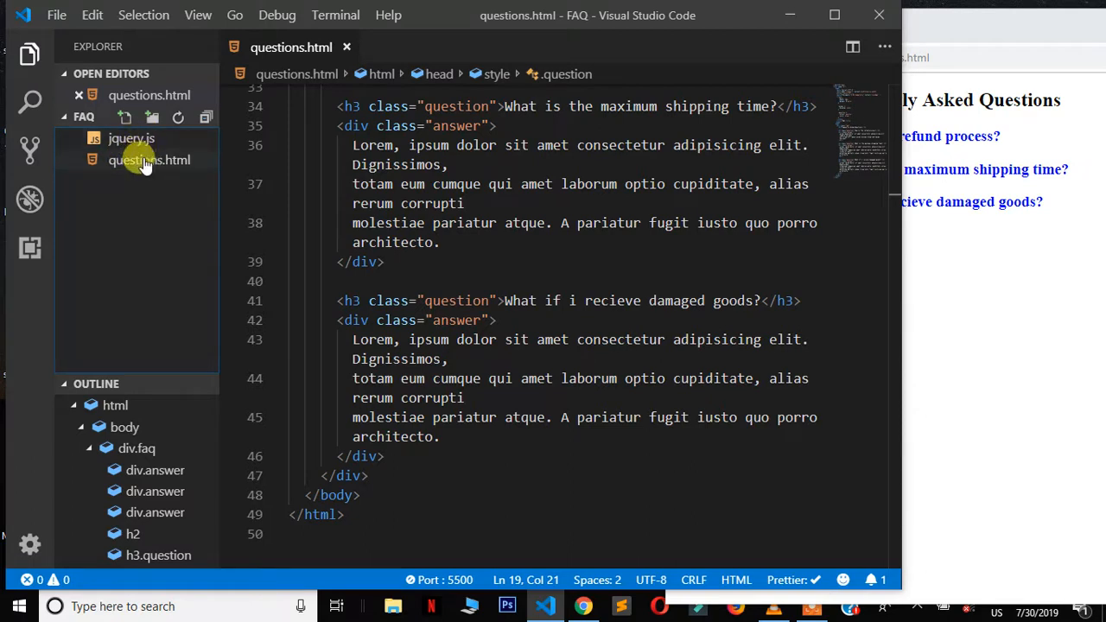
{"action": "mouse_move", "coordinate": [147, 164]}
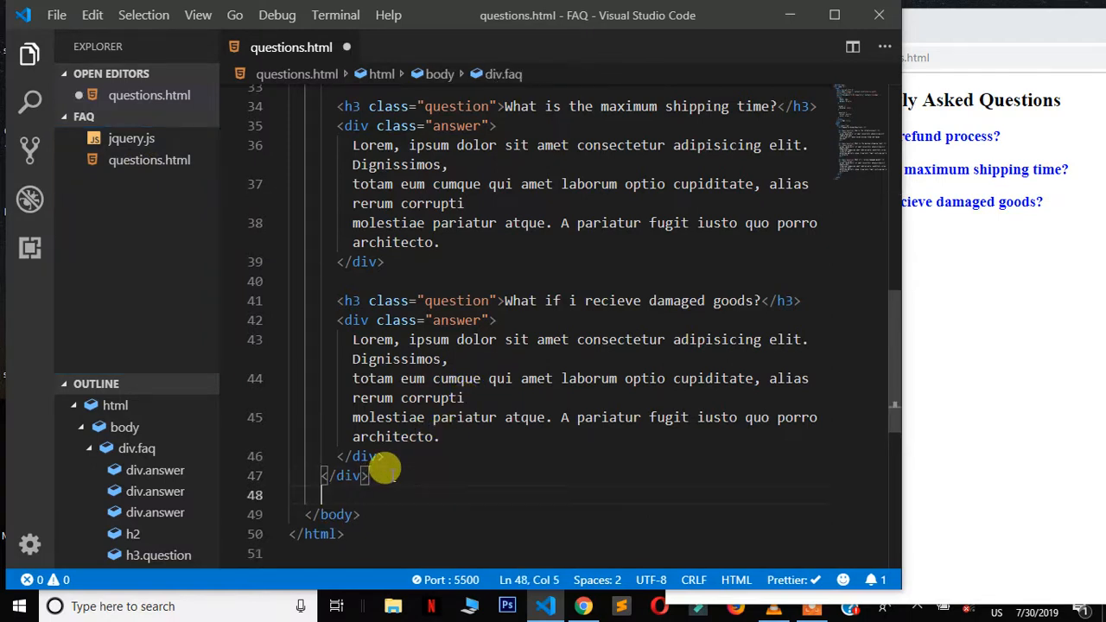
{"action": "type", "text": "scrip"}
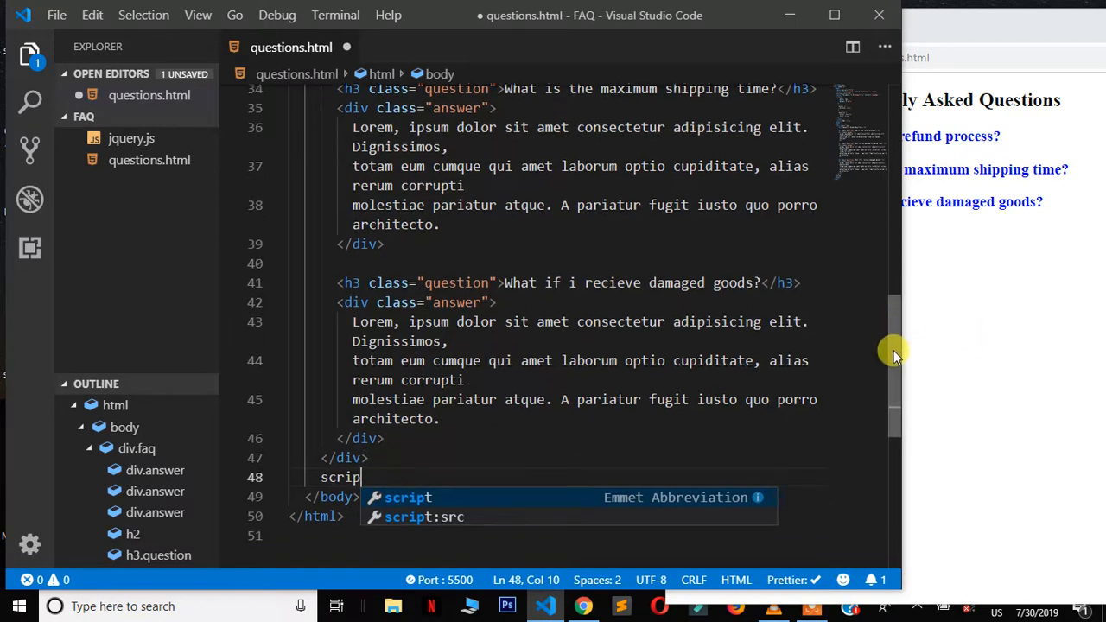
{"action": "scroll", "scroll_direction": "down", "scroll_amount": 3}
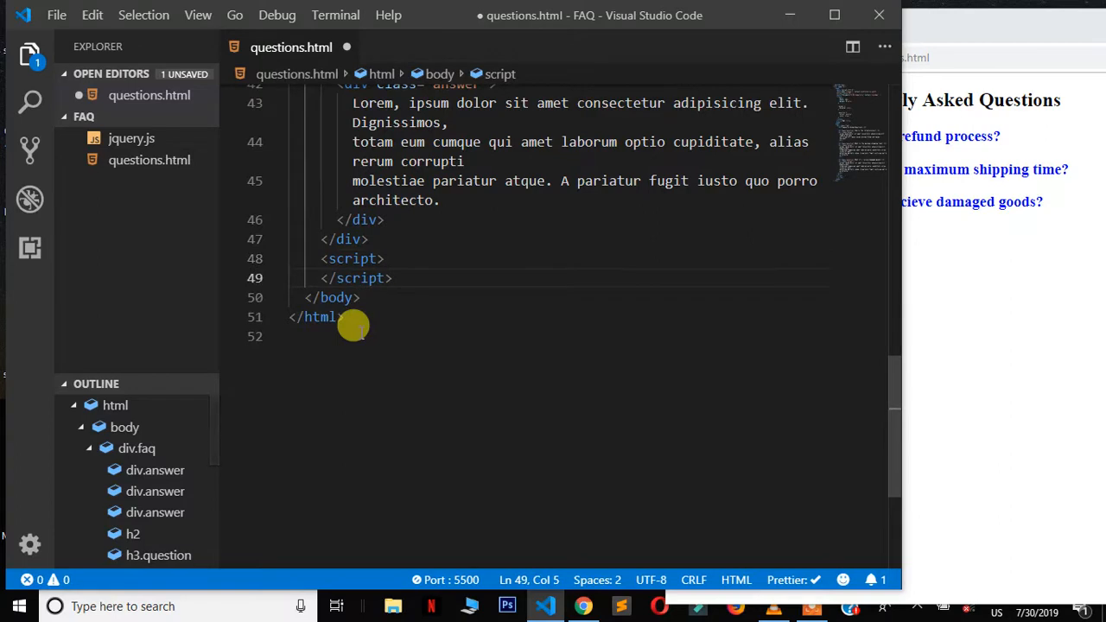
{"action": "key", "text": "enter"}
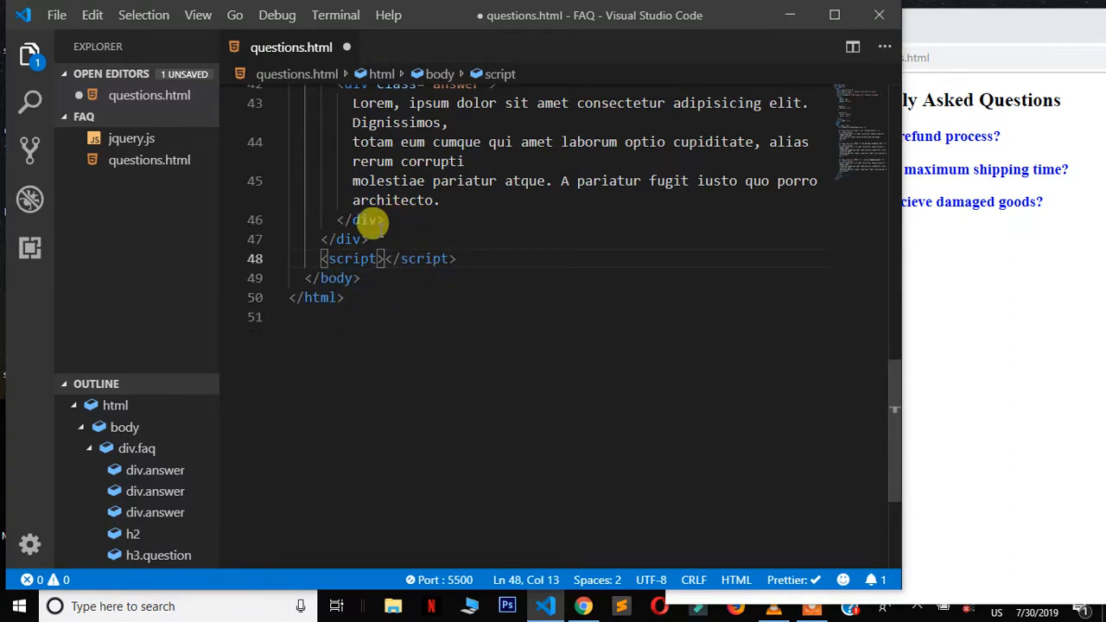
{"action": "mouse_move", "coordinate": [353, 259]}
{"action": "type", "text": " src"}
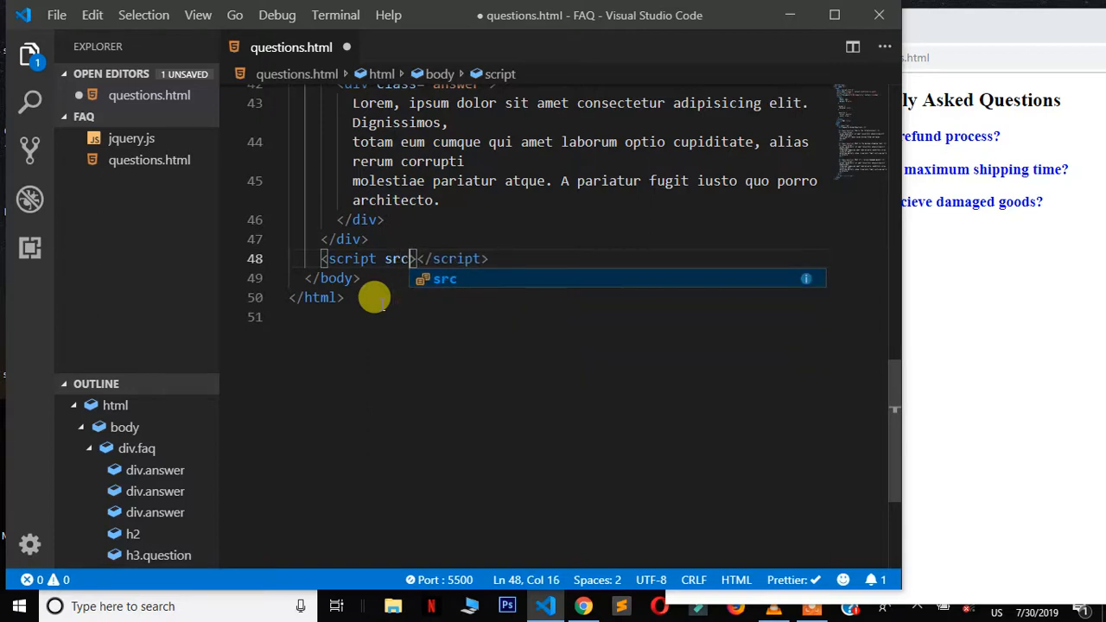
{"action": "type", "text": "=\""}
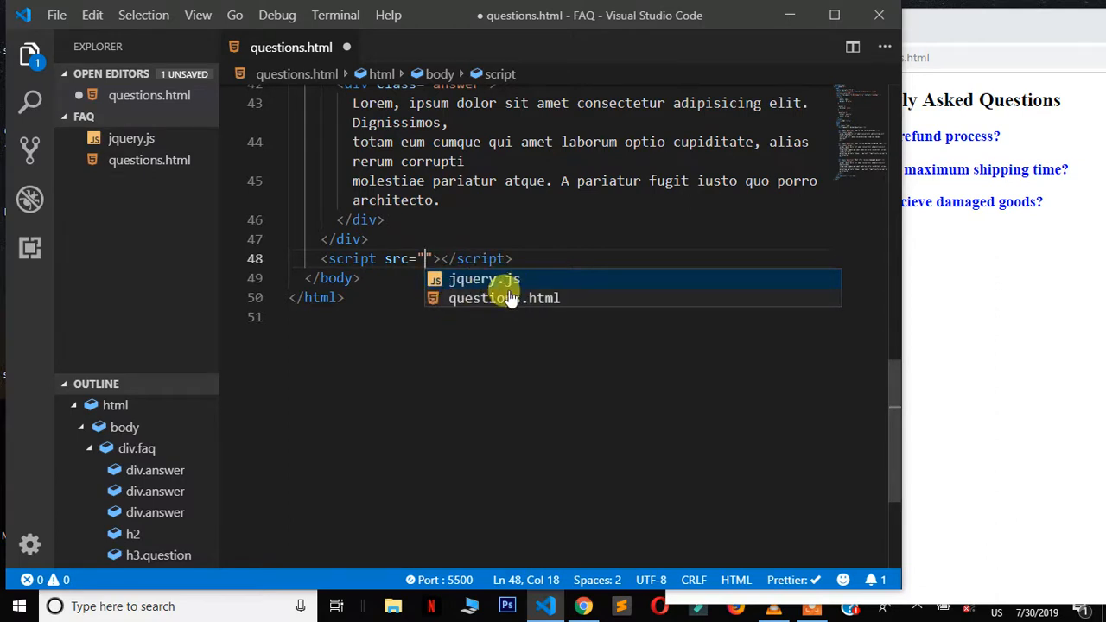
{"action": "mouse_move", "coordinate": [204, 222]}
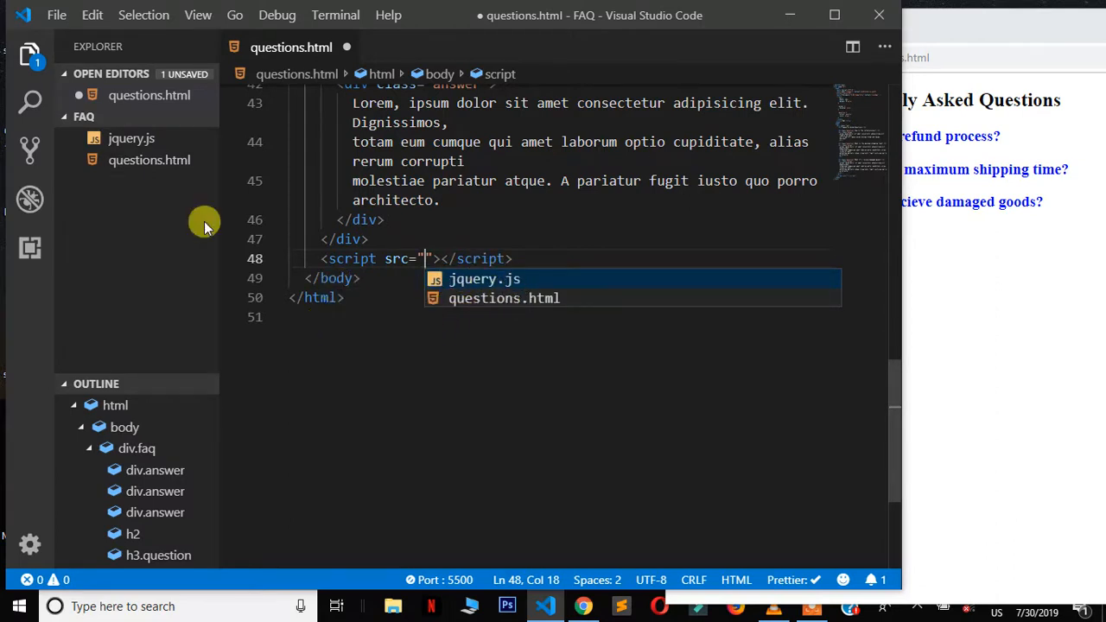
{"action": "mouse_move", "coordinate": [419, 253]}
{"action": "type", "text": "jquery.js"}
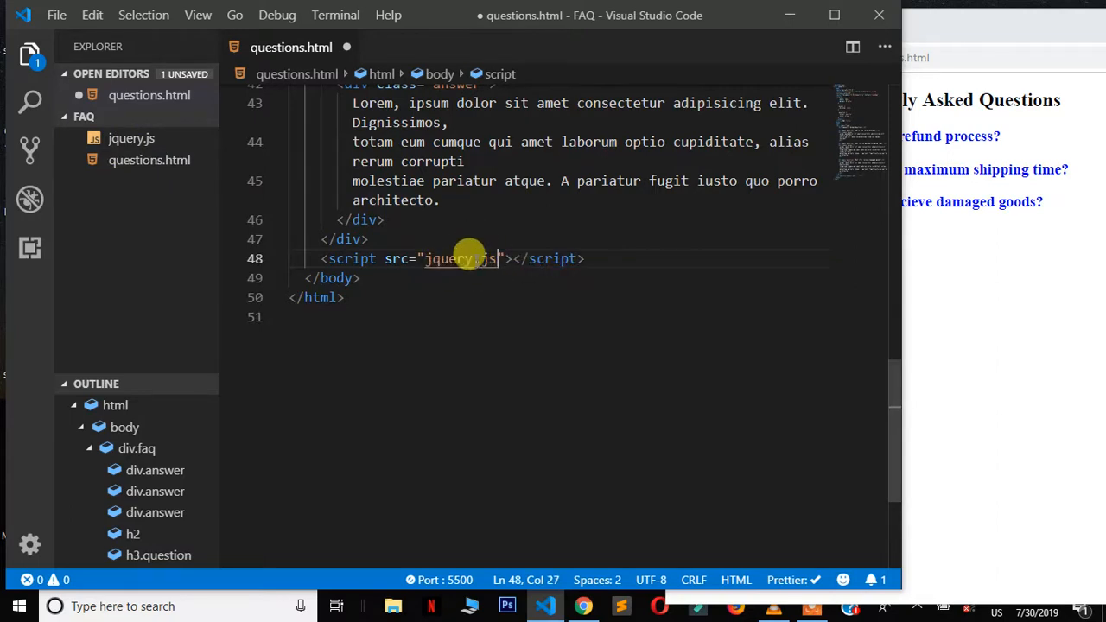
{"action": "left_click", "coordinate": [586, 259]}
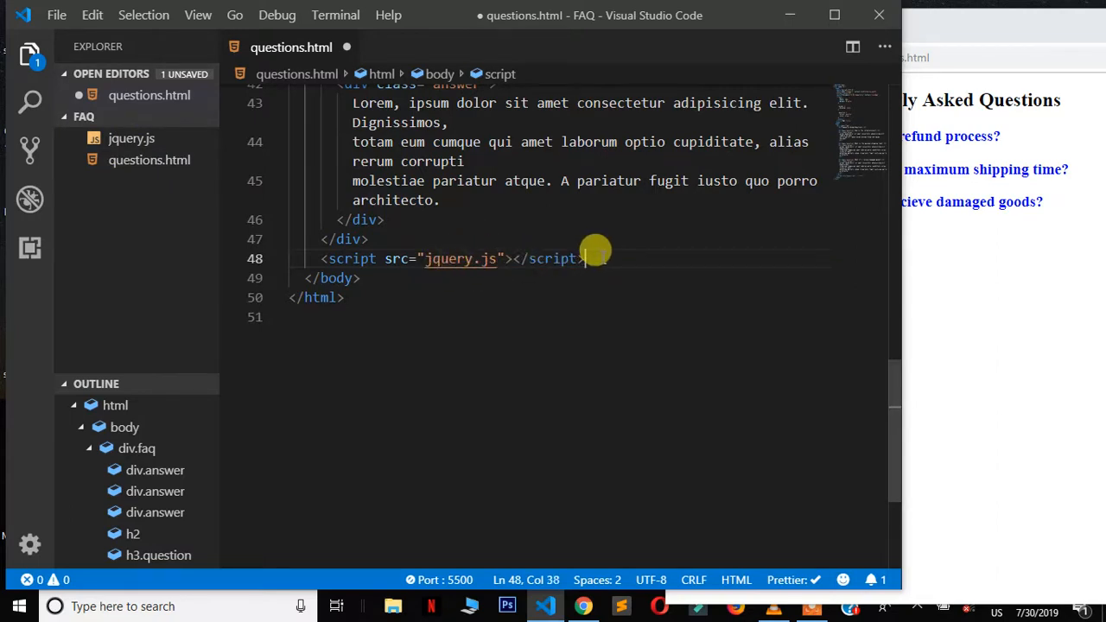
- Add a script block containing $(document).ready(function(){}); and save
{"action": "type", "text": "scri"}
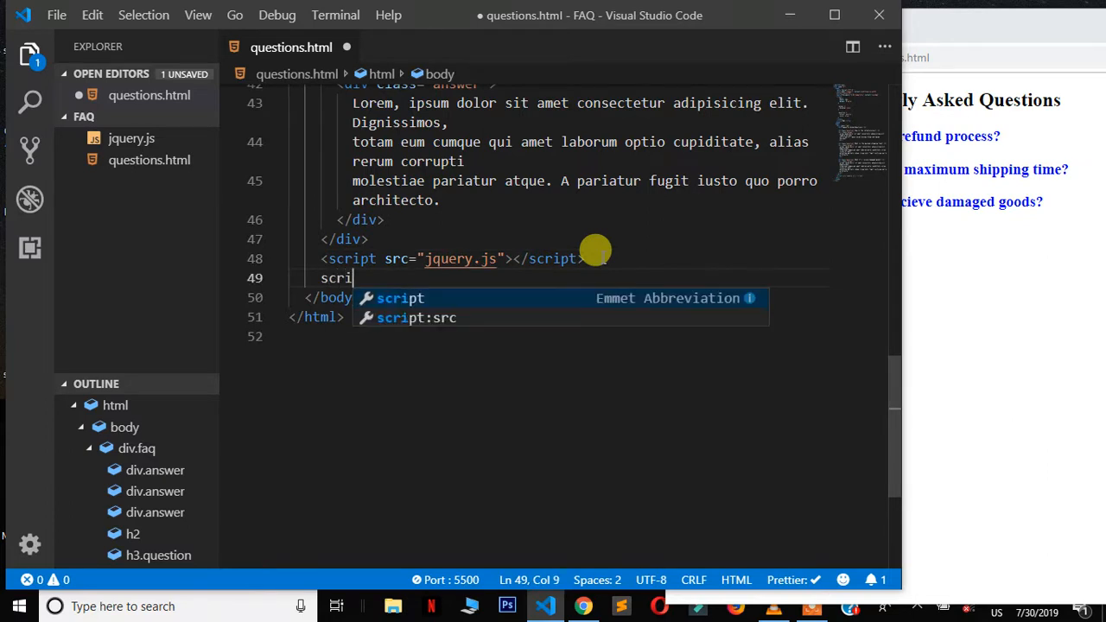
{"action": "key", "text": "Tab"}
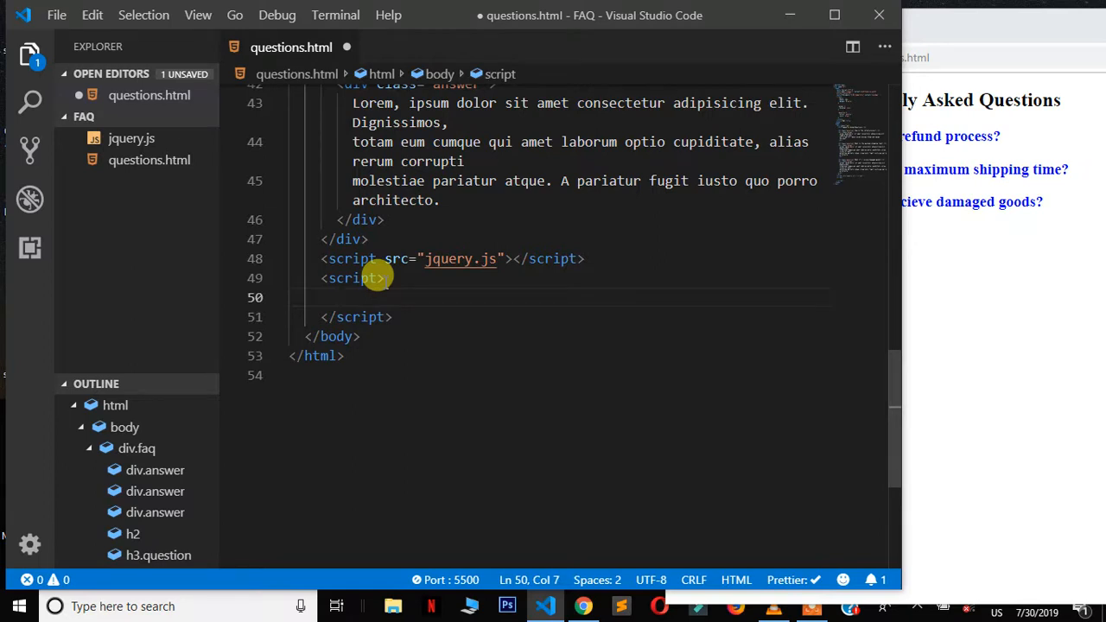
{"action": "type", "text": "$()"}
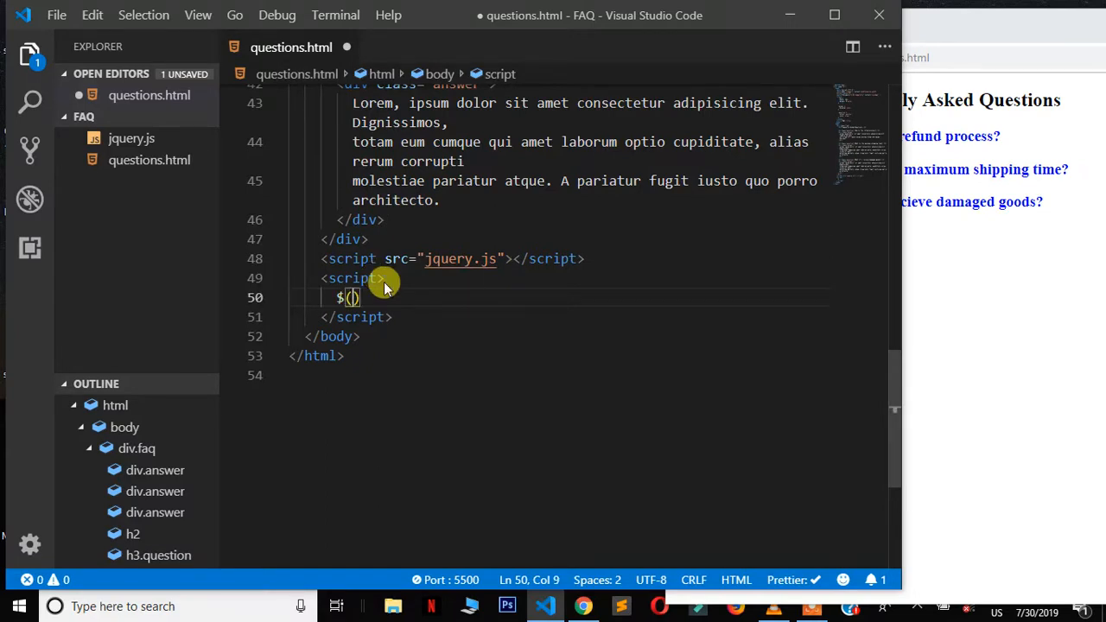
{"action": "type", "text": "document"}
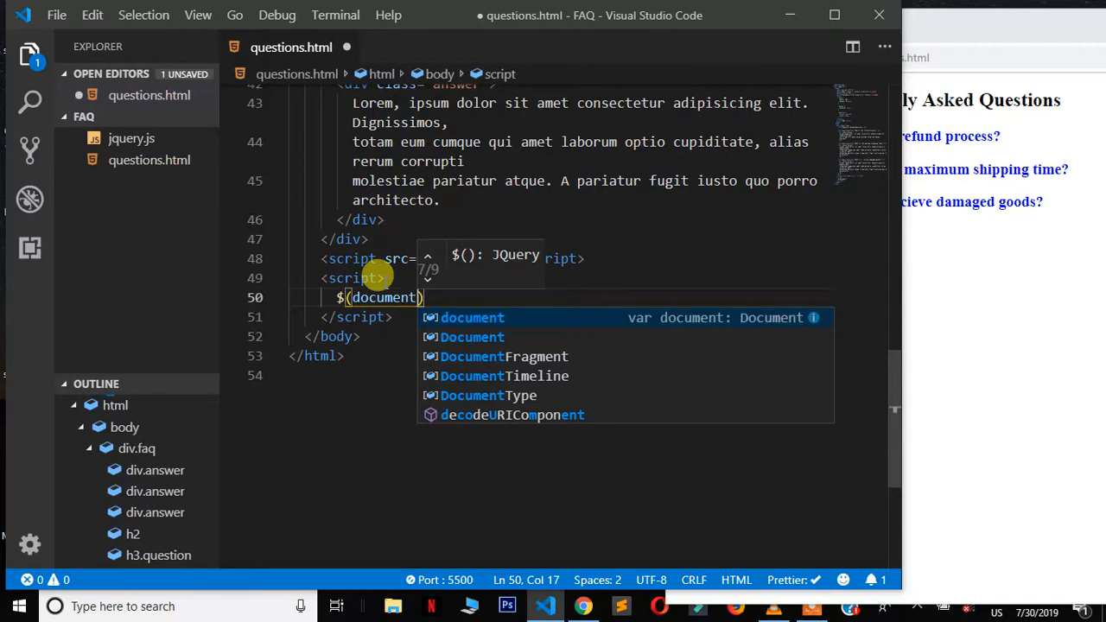
{"action": "type", "text": ".ready"}
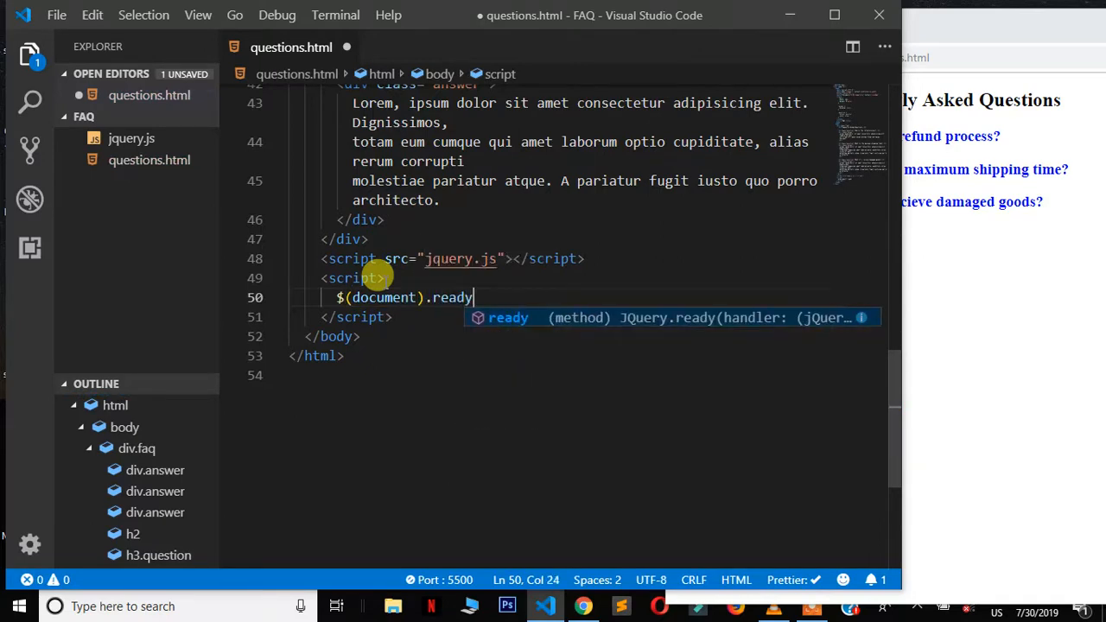
{"action": "type", "text": "(f"}
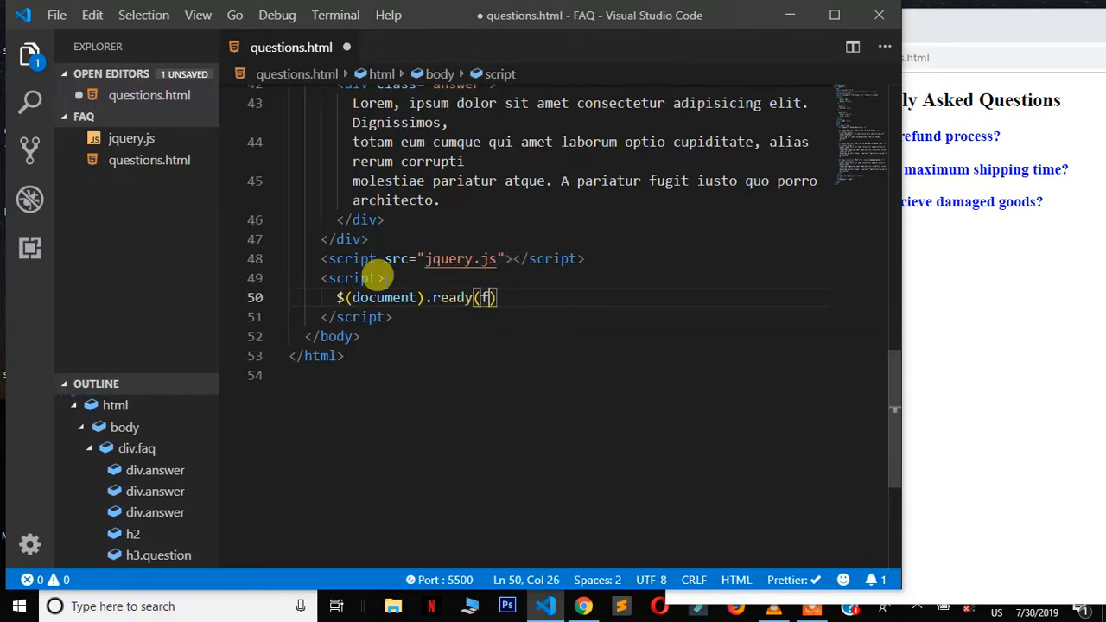
{"action": "type", "text": "unction"}
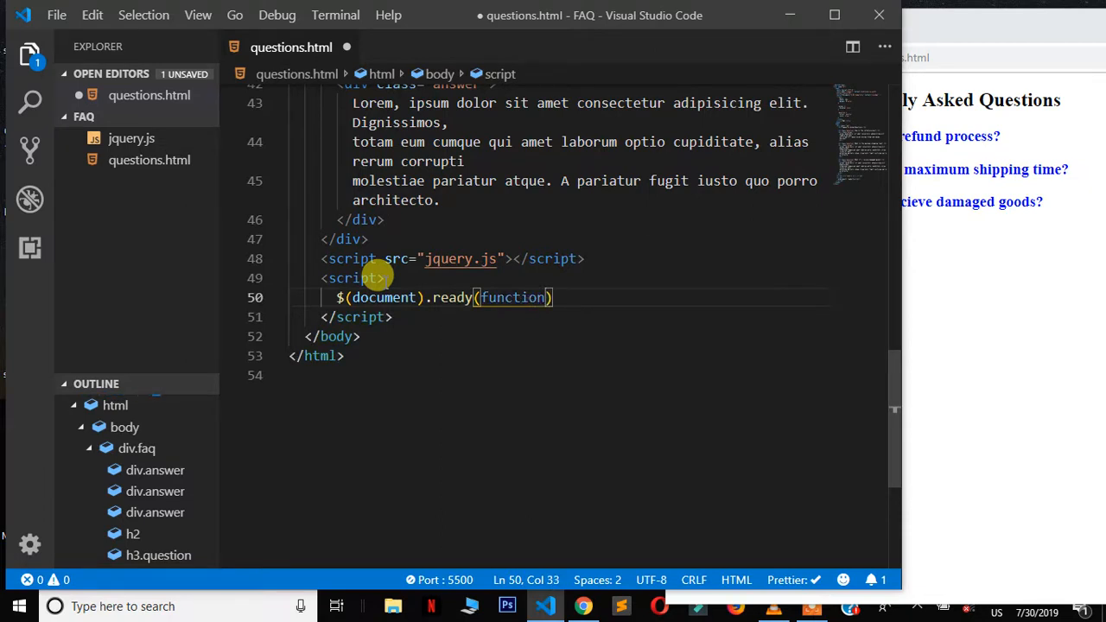
{"action": "type", "text": "){"}
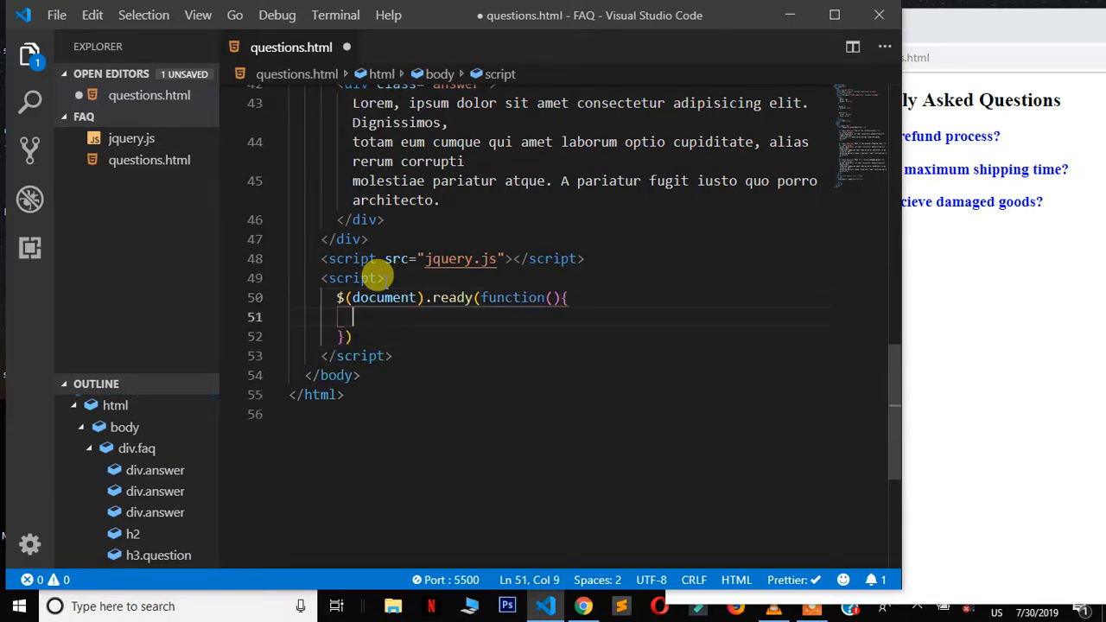
{"action": "type", "text": ";"}
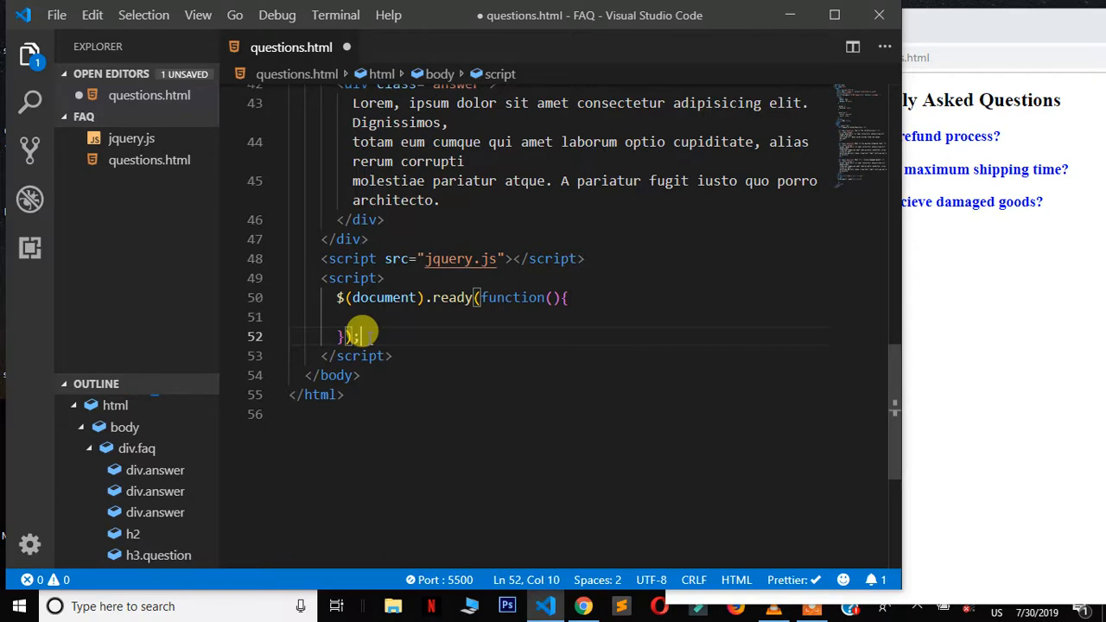
{"action": "key", "text": "ctrl+s"}
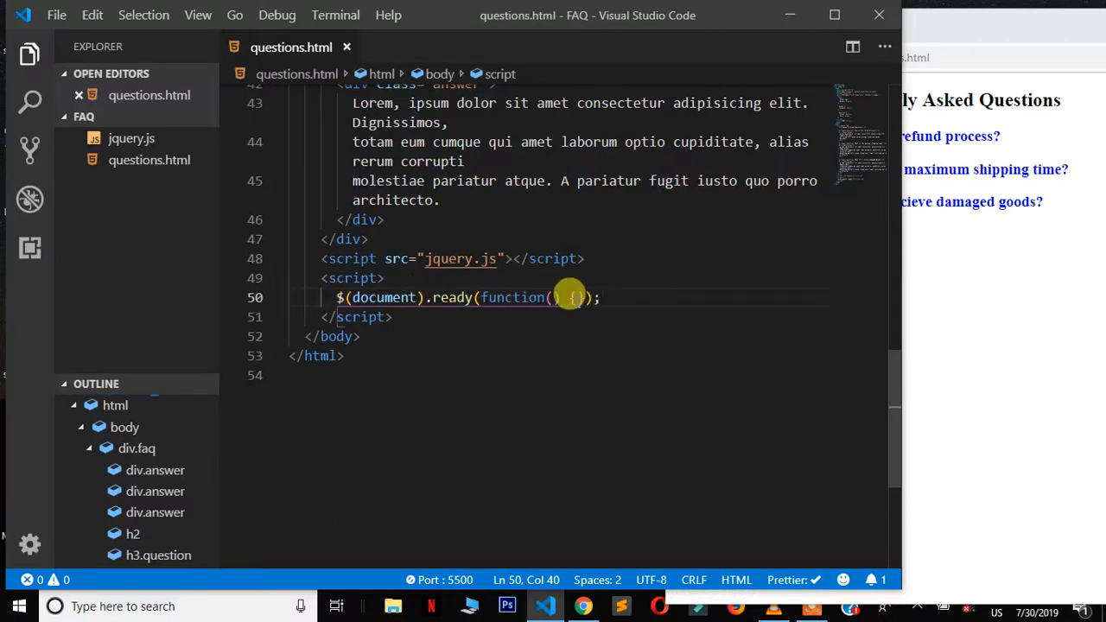
{"action": "key", "text": "Enter"}
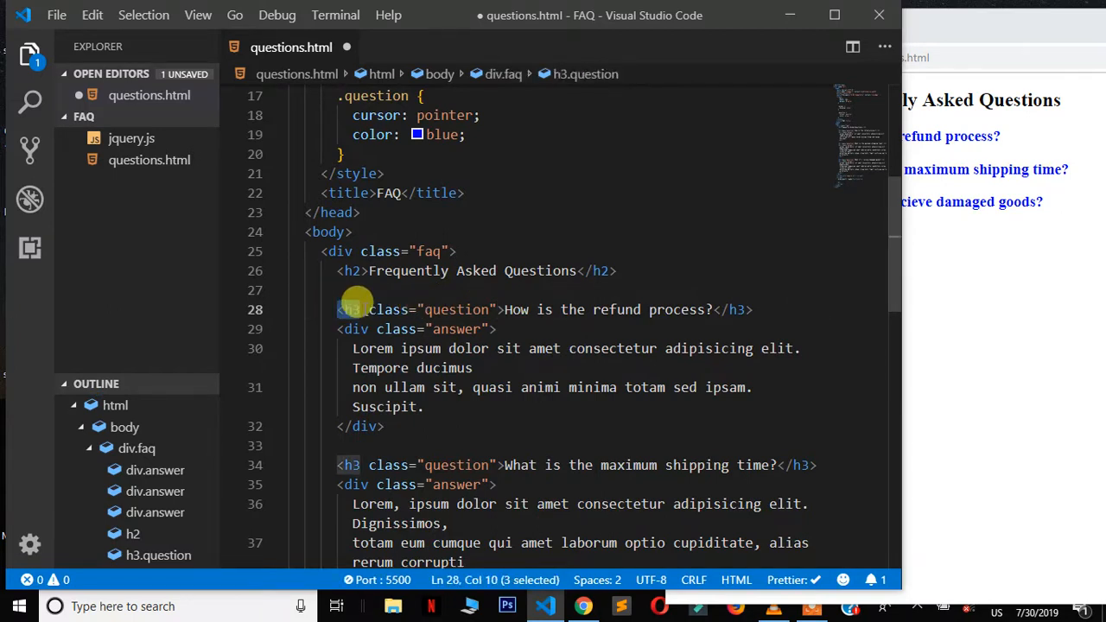
- Inside the ready function, type $('.faq h3').on('click'
{"action": "scroll", "scroll_direction": "down", "scroll_amount": 3}
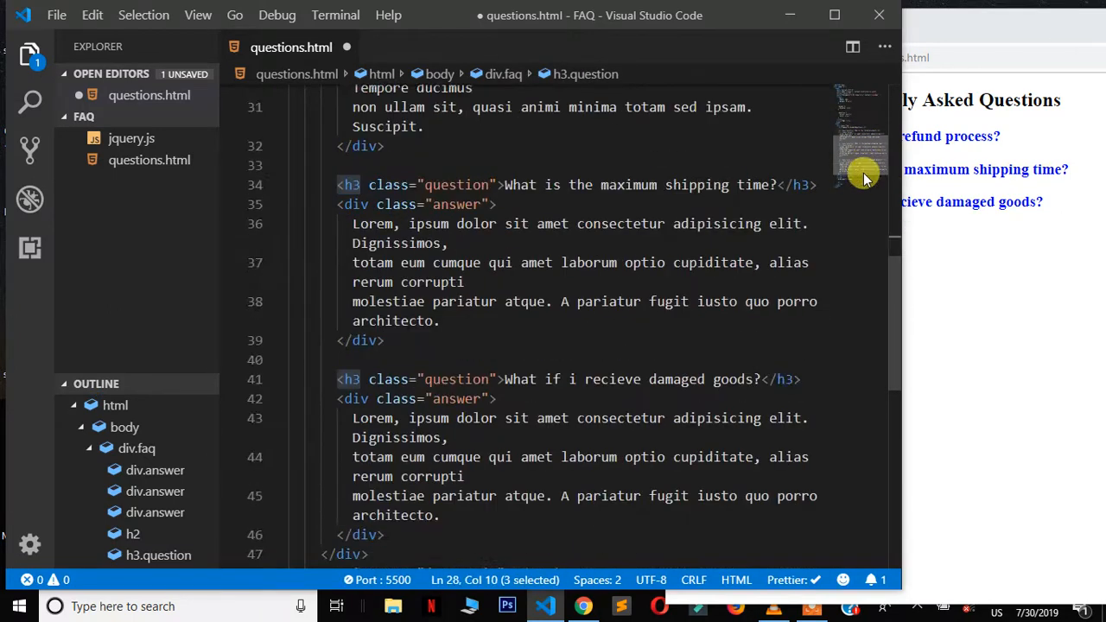
{"action": "scroll", "scroll_direction": "down", "scroll_amount": 3}
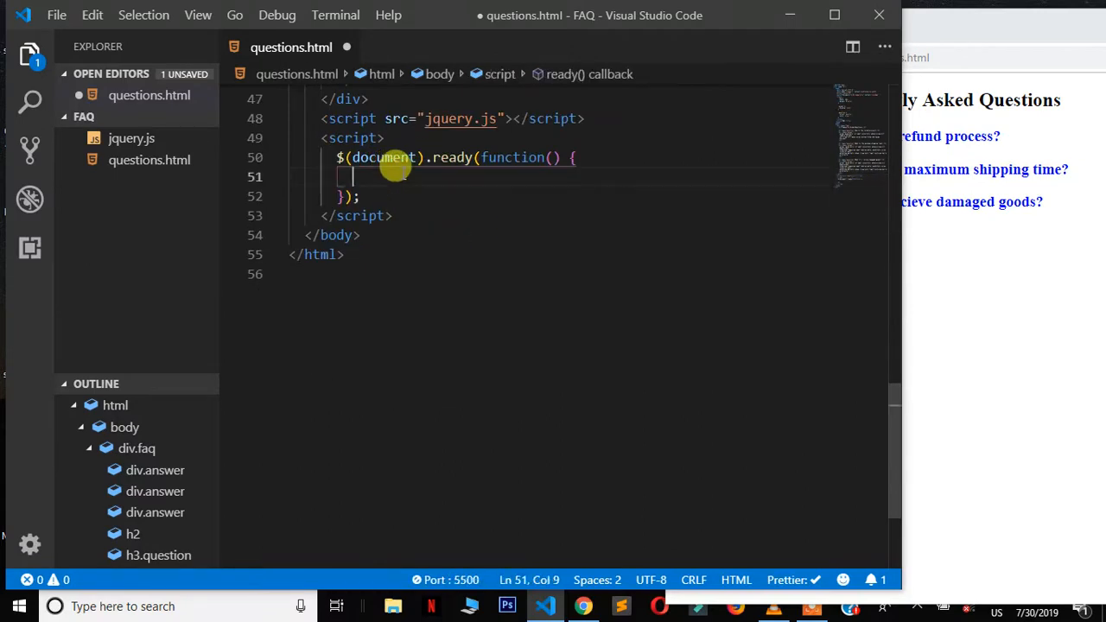
{"action": "type", "text": "$"}
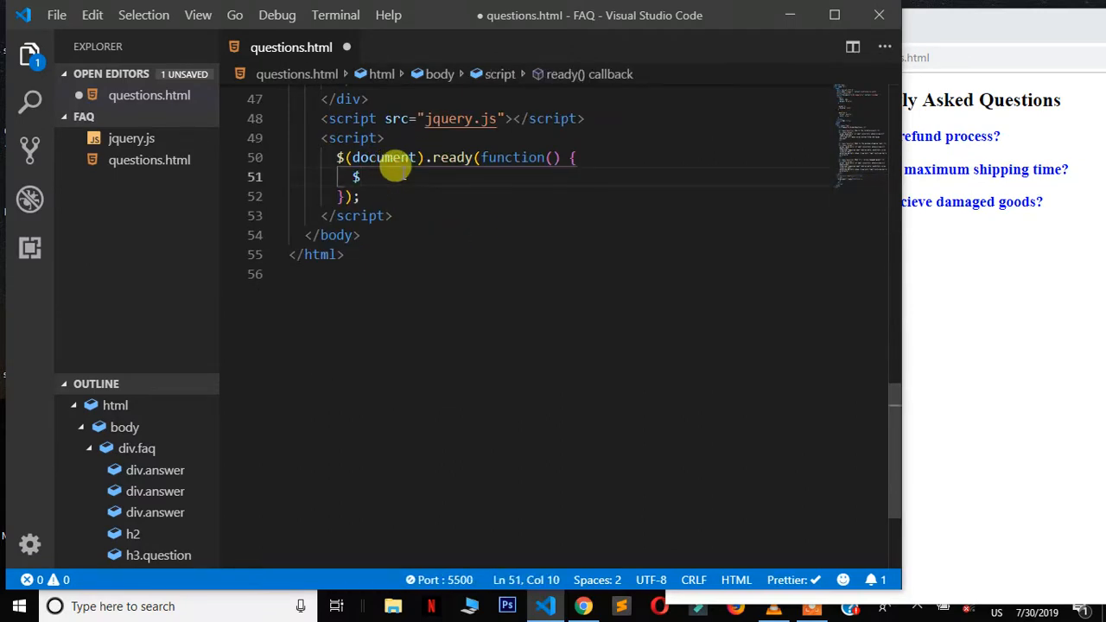
{"action": "type", "text": "('')"}
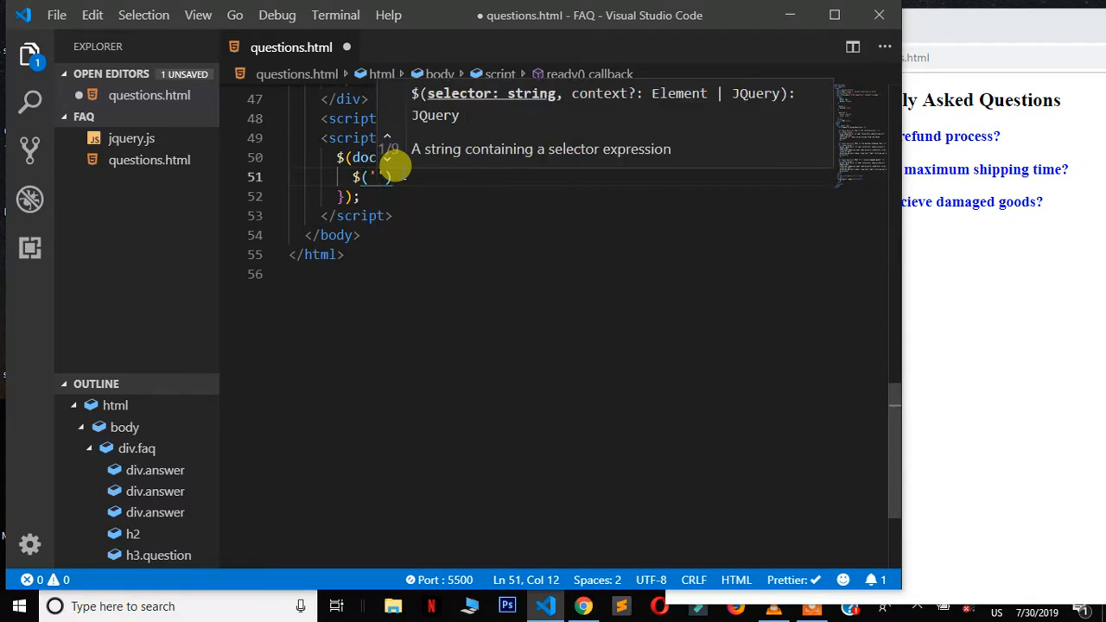
{"action": "type", "text": "fa"}
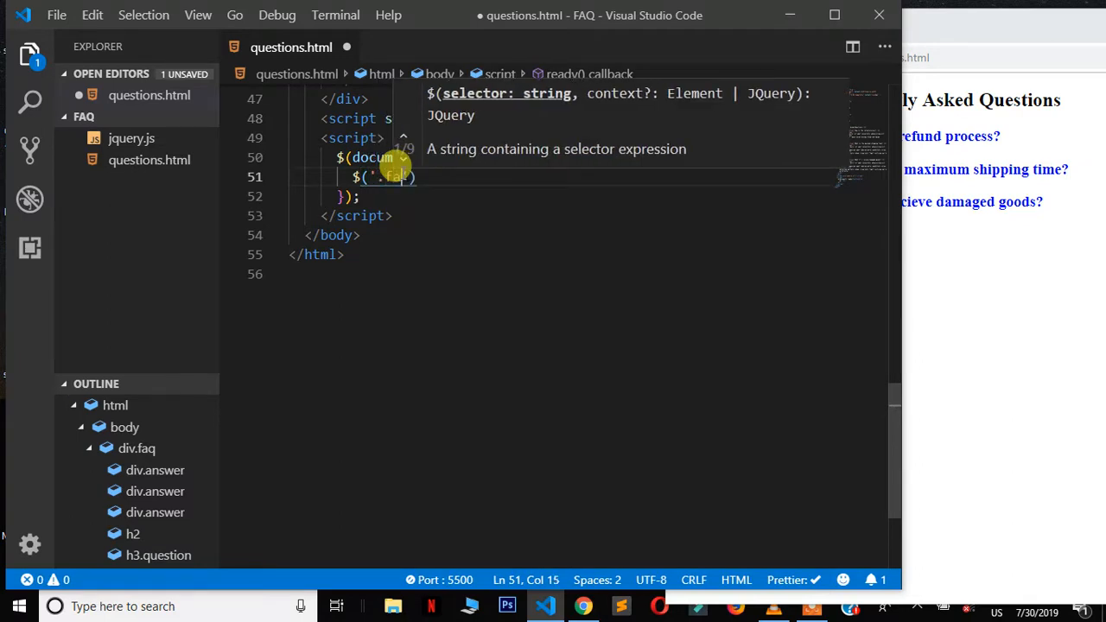
{"action": "type", "text": "q"}
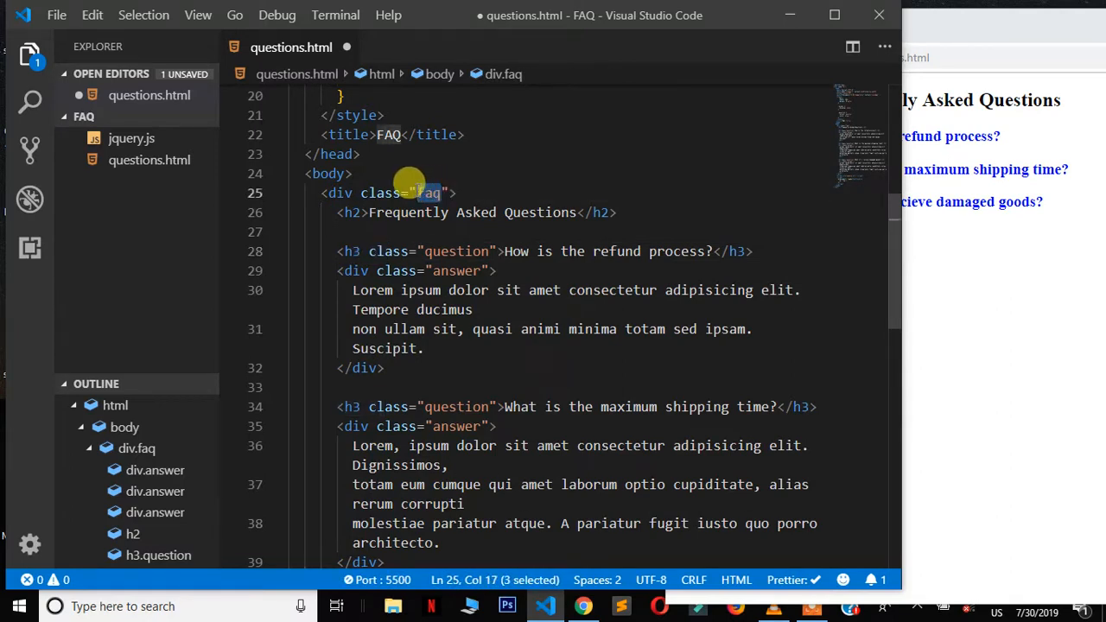
{"action": "mouse_move", "coordinate": [864, 134]}
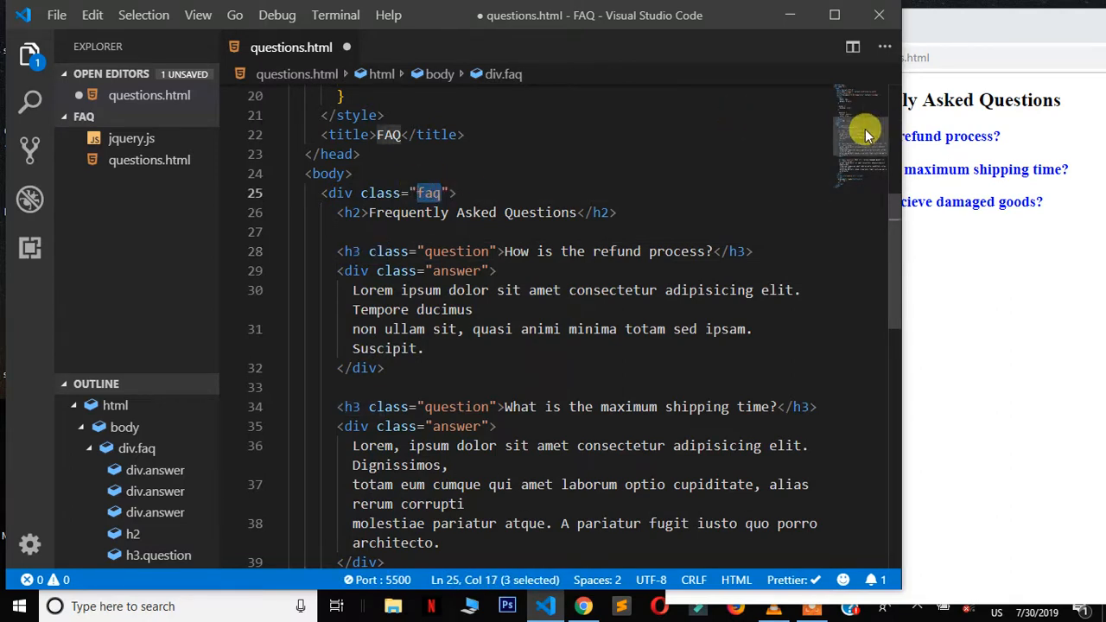
{"action": "scroll", "scroll_direction": "down", "scroll_amount": 3}
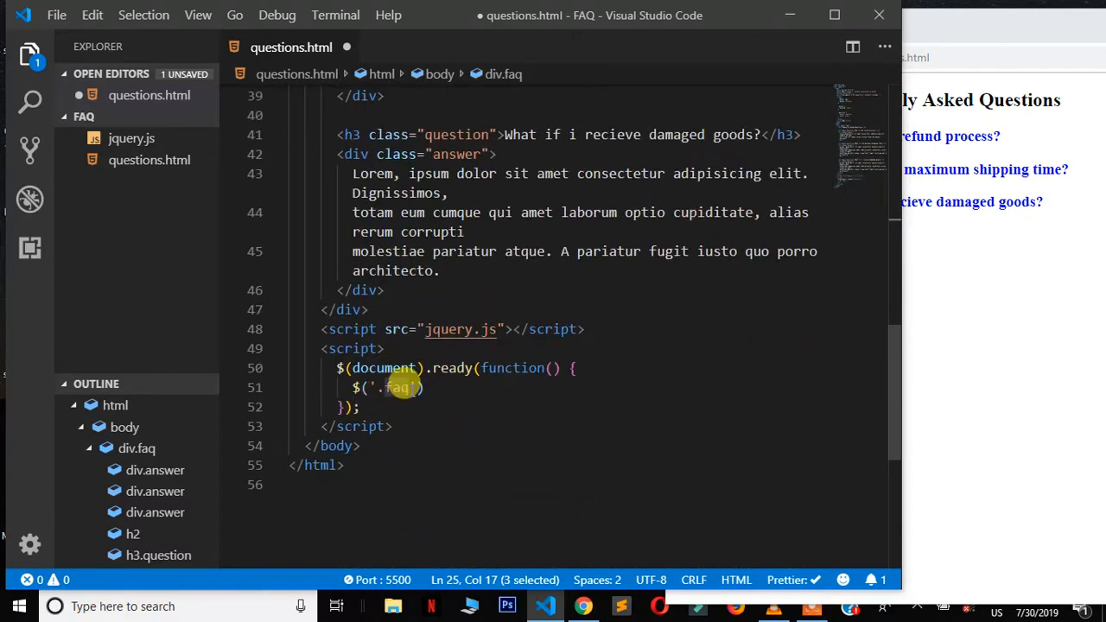
{"action": "type", "text": "h3"}
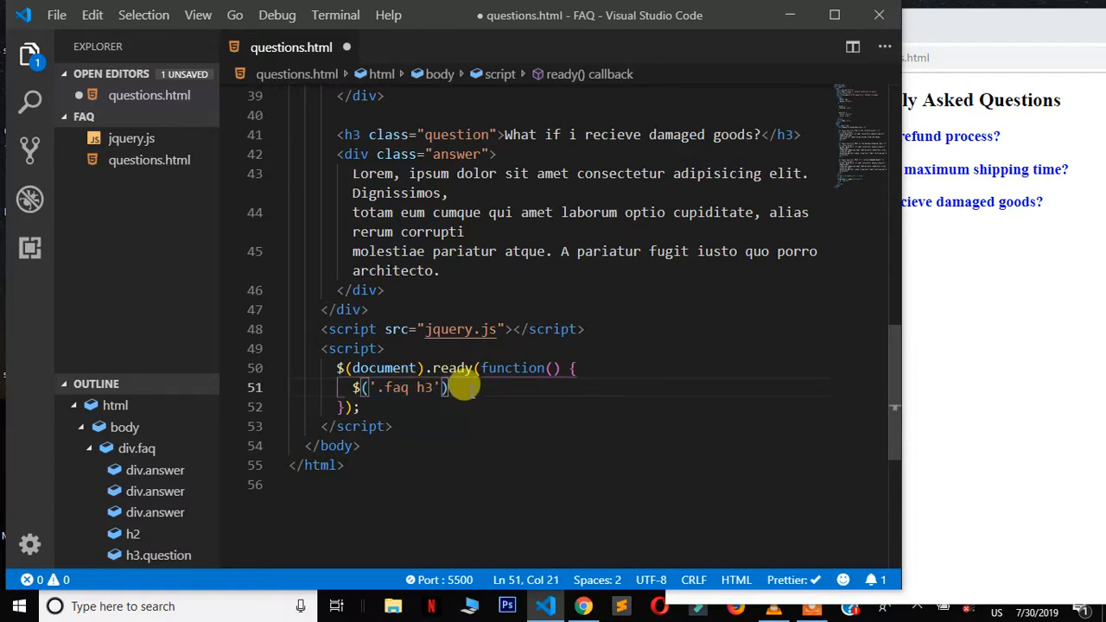
{"action": "type", "text": "."}
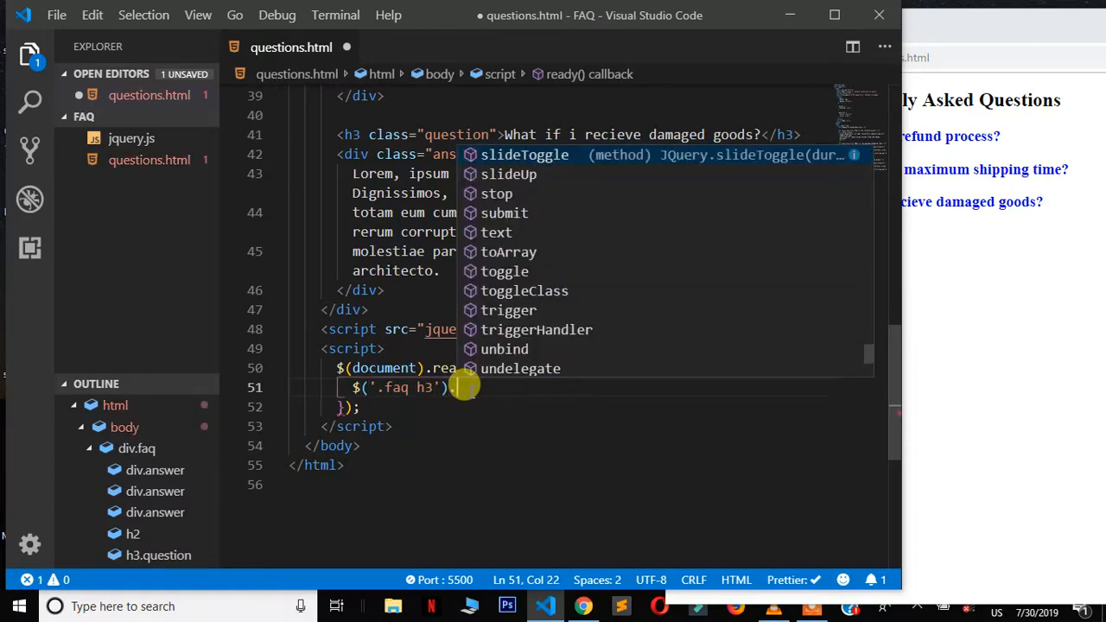
{"action": "type", "text": "on"}
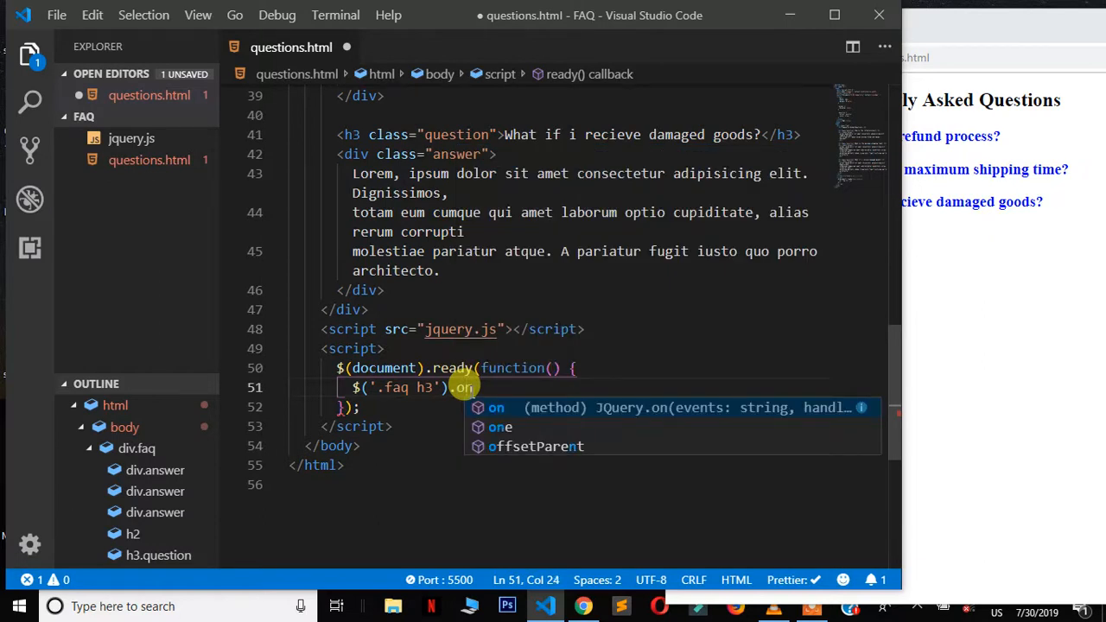
{"action": "type", "text": "('c'"}
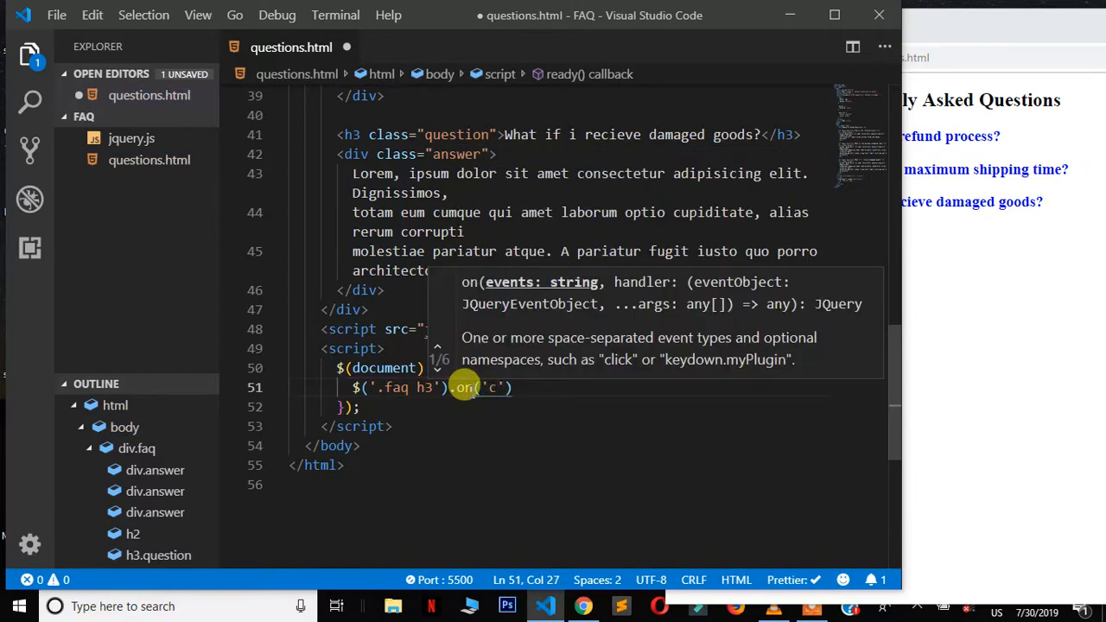
{"action": "type", "text": "lick"}
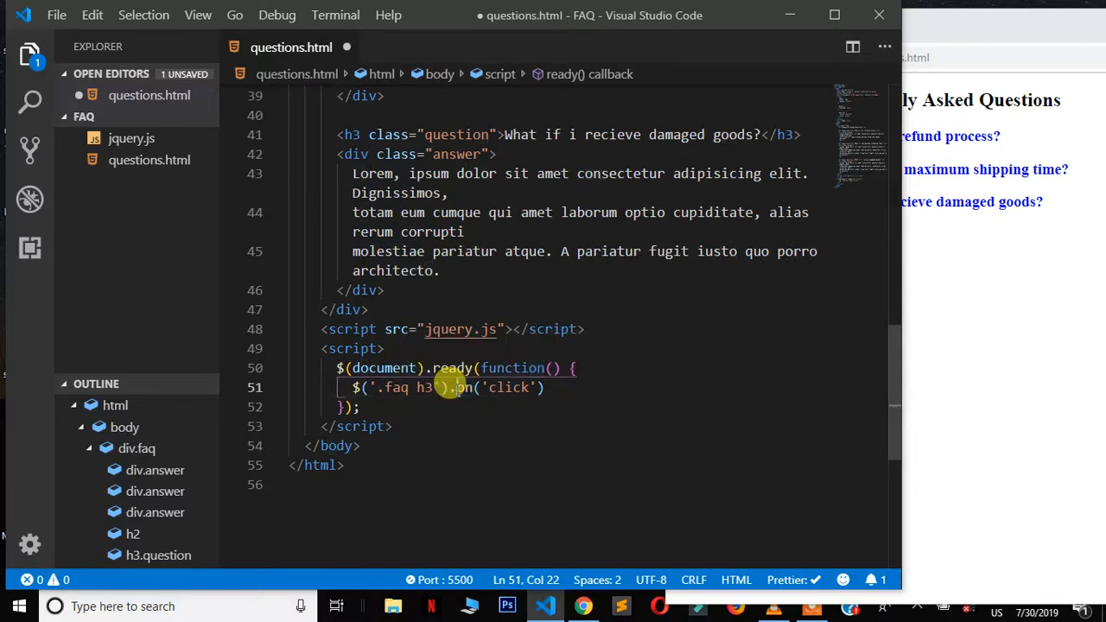
- Add the callback function and start its body with $(this)
{"action": "double_click", "coordinate": [500, 387]}
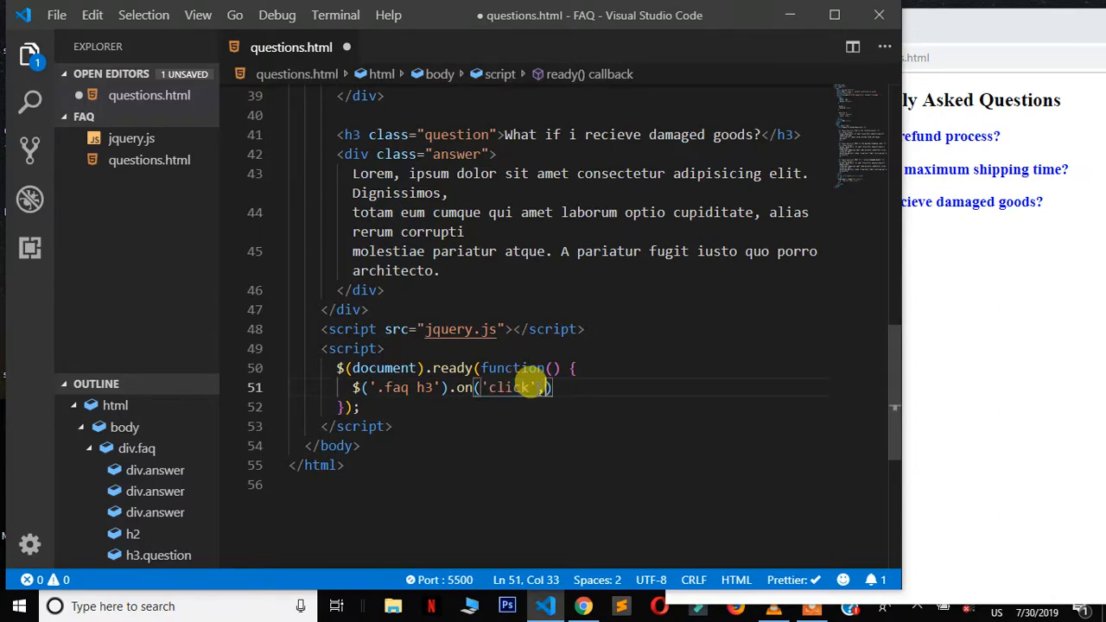
{"action": "type", "text": ",function("}
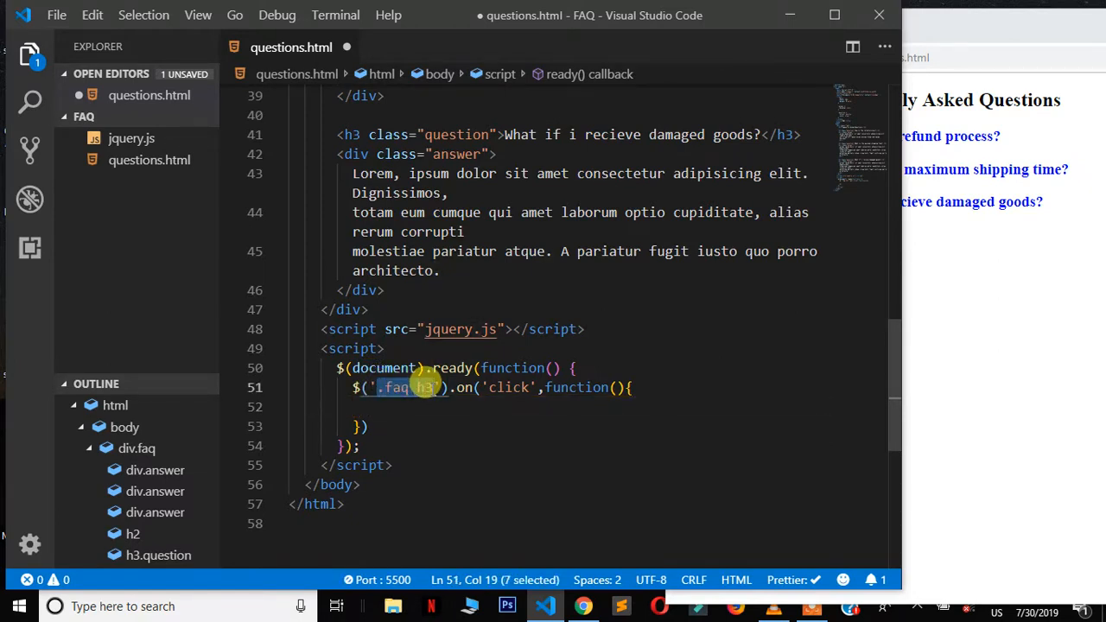
{"action": "mouse_move", "coordinate": [413, 387]}
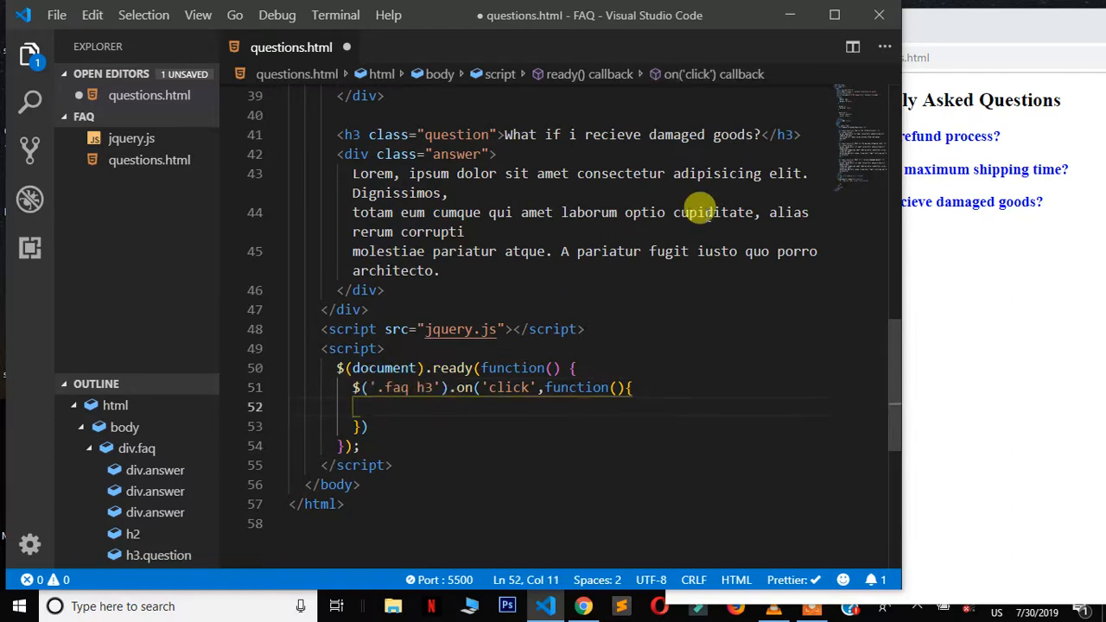
{"action": "mouse_move", "coordinate": [823, 189]}
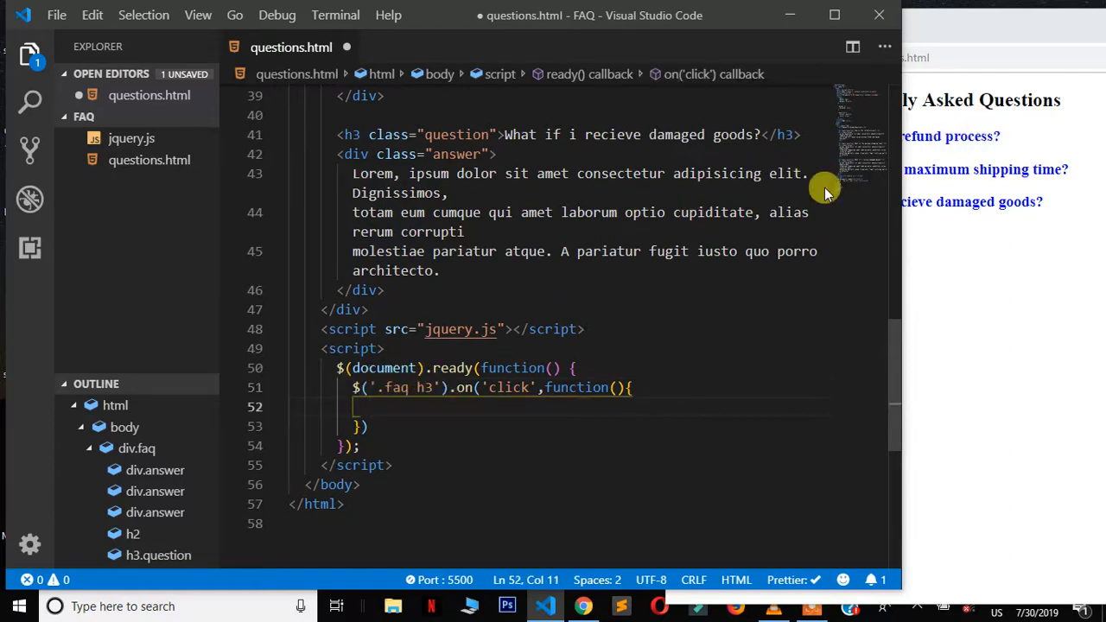
{"action": "mouse_move", "coordinate": [590, 291]}
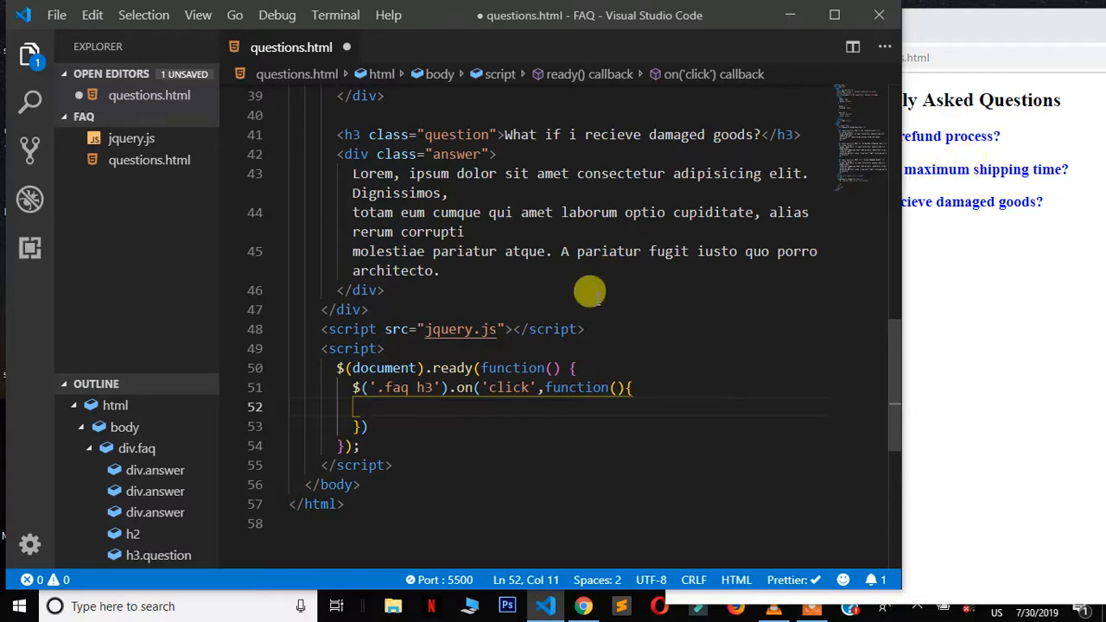
{"action": "mouse_move", "coordinate": [484, 399]}
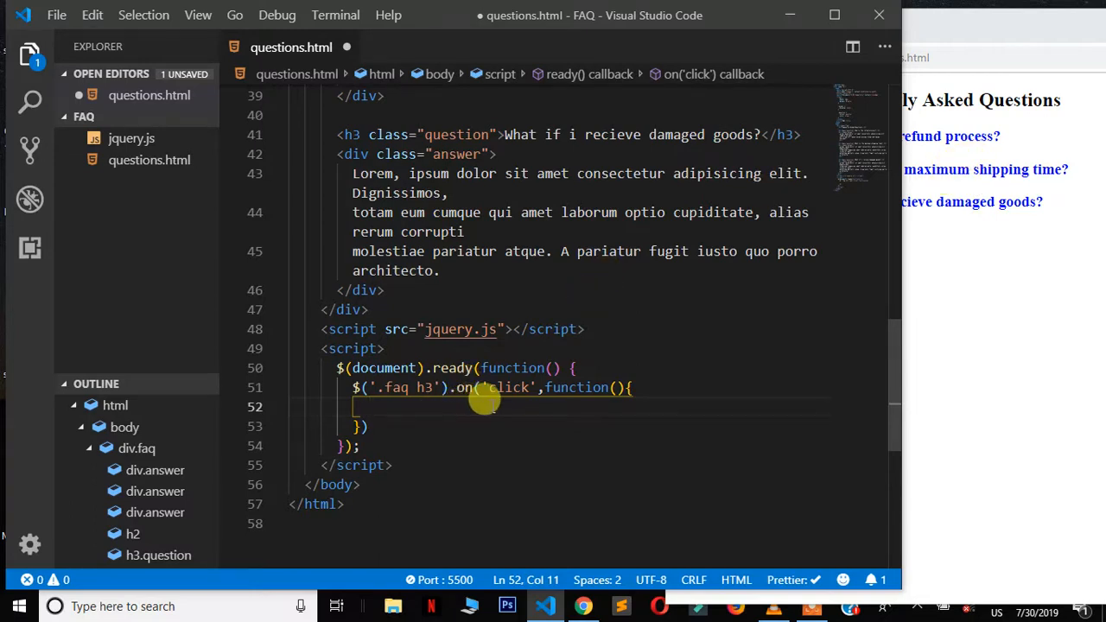
{"action": "type", "text": "$"}
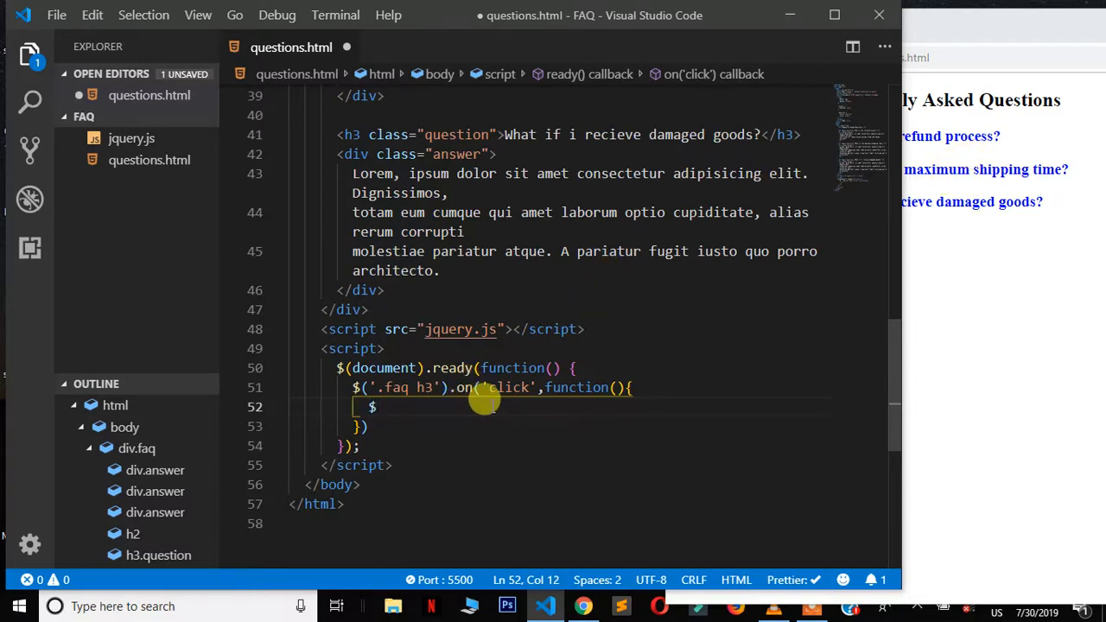
{"action": "type", "text": "(this"}
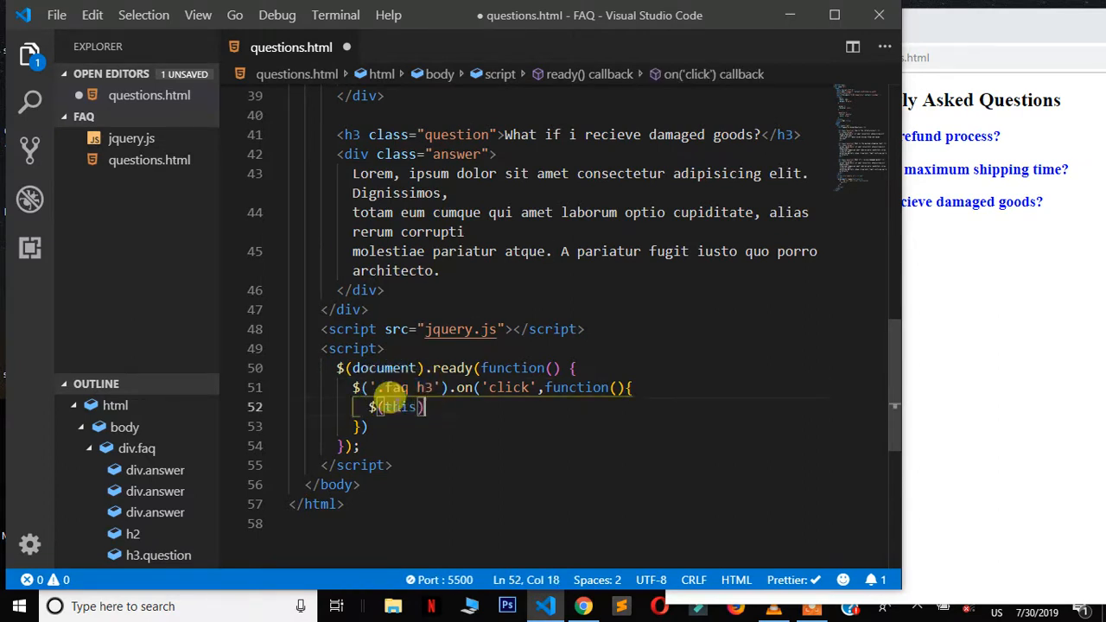
{"action": "double_click", "coordinate": [399, 406]}
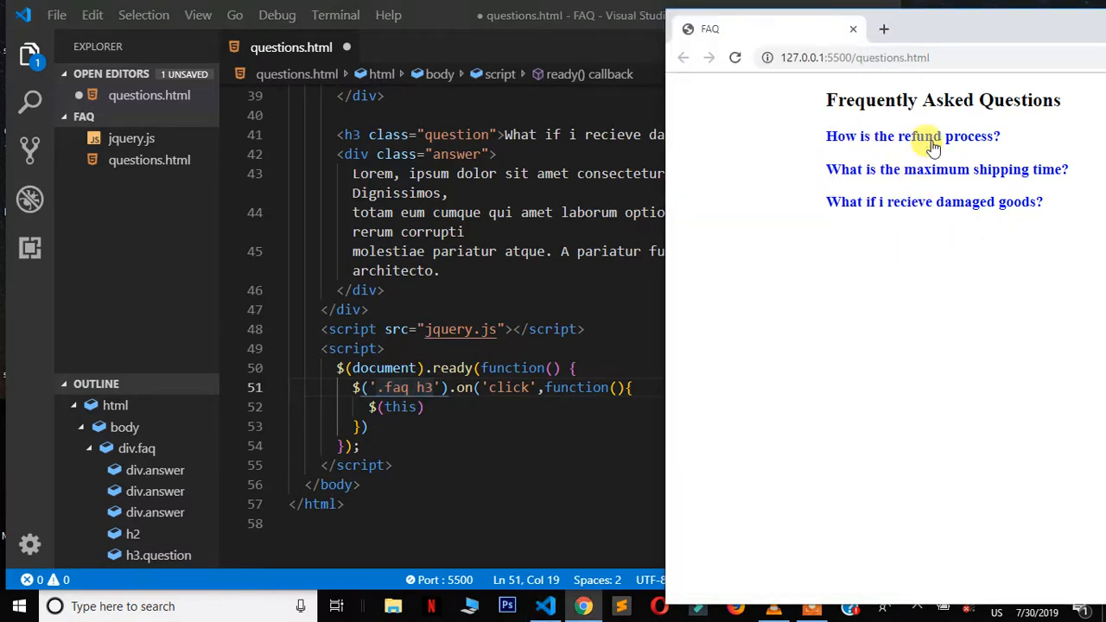
{"action": "mouse_move", "coordinate": [941, 142]}
{"action": "type", "text": "."}
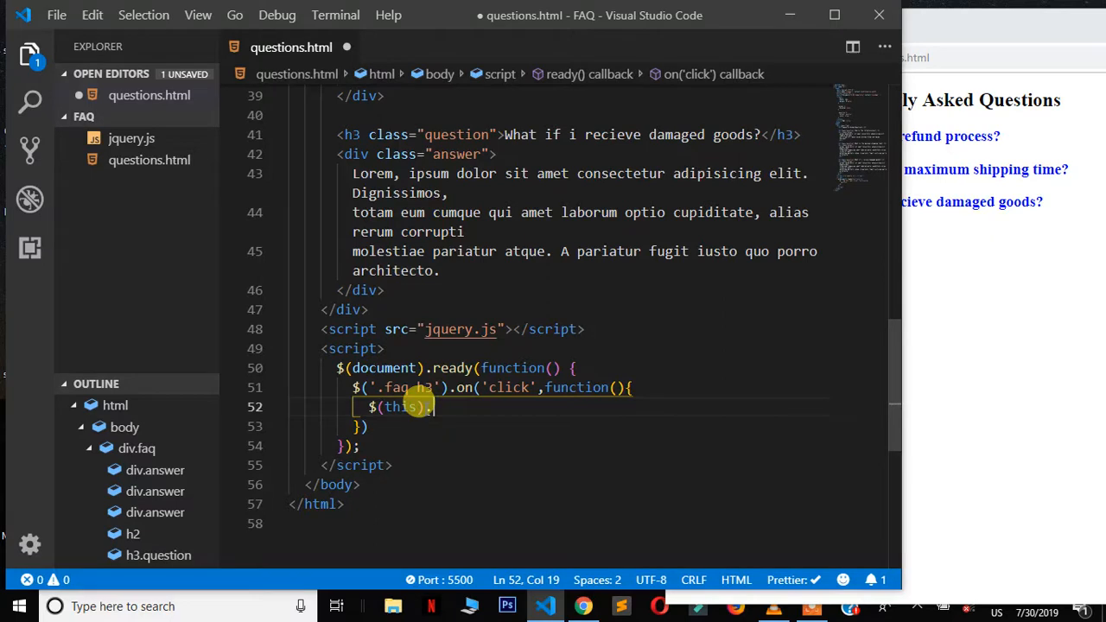
- Complete the callback as $(this).next().slideToggle(); targeting the following answer block
{"action": "type", "text": "n"}
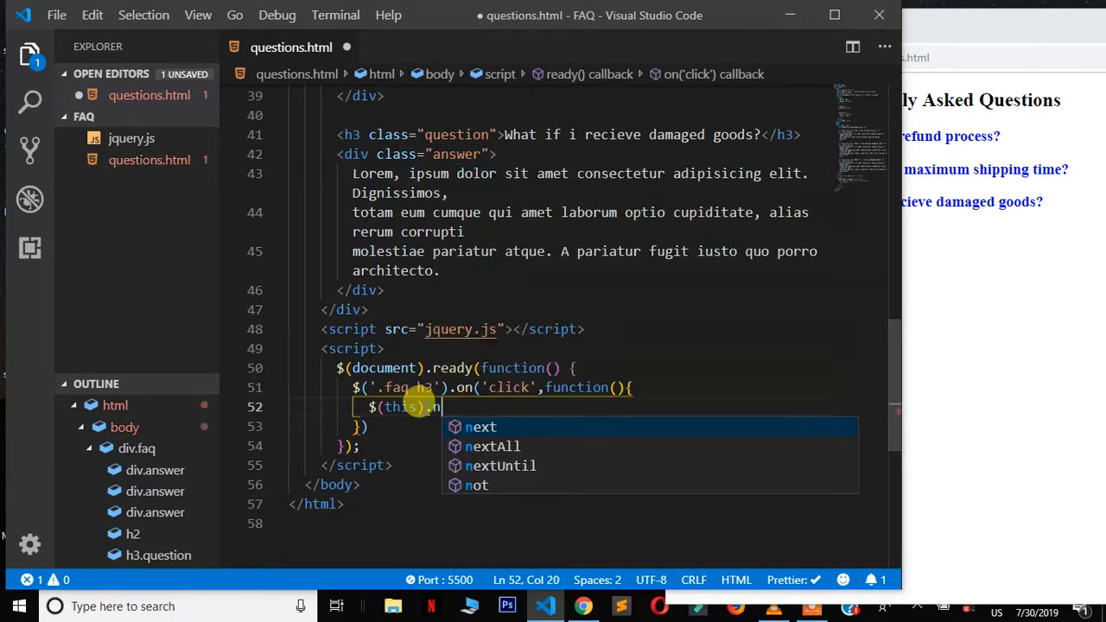
{"action": "type", "text": "ext()"}
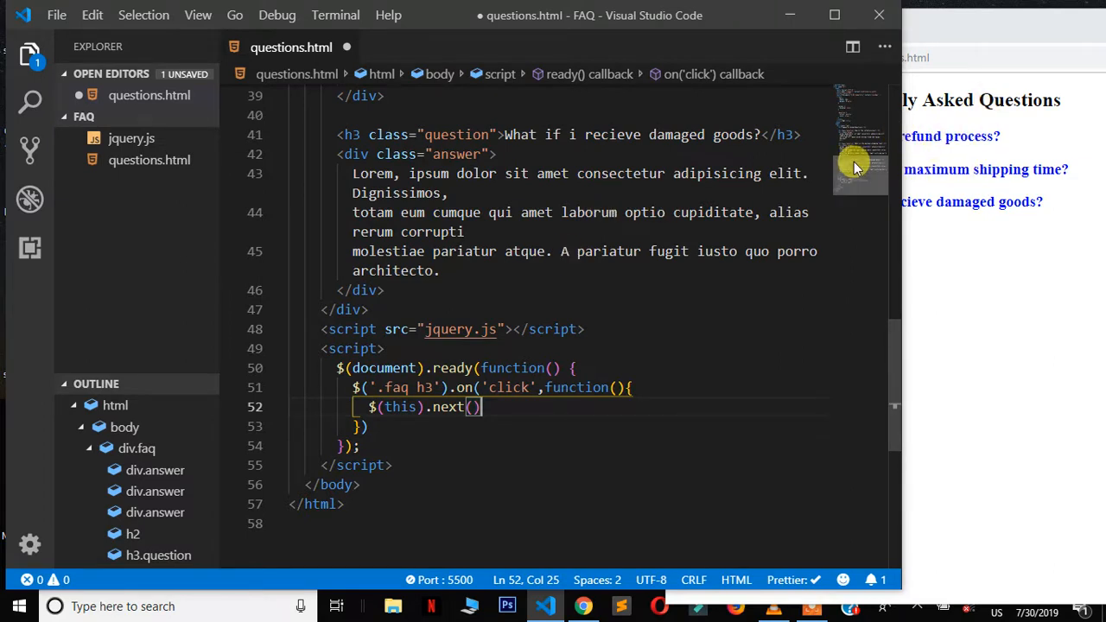
{"action": "scroll", "scroll_direction": "down", "scroll_amount": 3}
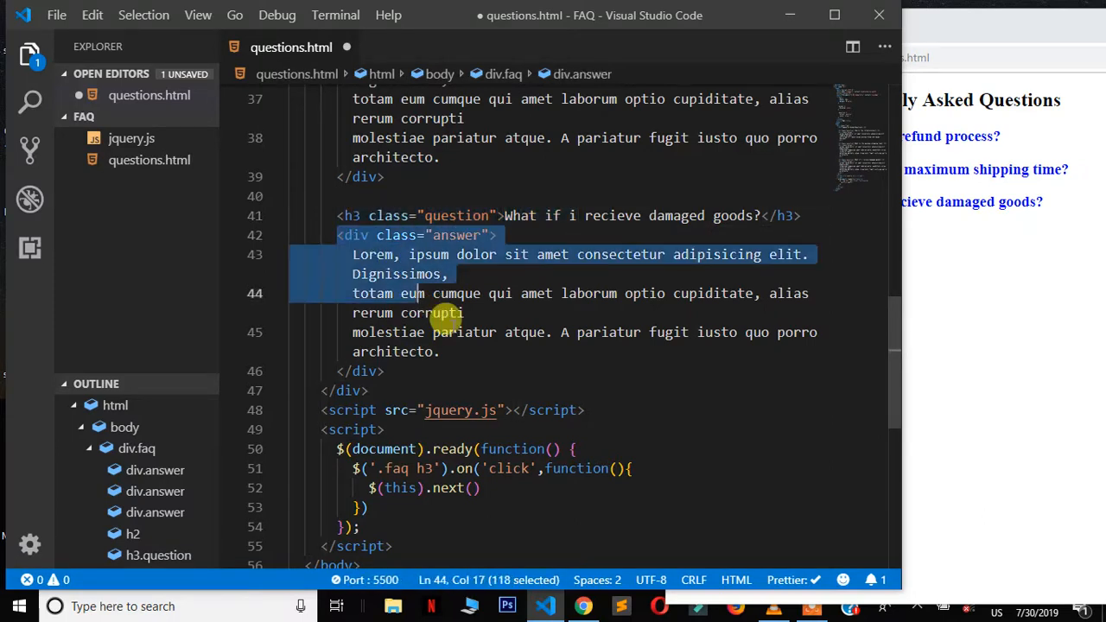
{"action": "left_click_drag", "start_coordinate": [447, 313], "coordinate": [508, 353]}
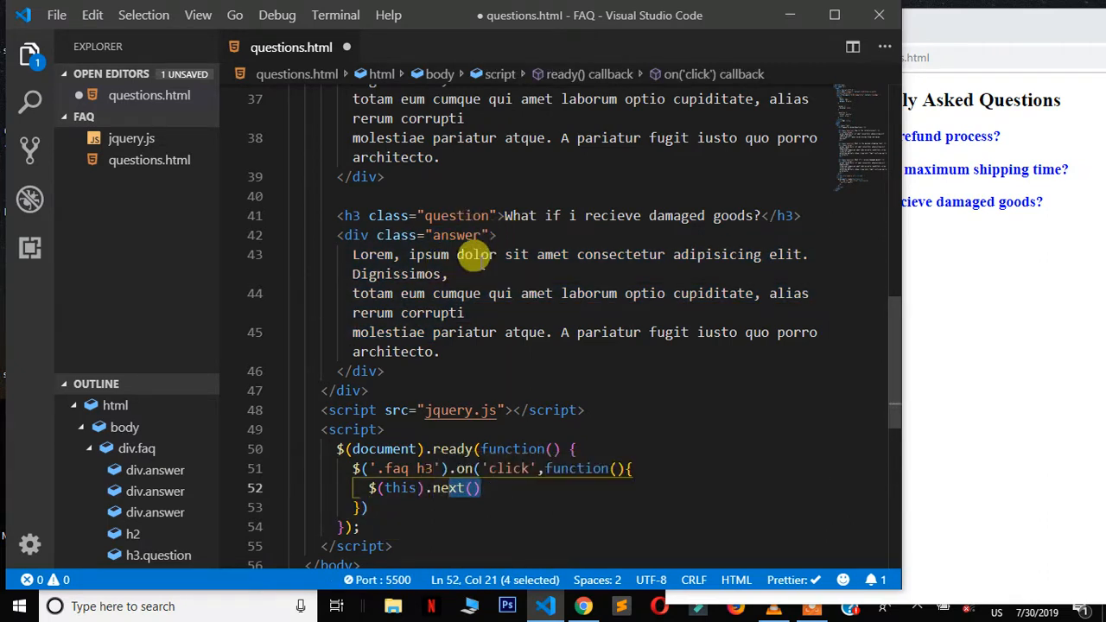
{"action": "mouse_move", "coordinate": [430, 252]}
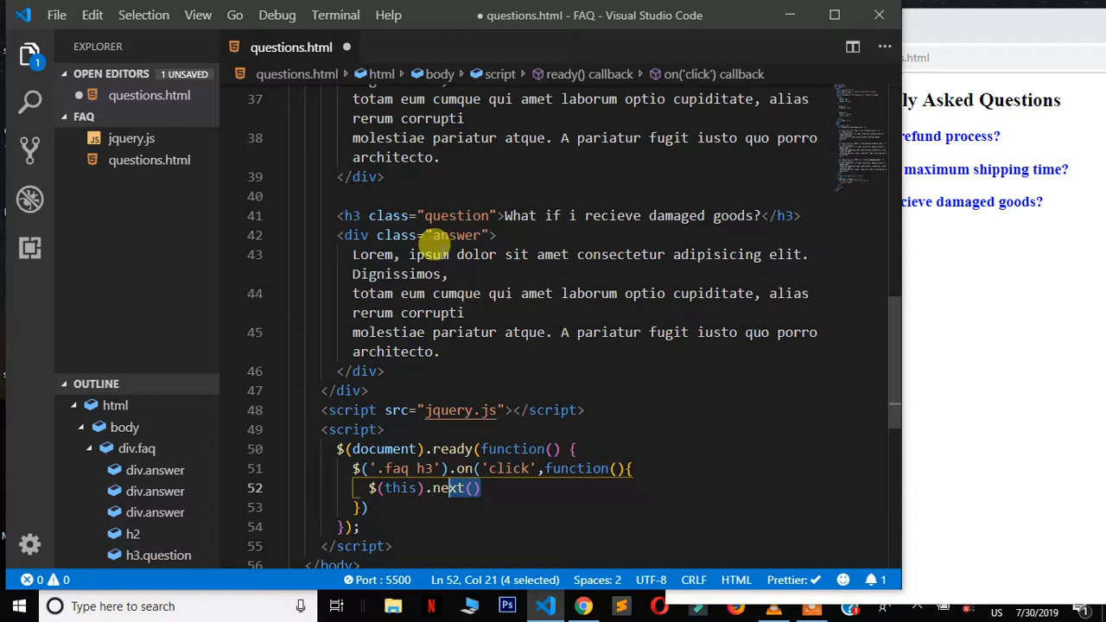
{"action": "left_click", "coordinate": [783, 215]}
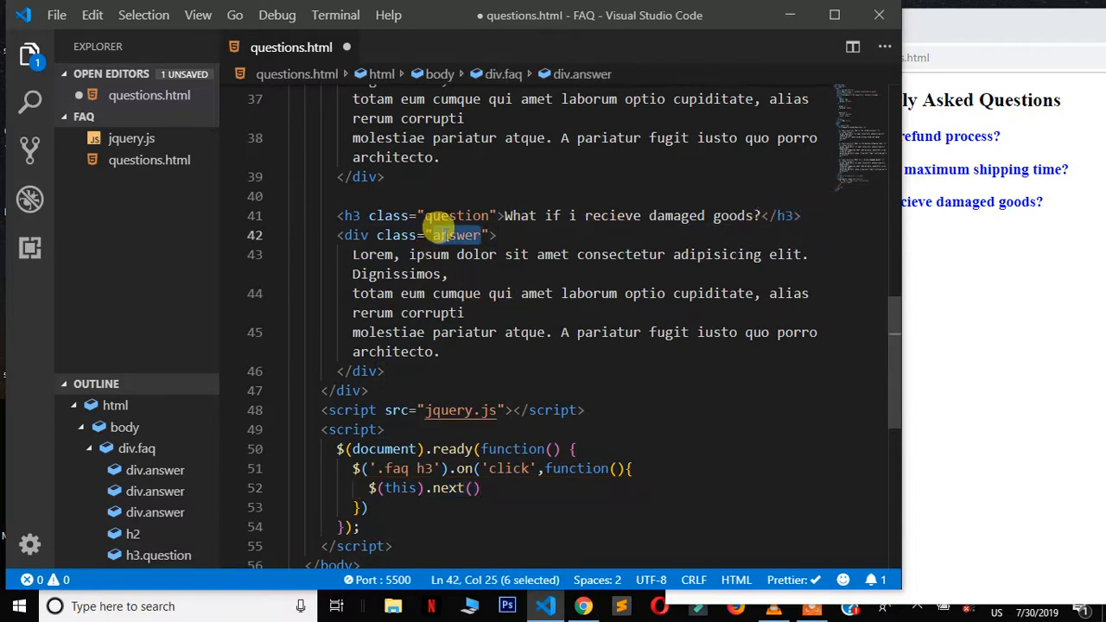
{"action": "left_click", "coordinate": [474, 487]}
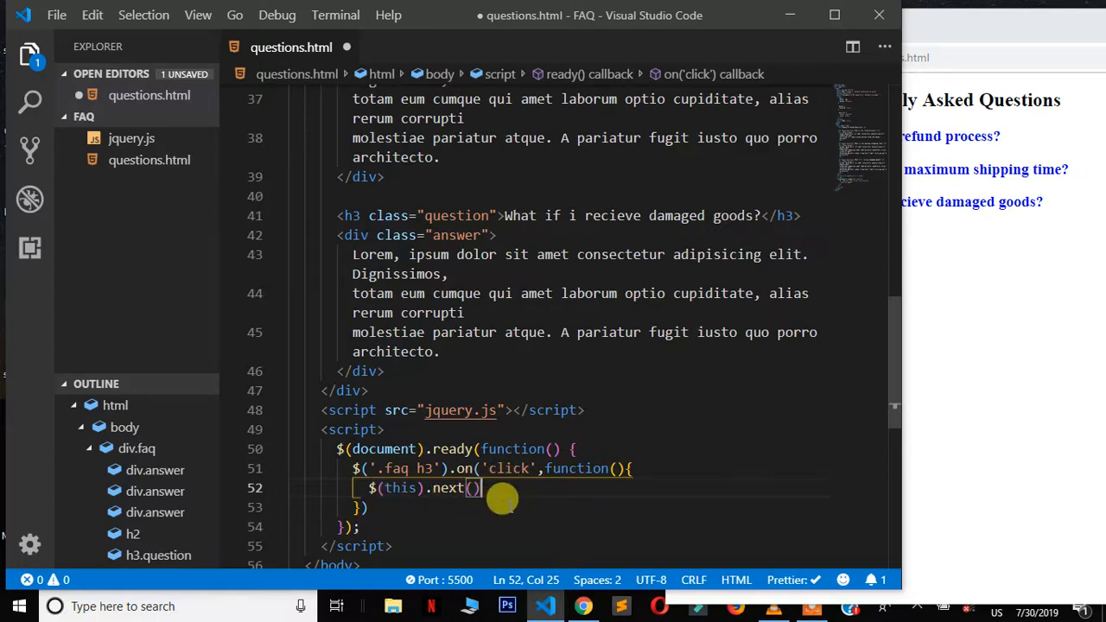
{"action": "type", "text": "."}
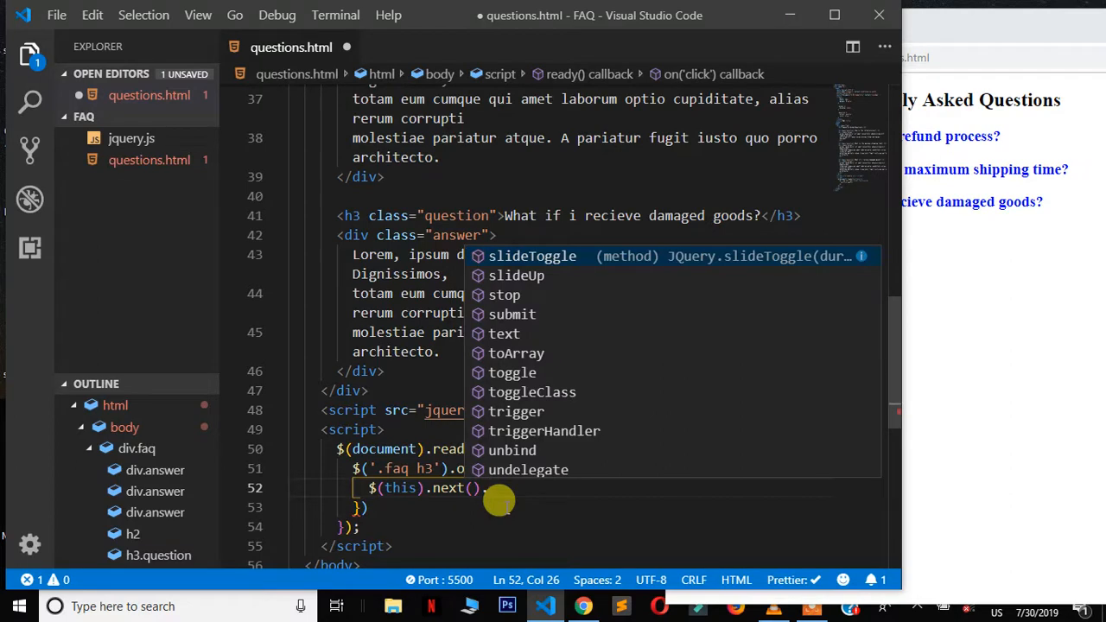
{"action": "type", "text": "slideToggle"}
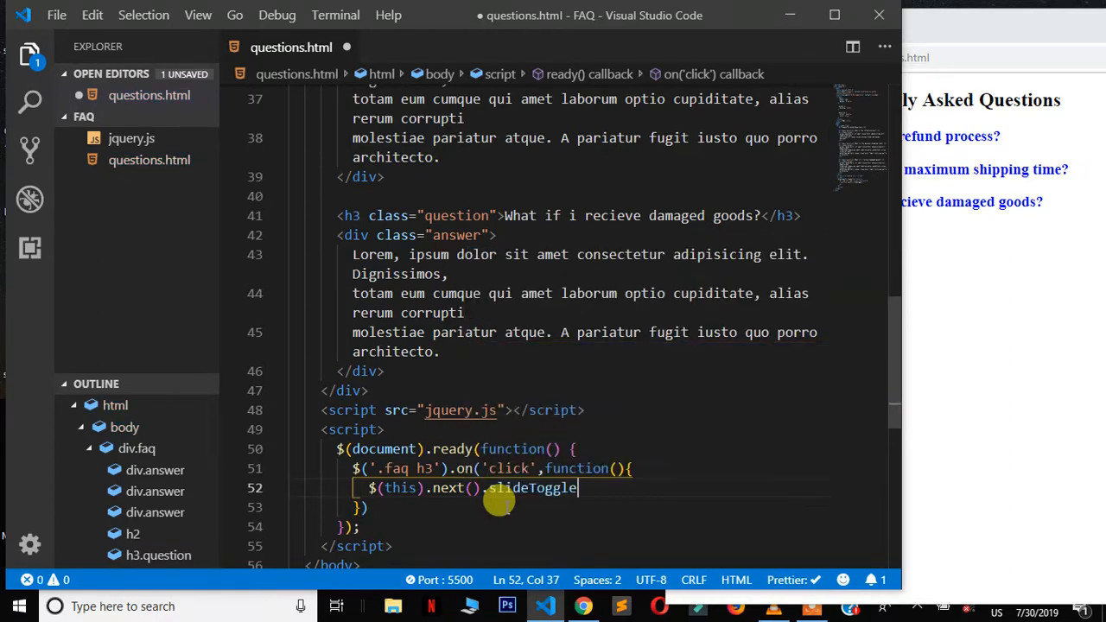
{"action": "type", "text": "();"}
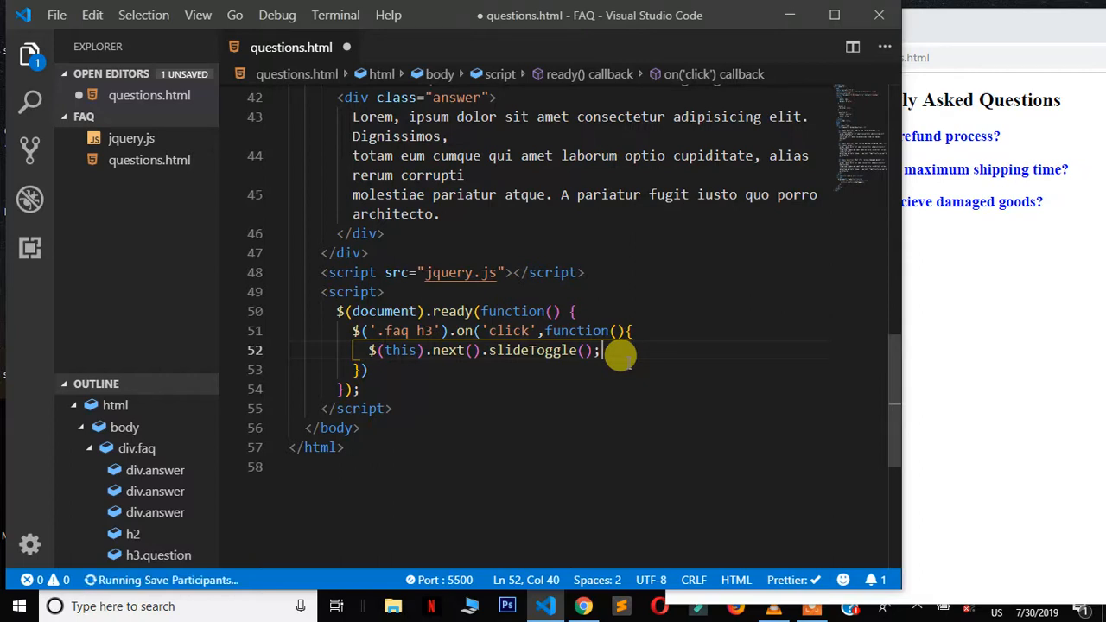
- Save, then toggle the refund, shipping-time and damaged-goods answers in Chrome
{"action": "key", "text": "ctrl+s"}
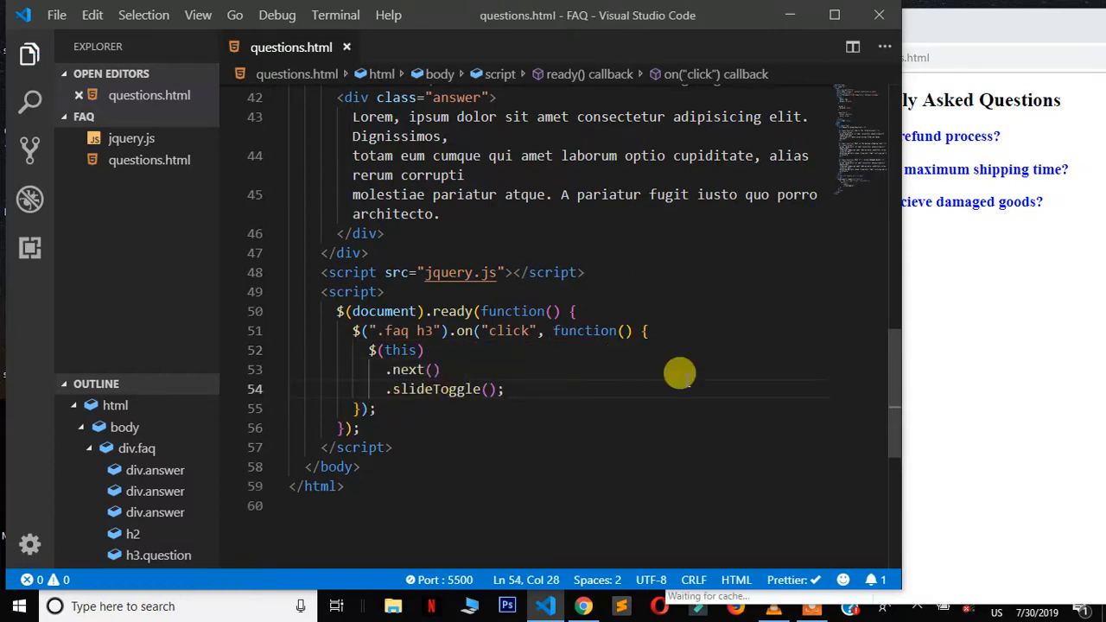
{"action": "mouse_move", "coordinate": [513, 389]}
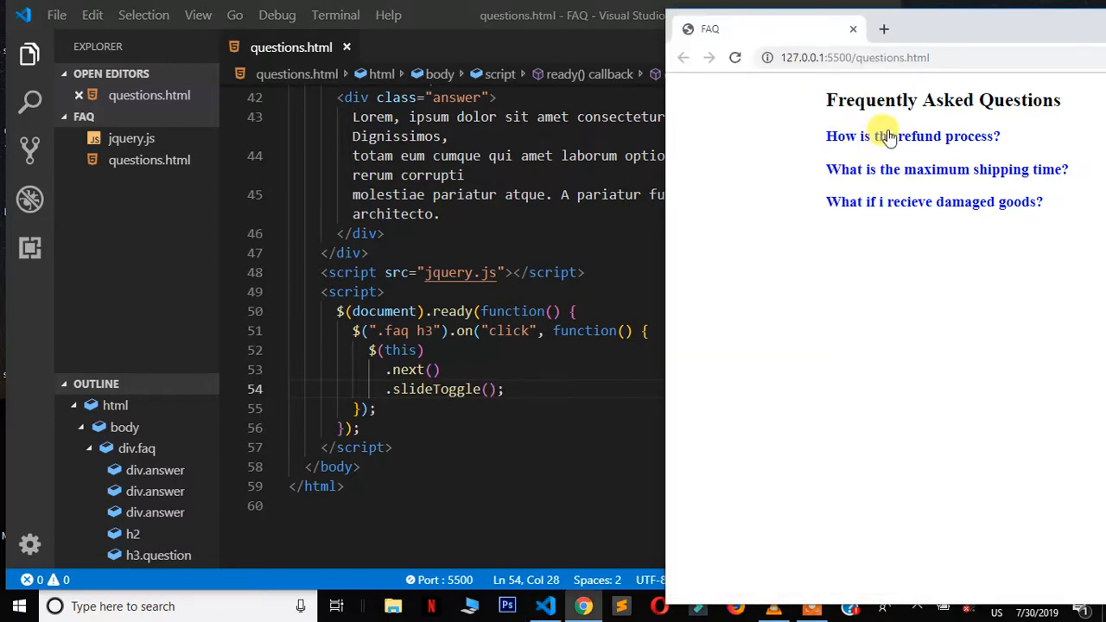
{"action": "left_click", "coordinate": [913, 135]}
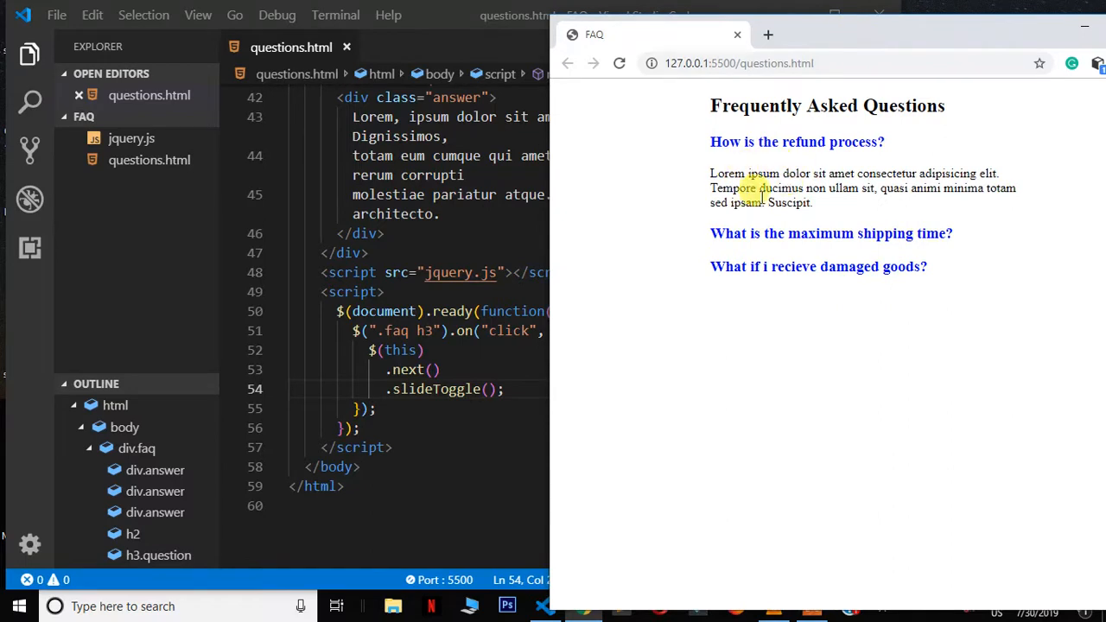
{"action": "mouse_move", "coordinate": [817, 105]}
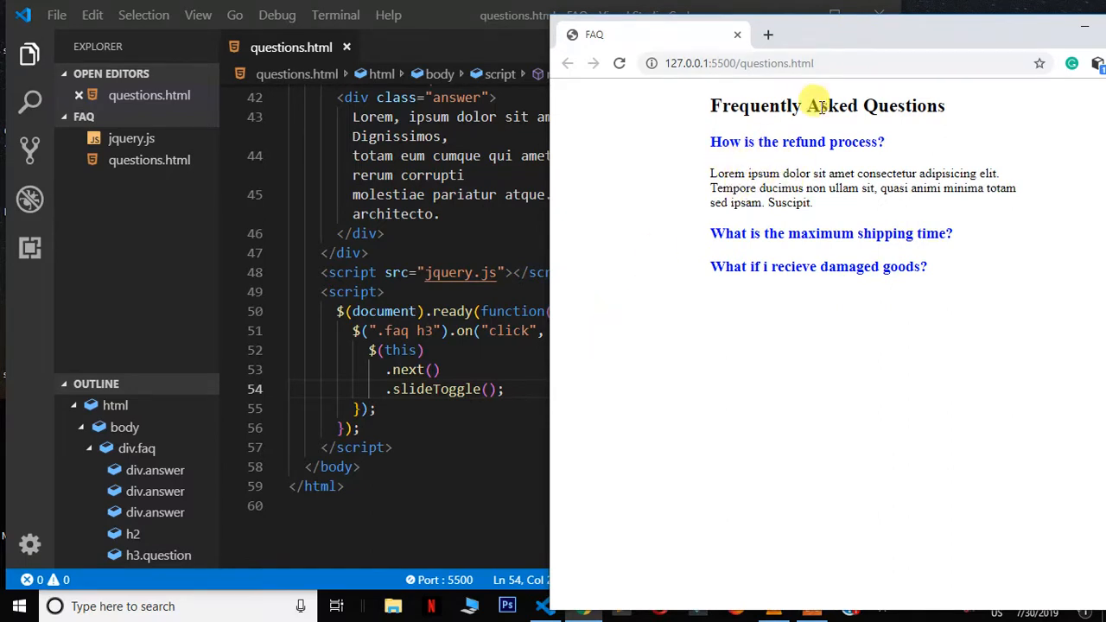
{"action": "left_click", "coordinate": [796, 142]}
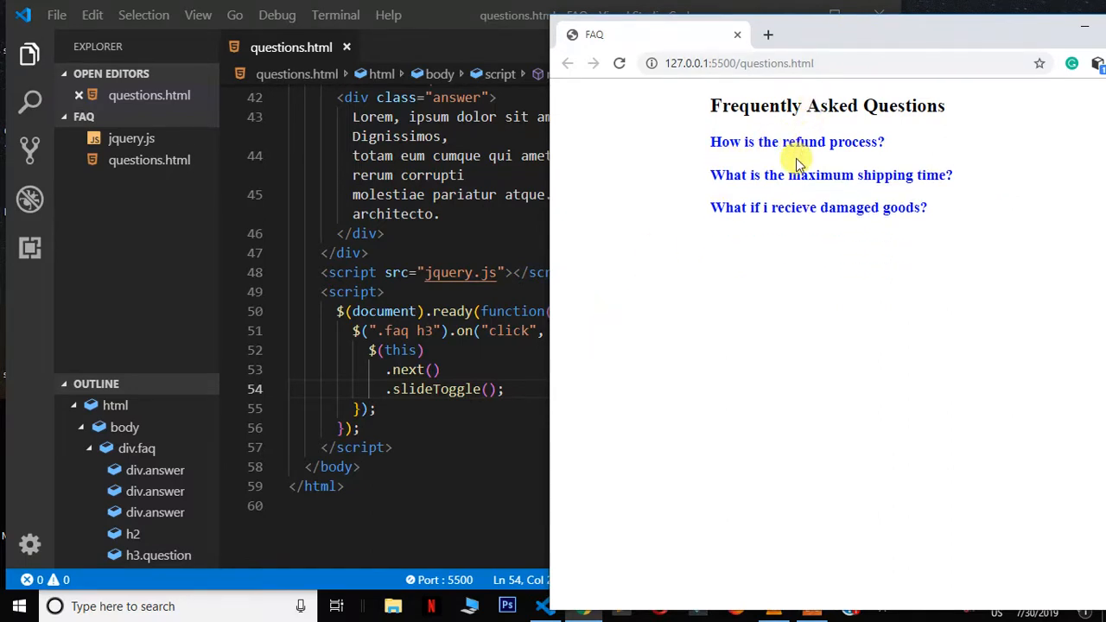
{"action": "left_click", "coordinate": [829, 174]}
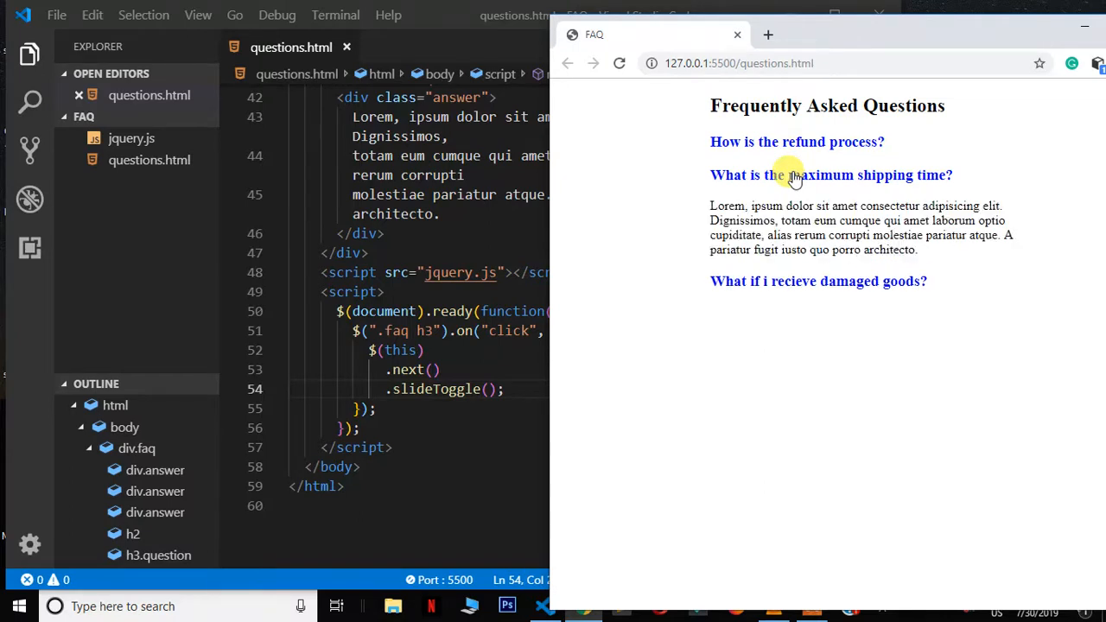
{"action": "left_click", "coordinate": [831, 174]}
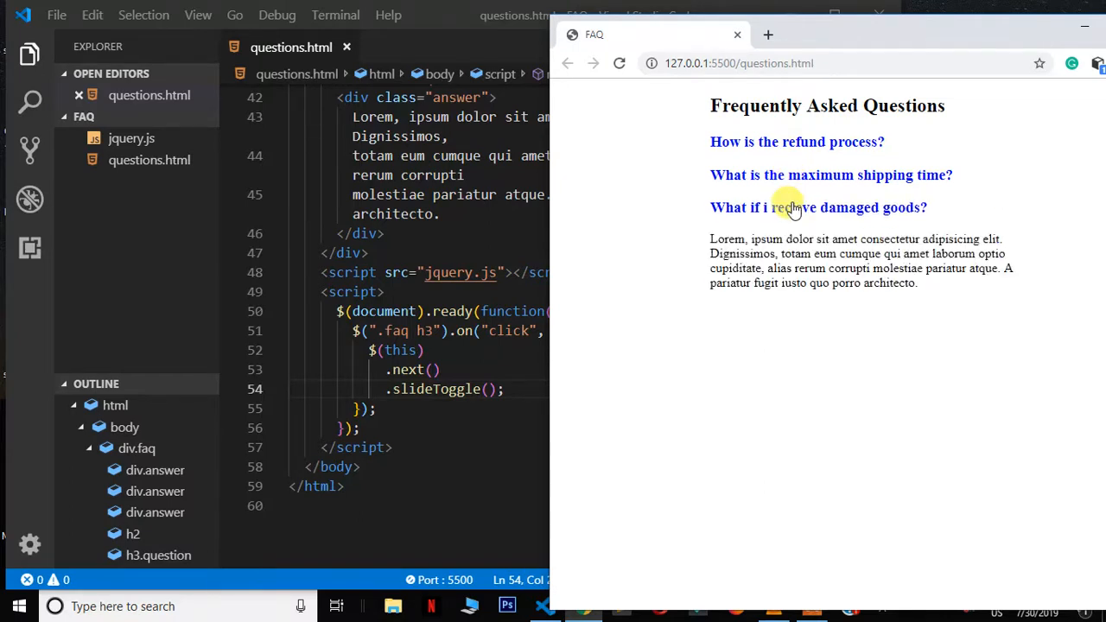
{"action": "left_click", "coordinate": [819, 208]}
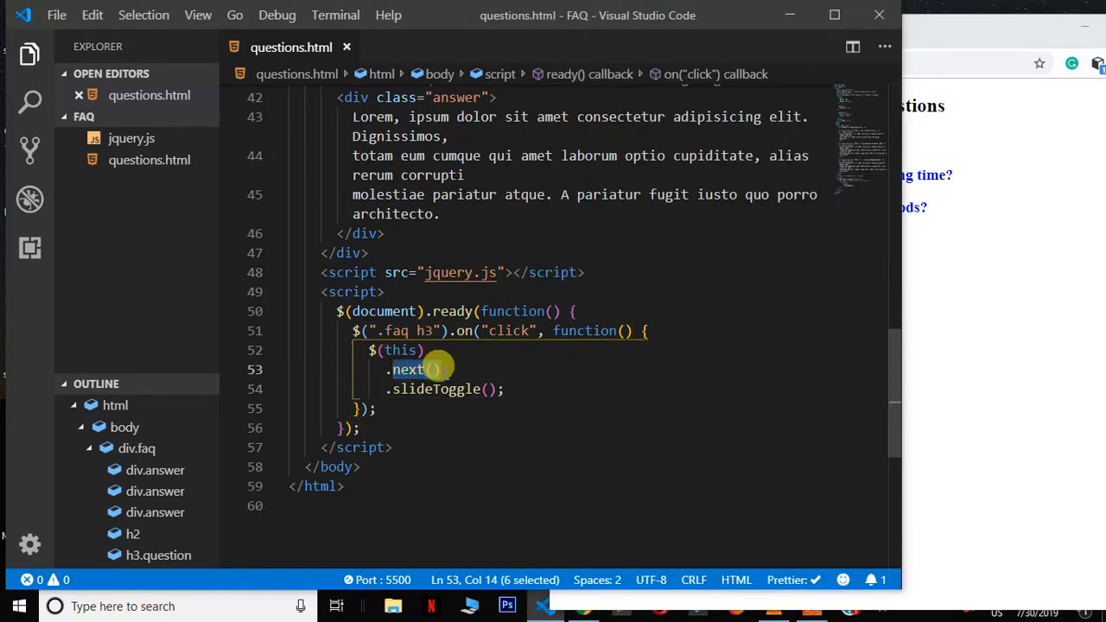
{"action": "left_click", "coordinate": [432, 369]}
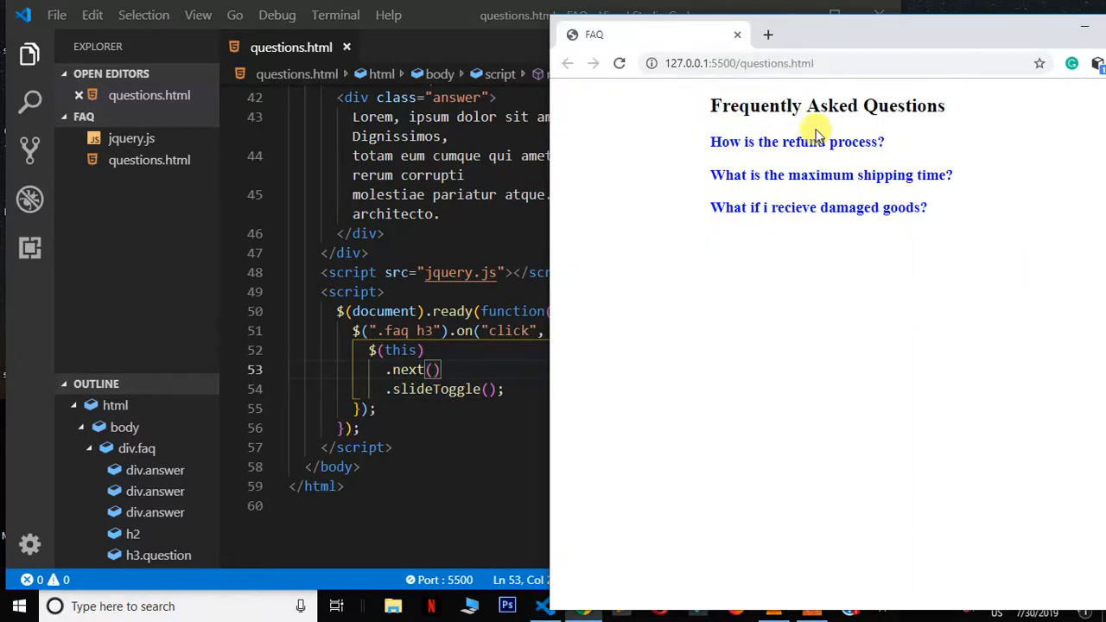
{"action": "left_click", "coordinate": [796, 142]}
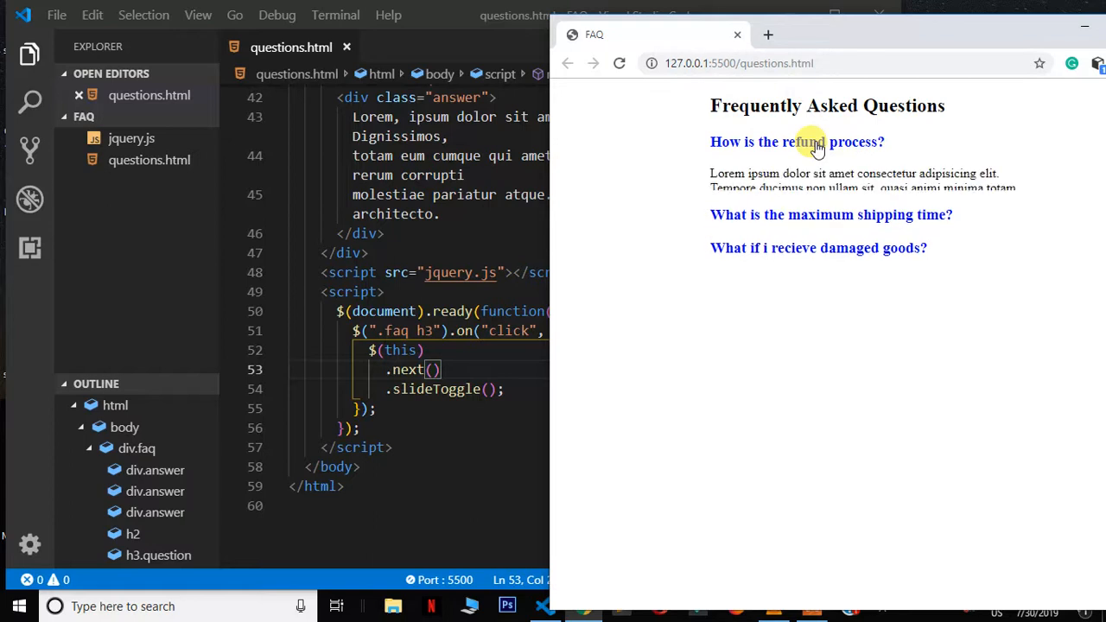
{"action": "left_click", "coordinate": [797, 141]}
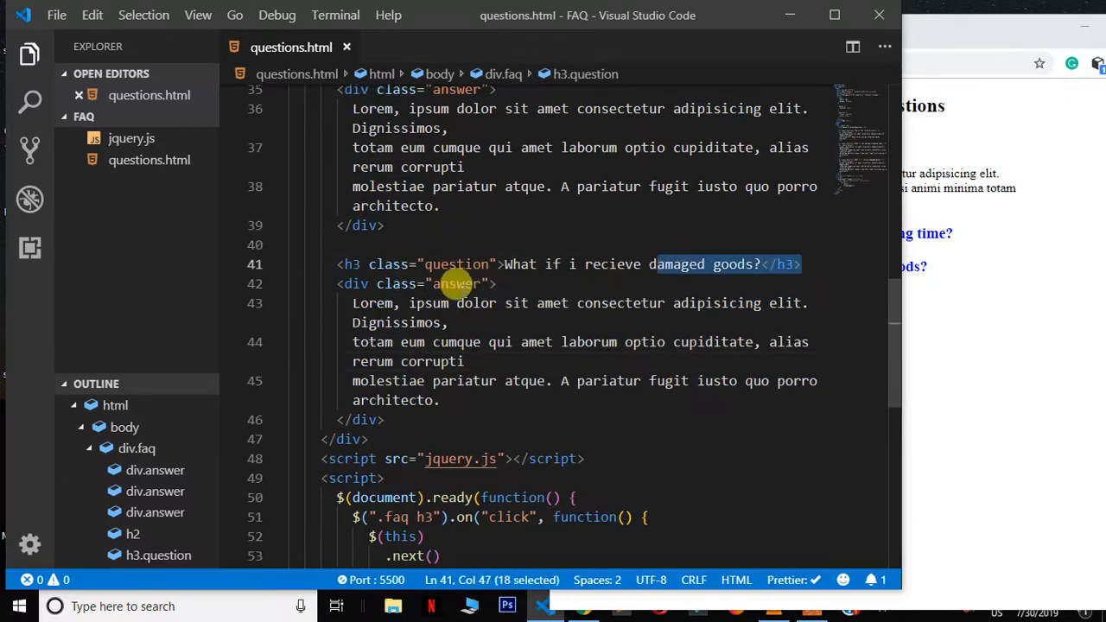
{"action": "mouse_move", "coordinate": [329, 278]}
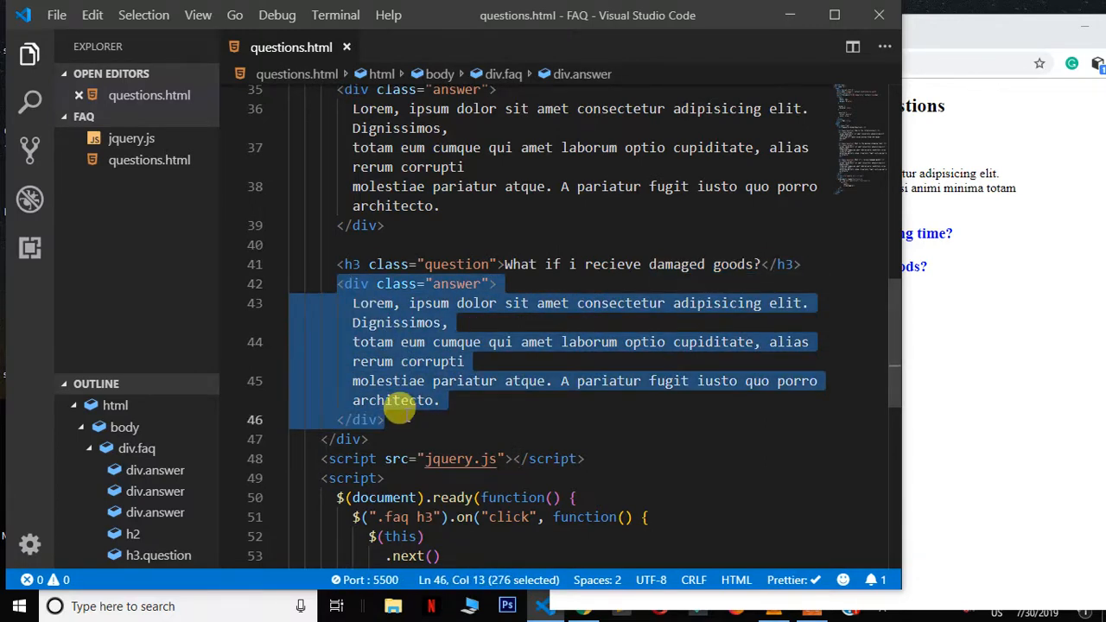
{"action": "mouse_move", "coordinate": [855, 168]}
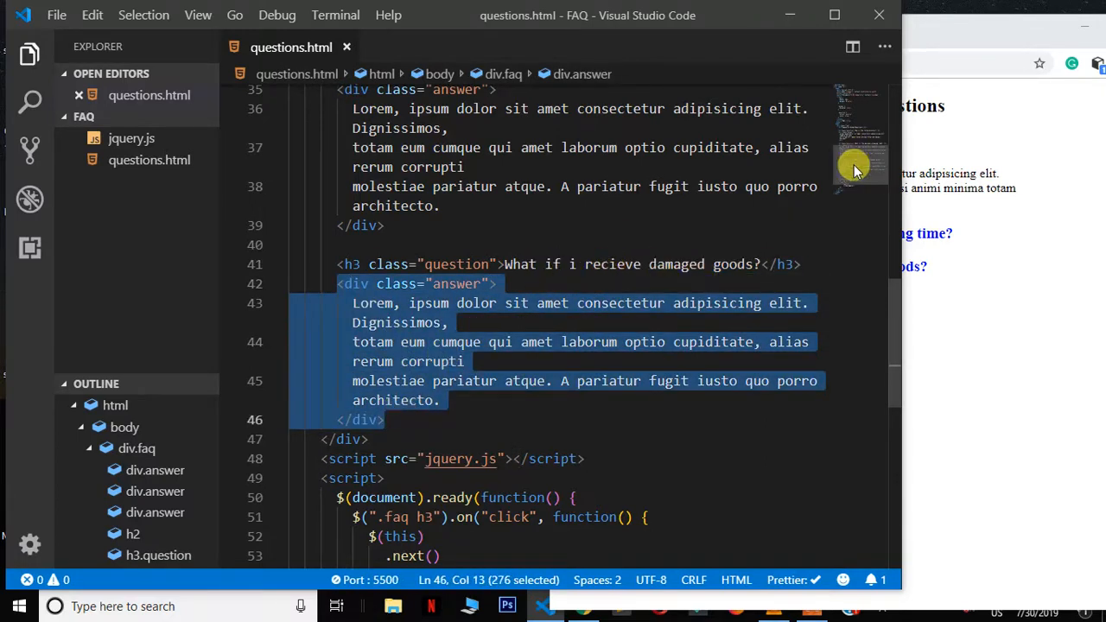
- Add a 'what is html?' h3 after <body> and select .faq in the click selector
{"action": "scroll", "scroll_direction": "down", "scroll_amount": 3}
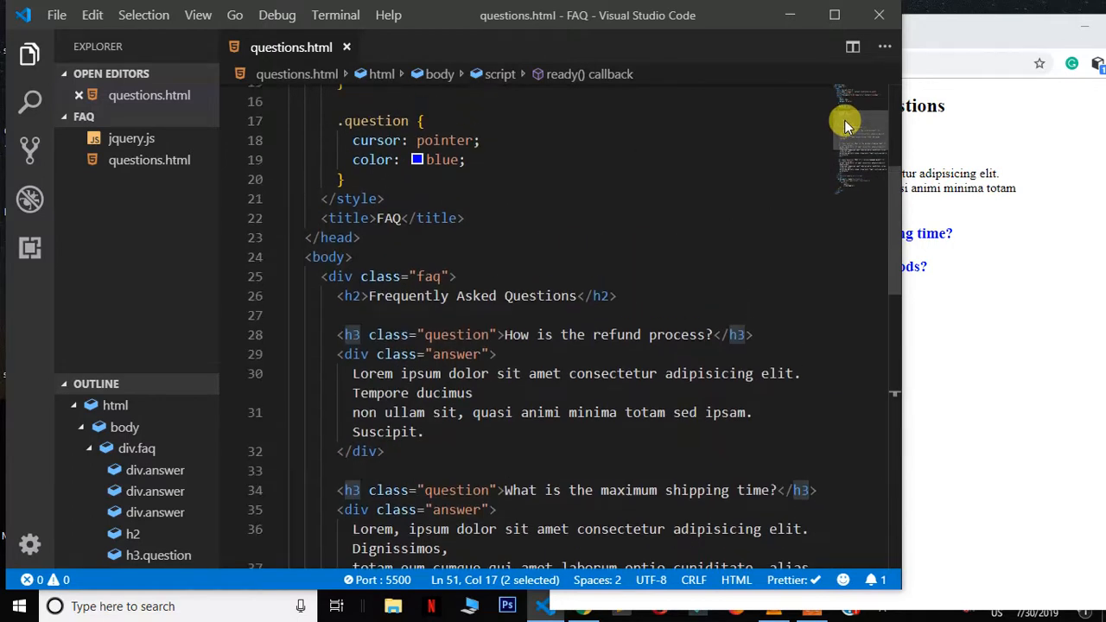
{"action": "left_click", "coordinate": [354, 256]}
{"action": "type", "text": "<h3></h3>"}
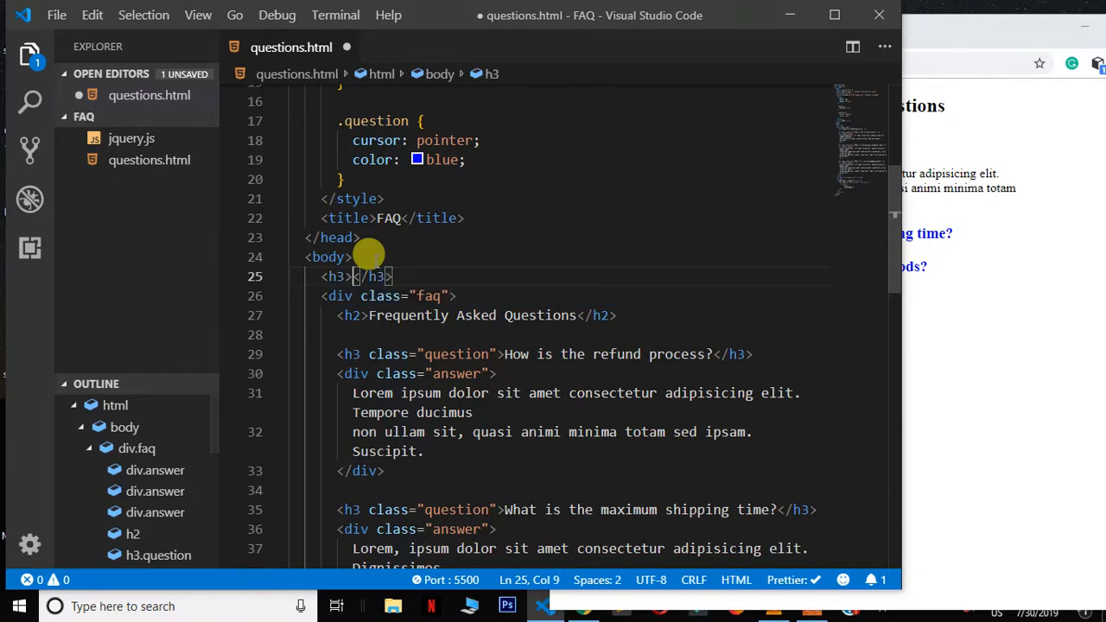
{"action": "type", "text": "wha"}
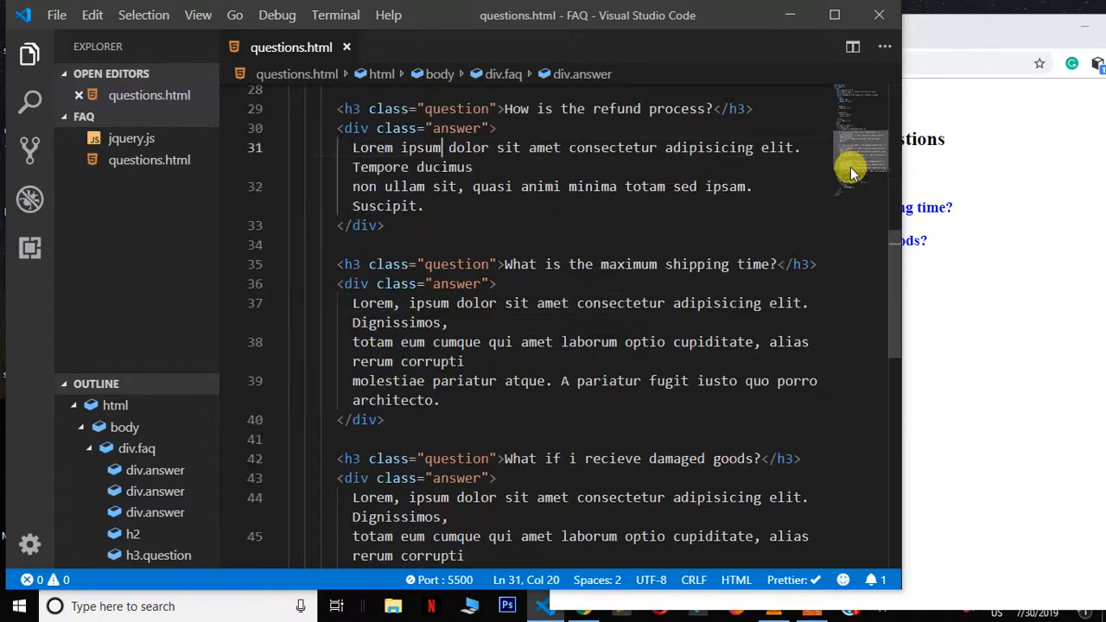
{"action": "scroll", "scroll_direction": "down", "scroll_amount": 3}
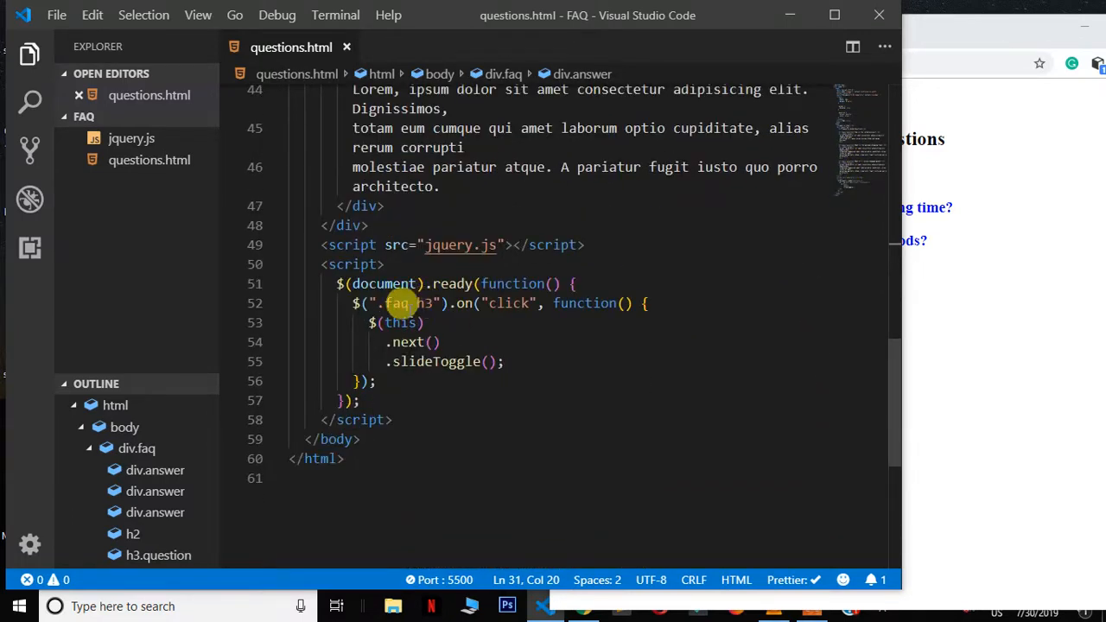
{"action": "double_click", "coordinate": [394, 303]}
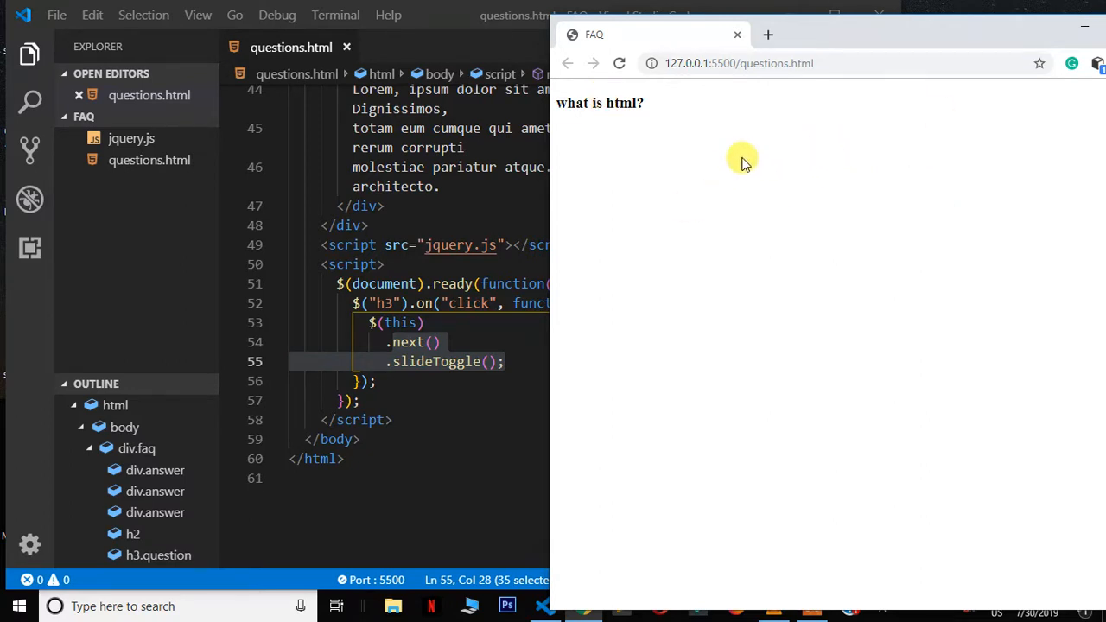
{"action": "mouse_move", "coordinate": [754, 179]}
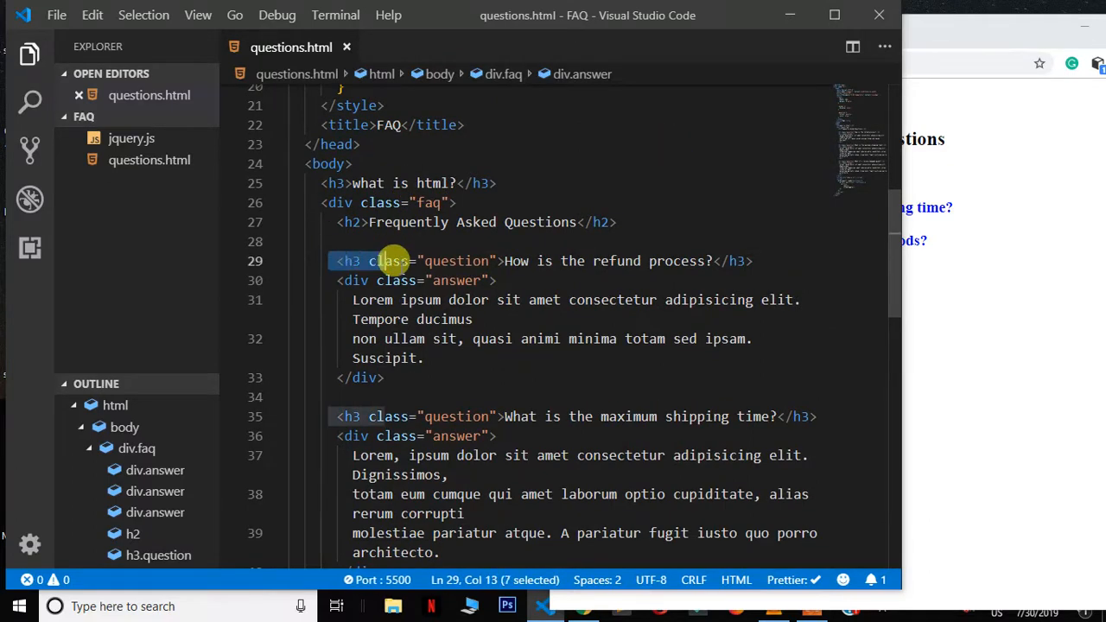
- Scroll through the updated questions.html page in Chrome
{"action": "scroll", "scroll_direction": "down", "scroll_amount": 3}
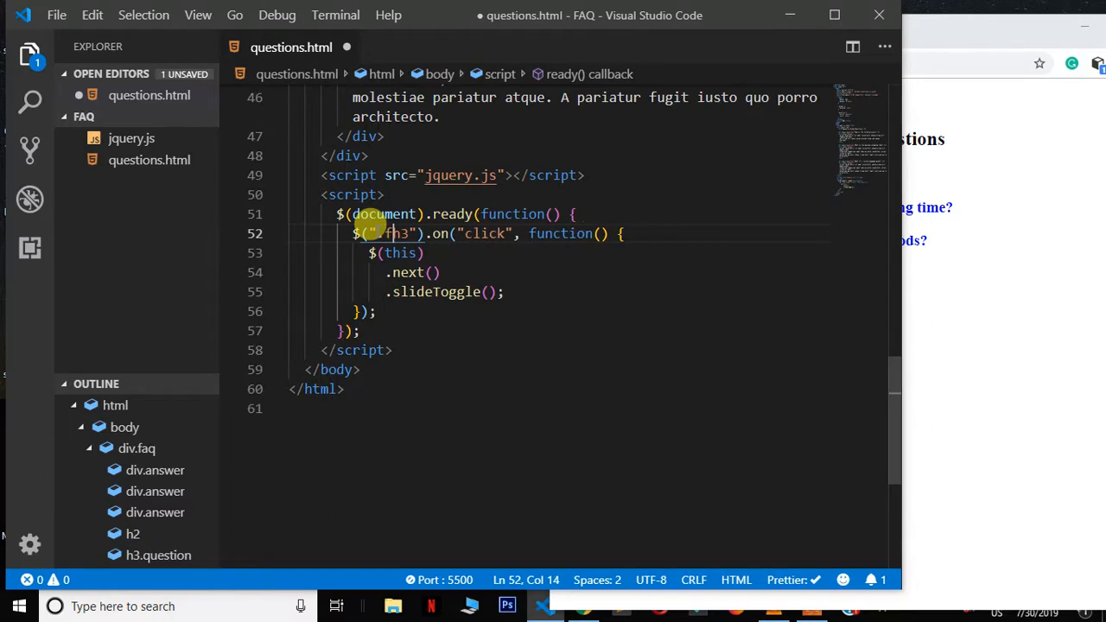
- Restore the '.faq h3' selector, then open and close the damaged goods answer in Chrome
{"action": "type", "text": ".faq"}
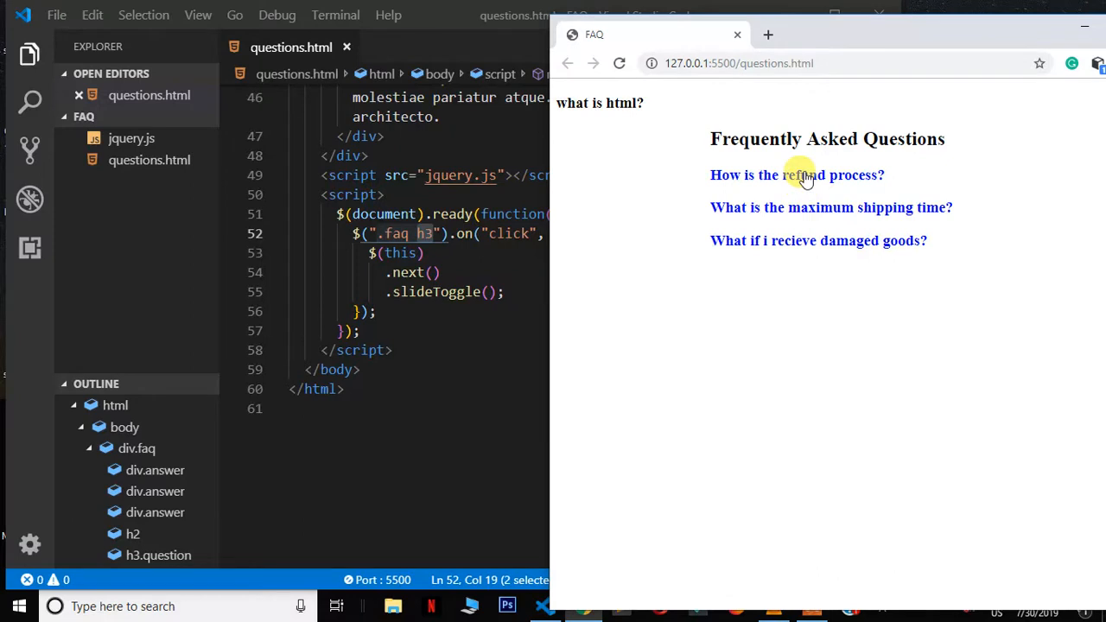
{"action": "mouse_move", "coordinate": [816, 220]}
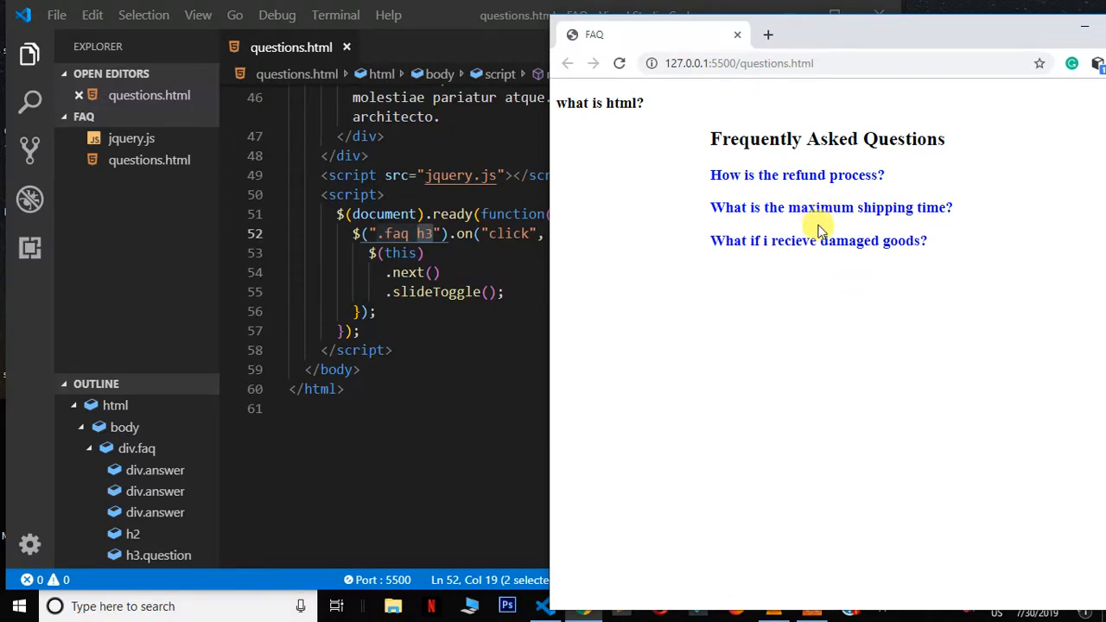
{"action": "left_click", "coordinate": [819, 240]}
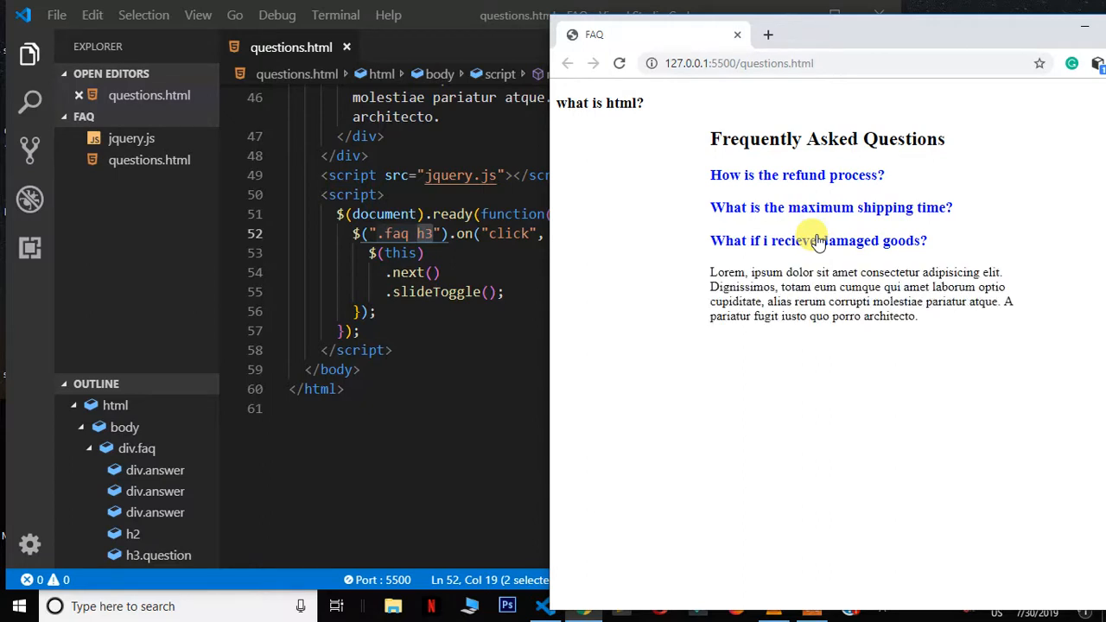
{"action": "left_click", "coordinate": [819, 241]}
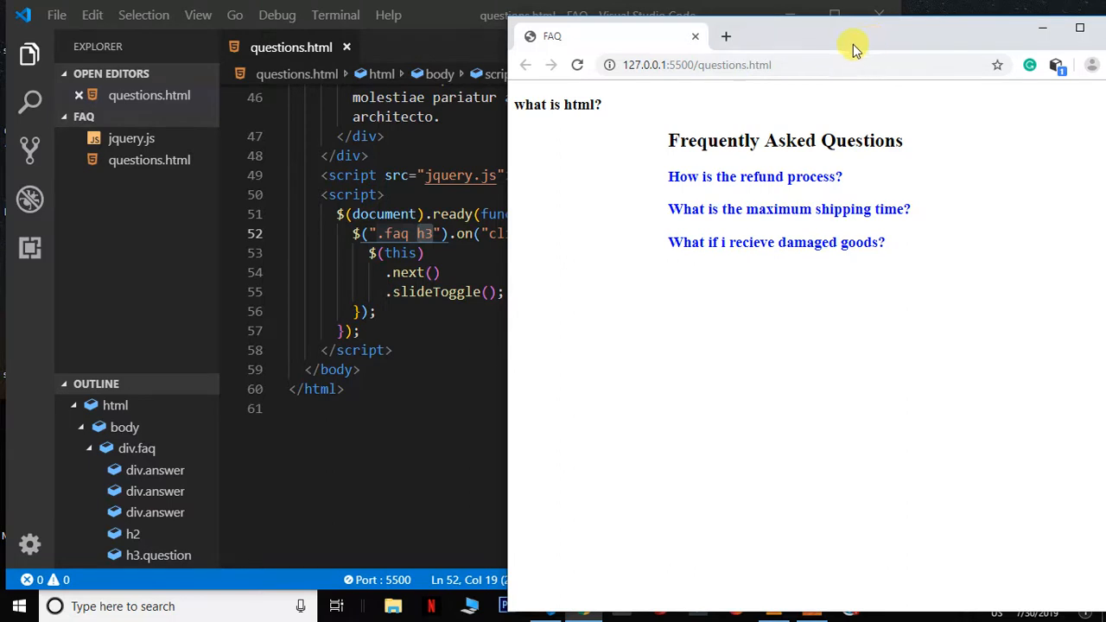
{"action": "mouse_move", "coordinate": [767, 176]}
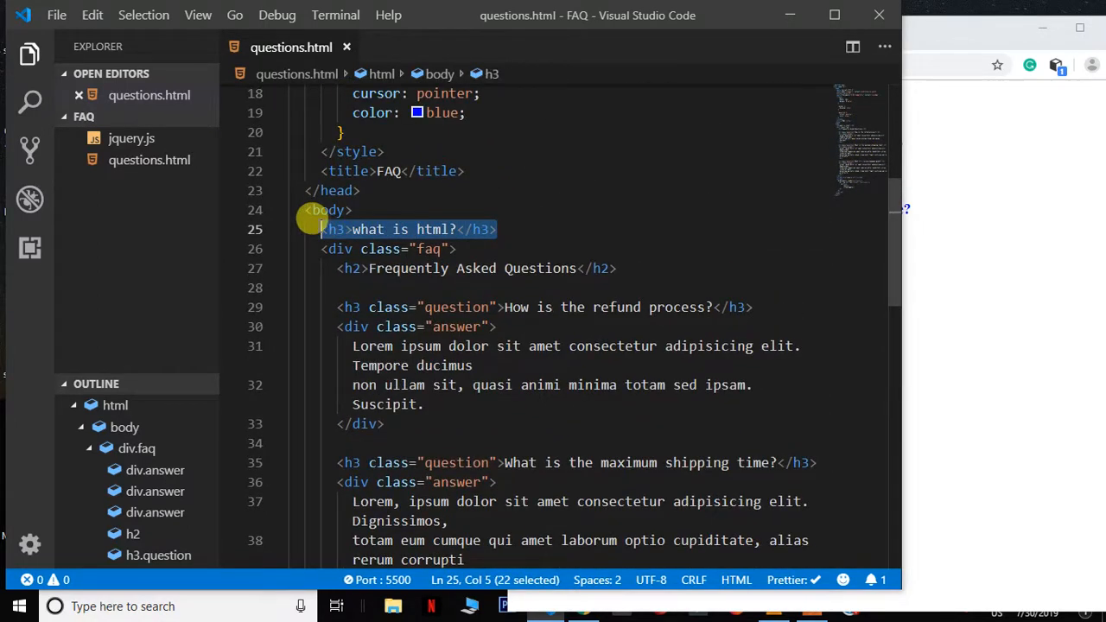
- Delete the '<h3>what is html?</h3>' heading from the top of the body
{"action": "key", "text": "Delete"}
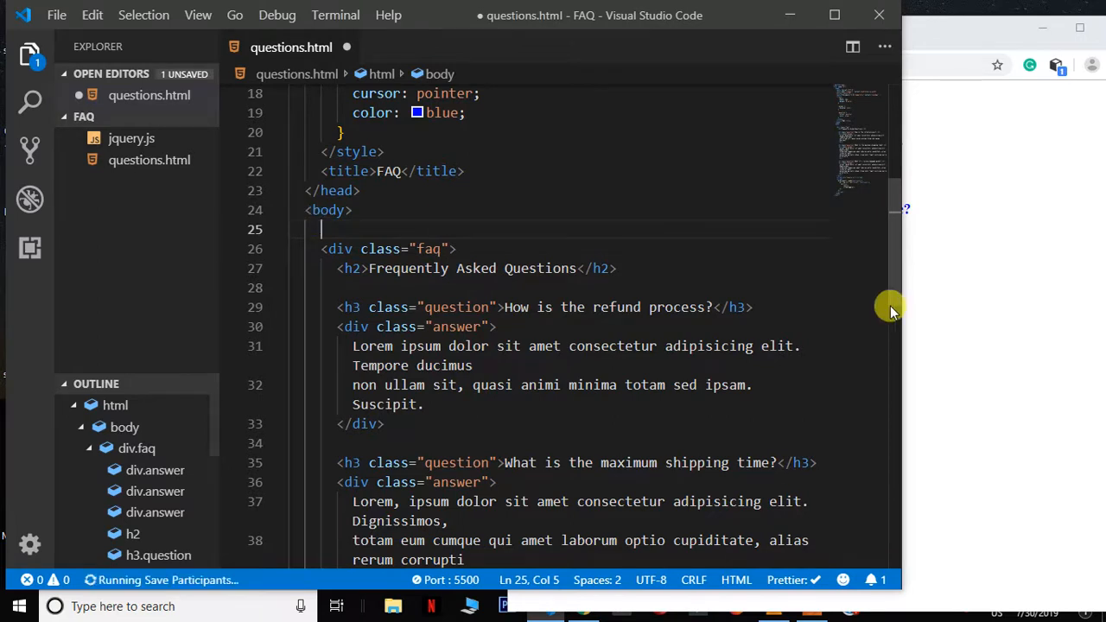